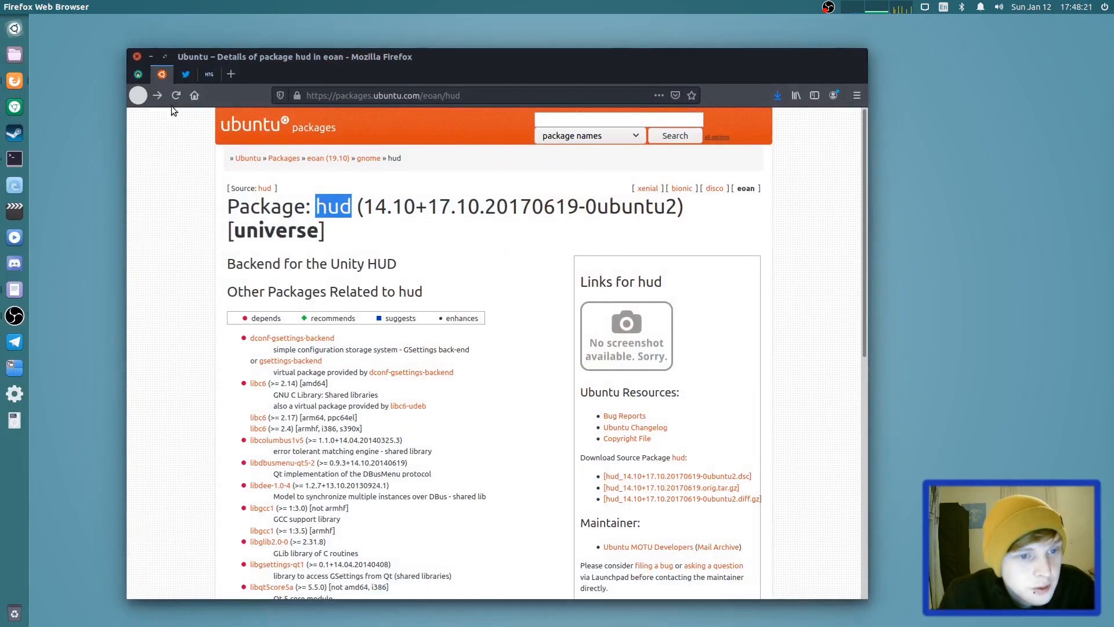
# Minimise the Firefox window showing the hud package page to reveal the fox wallpaper
pyautogui.click(186, 73)
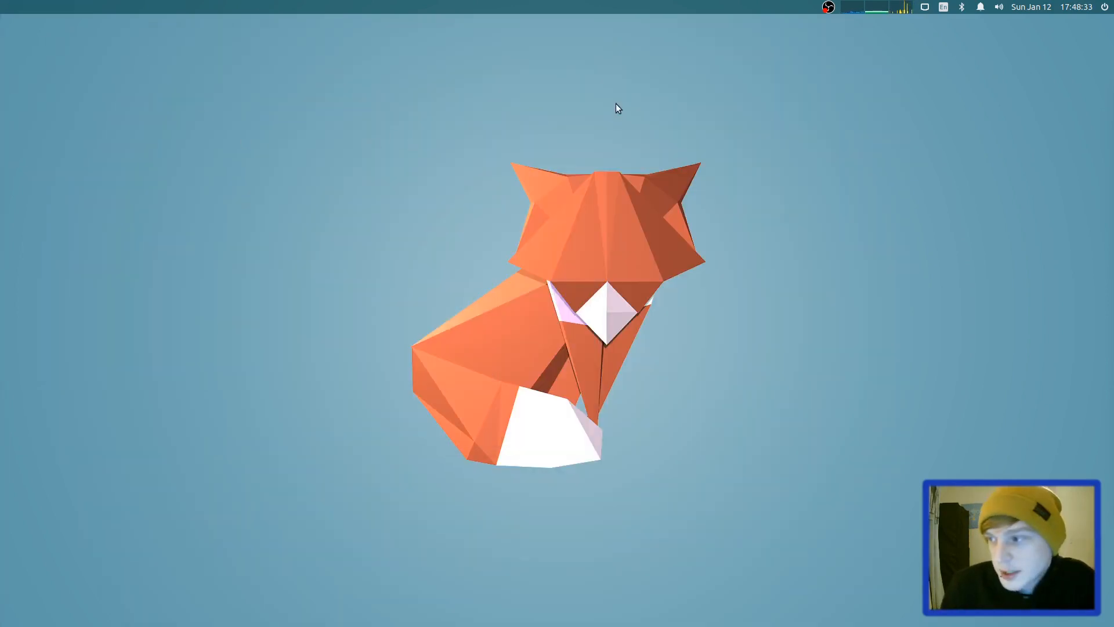
pyautogui.moveTo(513, 118)
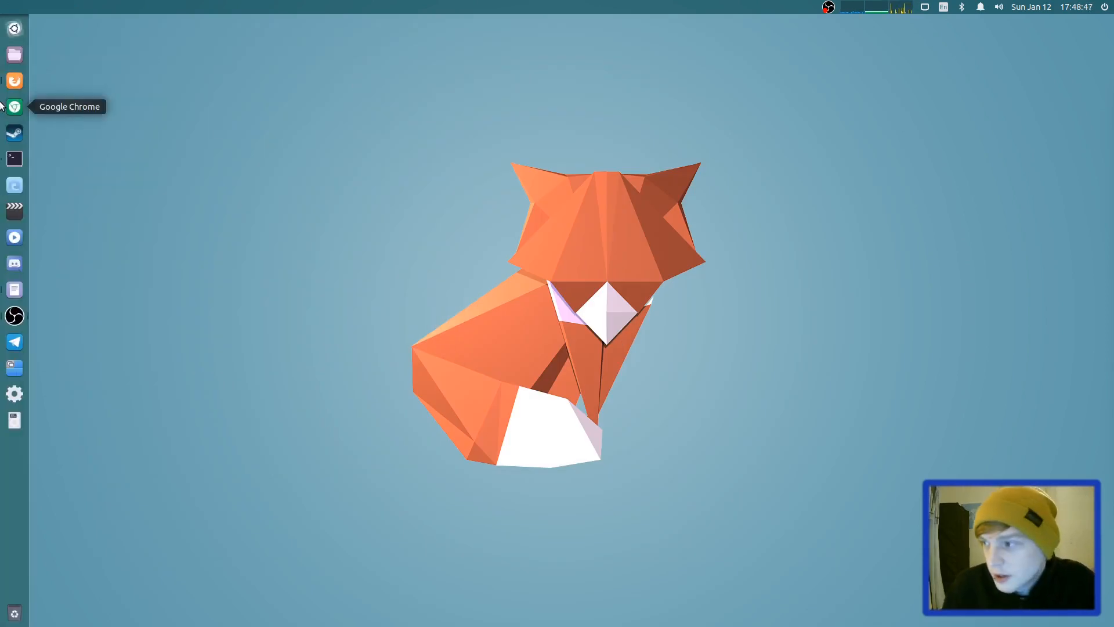
pyautogui.moveTo(14, 289)
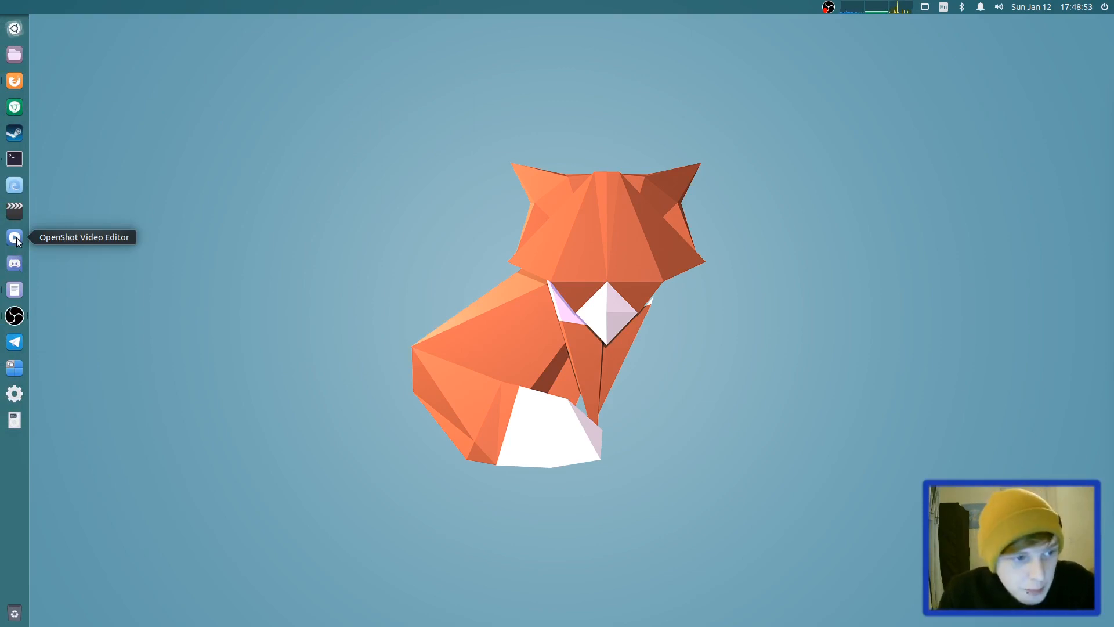
pyautogui.moveTo(14, 211)
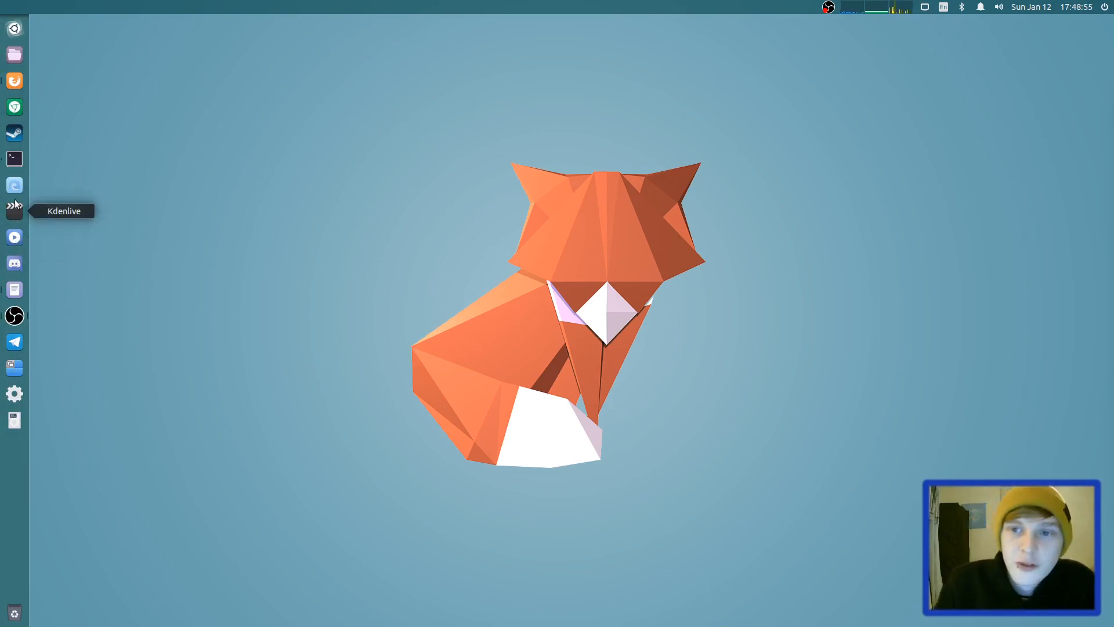
pyautogui.moveTo(14, 185)
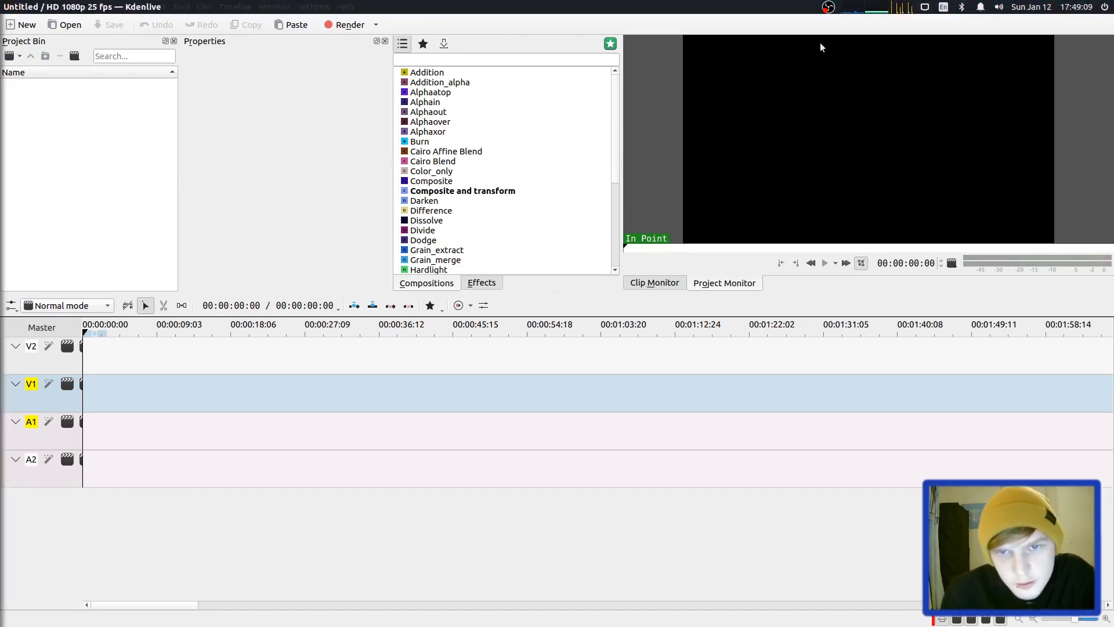
pyautogui.moveTo(348, 24)
pyautogui.write('f')
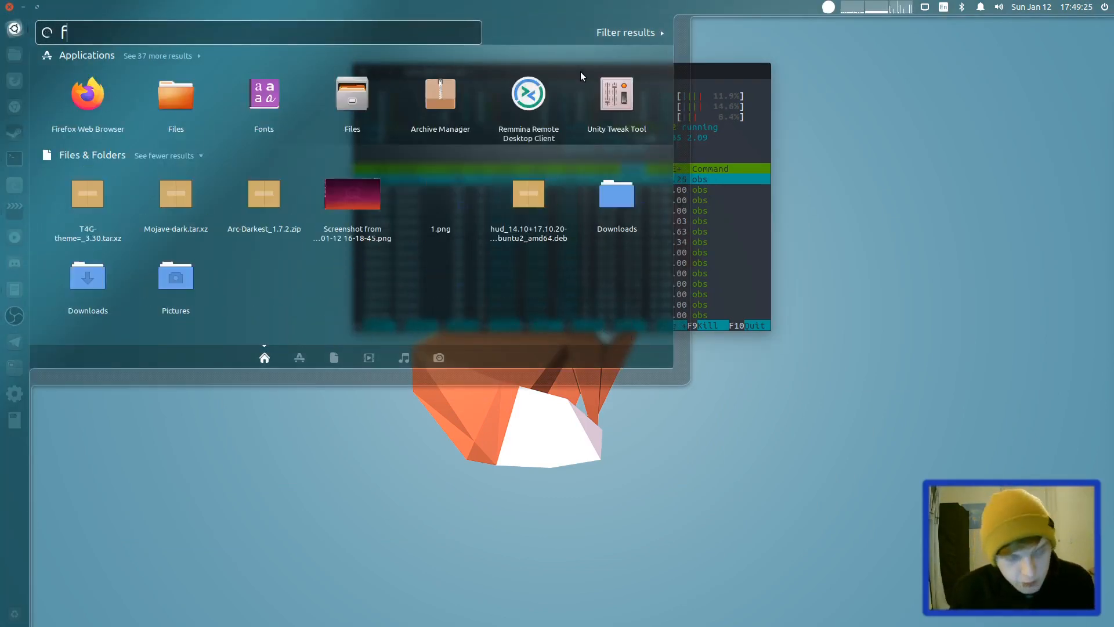
# Search the Dash for 'files' and then 'mail', and launch Geary from the results
pyautogui.write('iles')
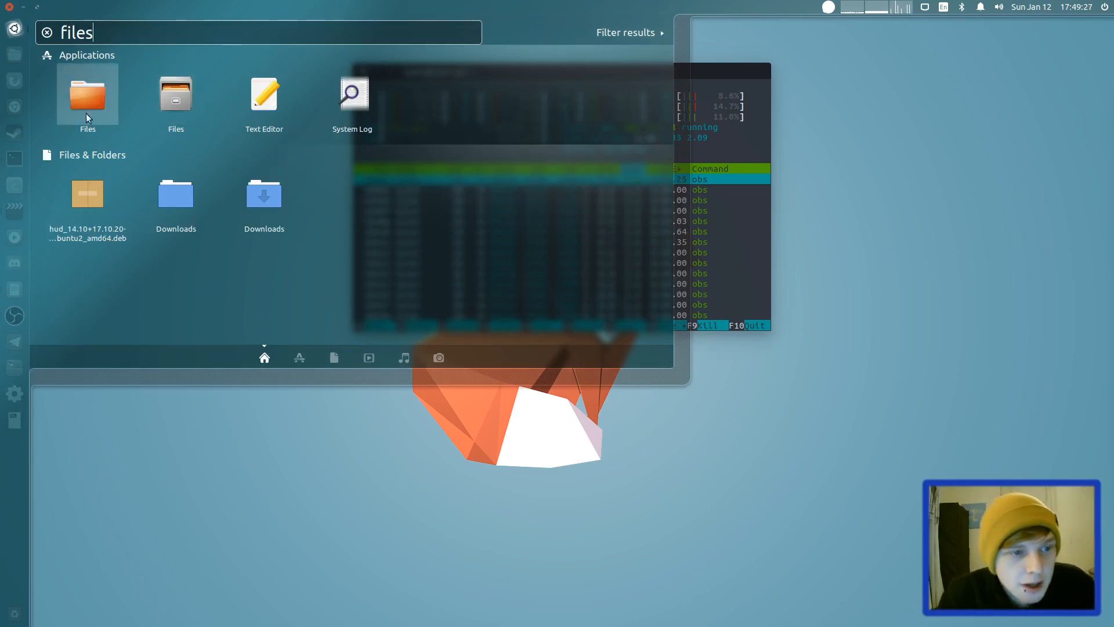
pyautogui.moveTo(85, 62)
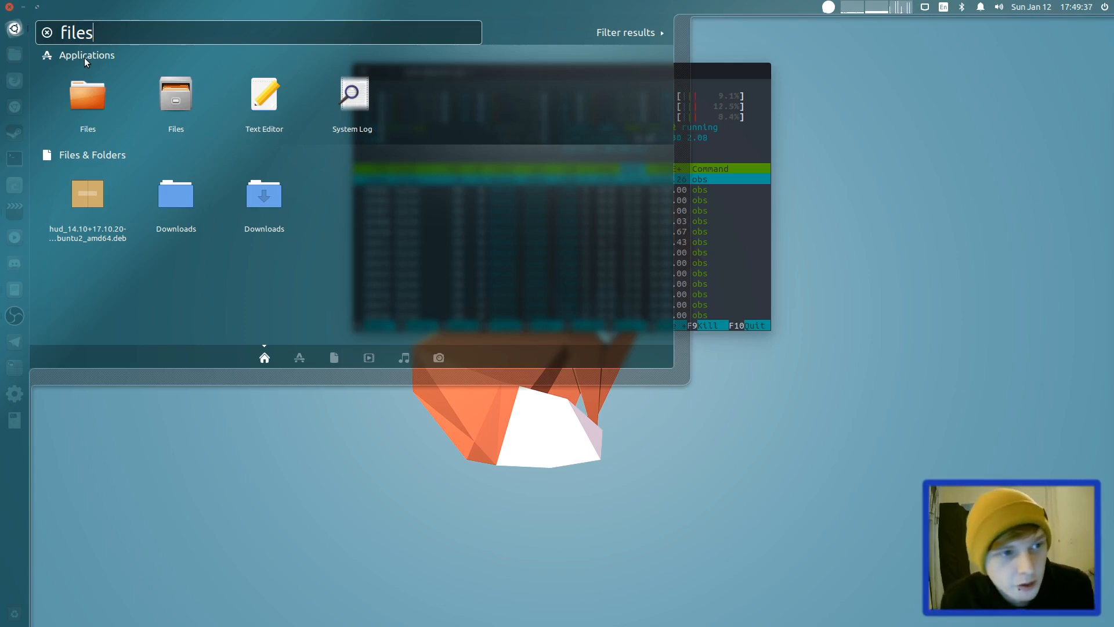
pyautogui.write('mail')
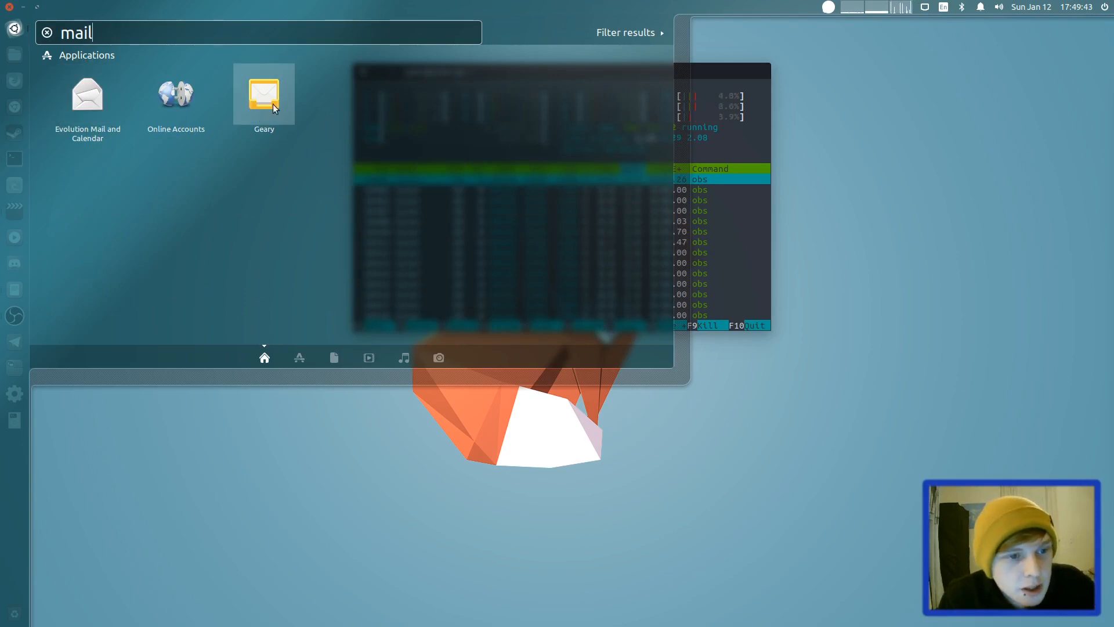
pyautogui.click(46, 33)
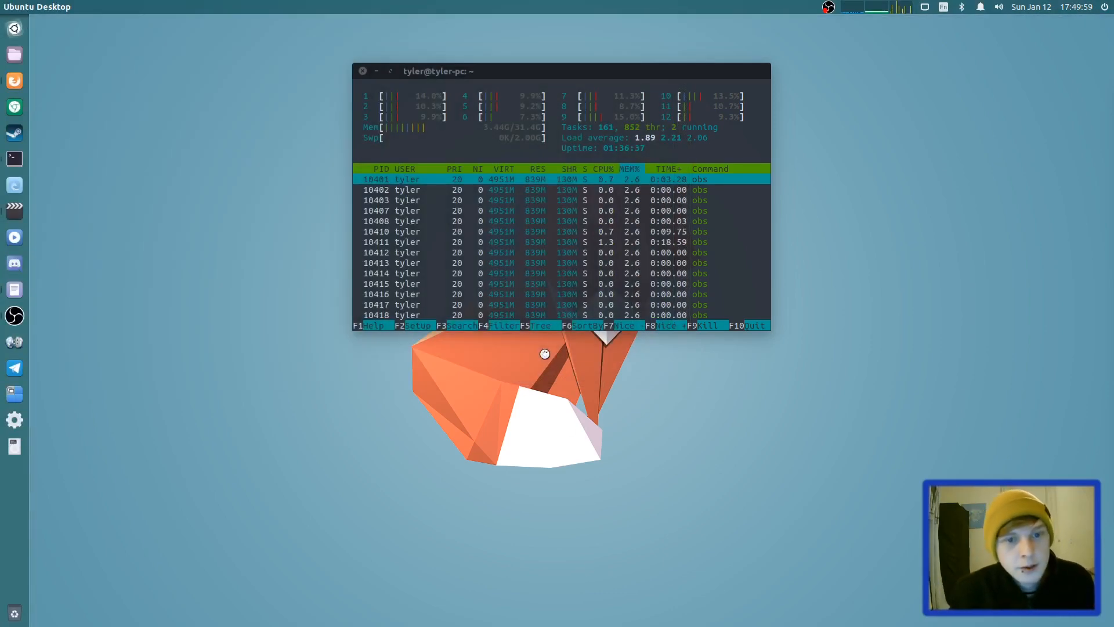
# Close the htop terminal window so only the desktop and launcher remain
pyautogui.click(507, 425)
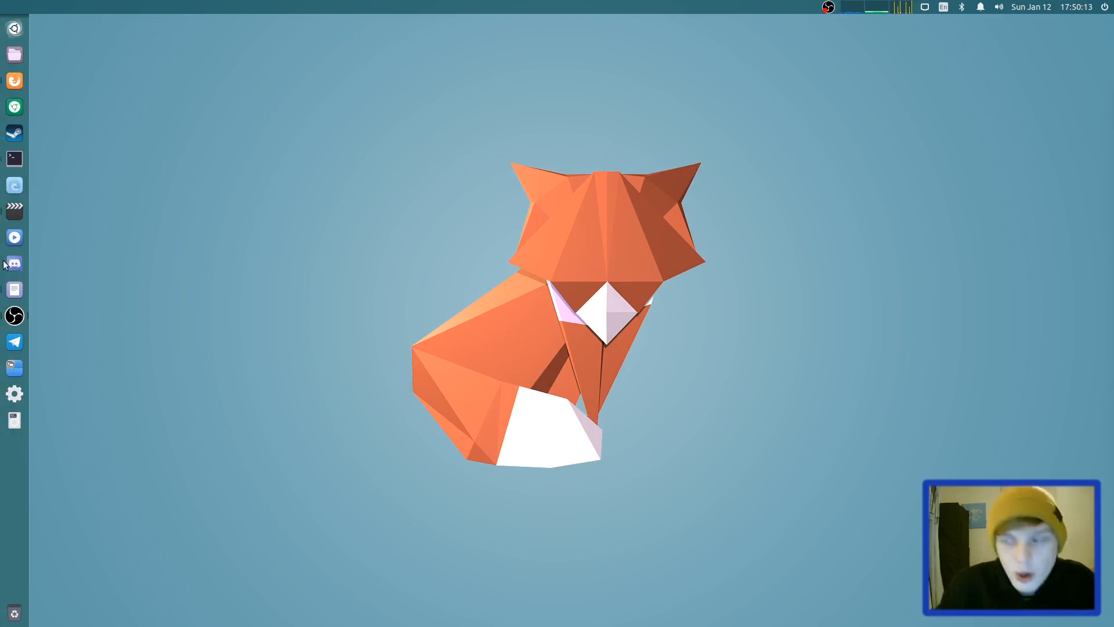
pyautogui.moveTo(14, 211)
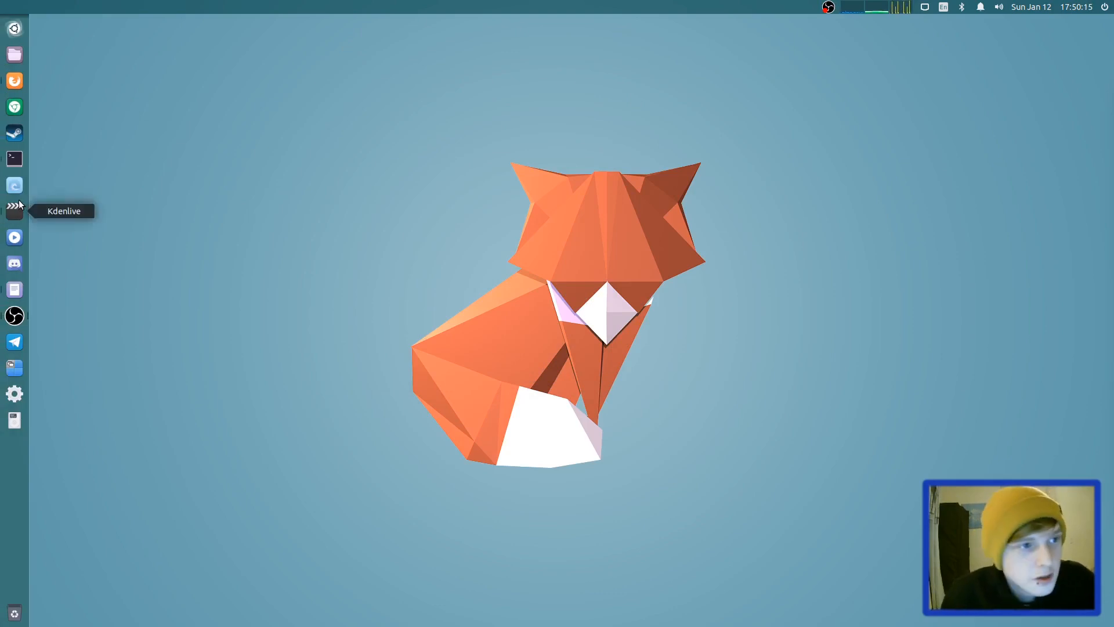
pyautogui.moveTo(14, 27)
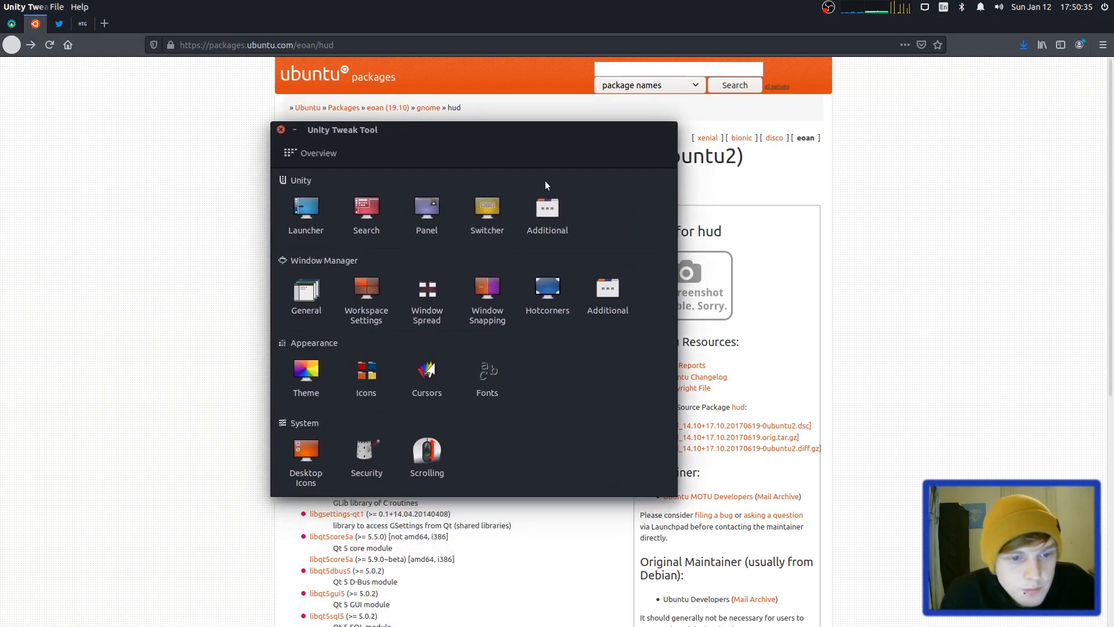
# Turn on launcher auto-hide, review the Search, Switcher and Panel settings, then close Unity Tweak Tool
pyautogui.click(305, 213)
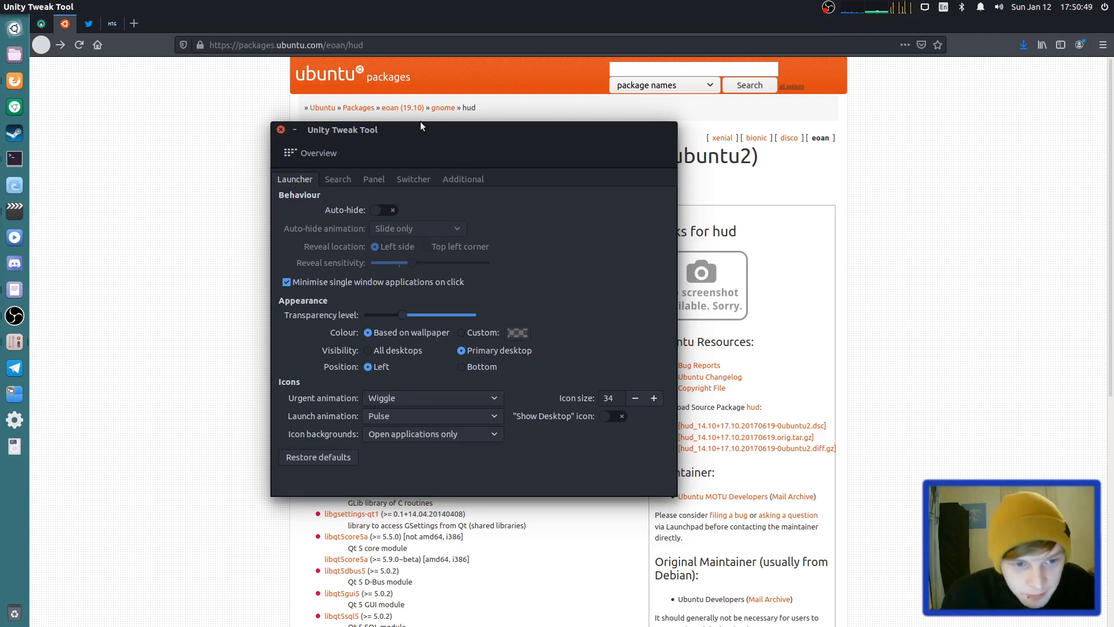
pyautogui.click(384, 210)
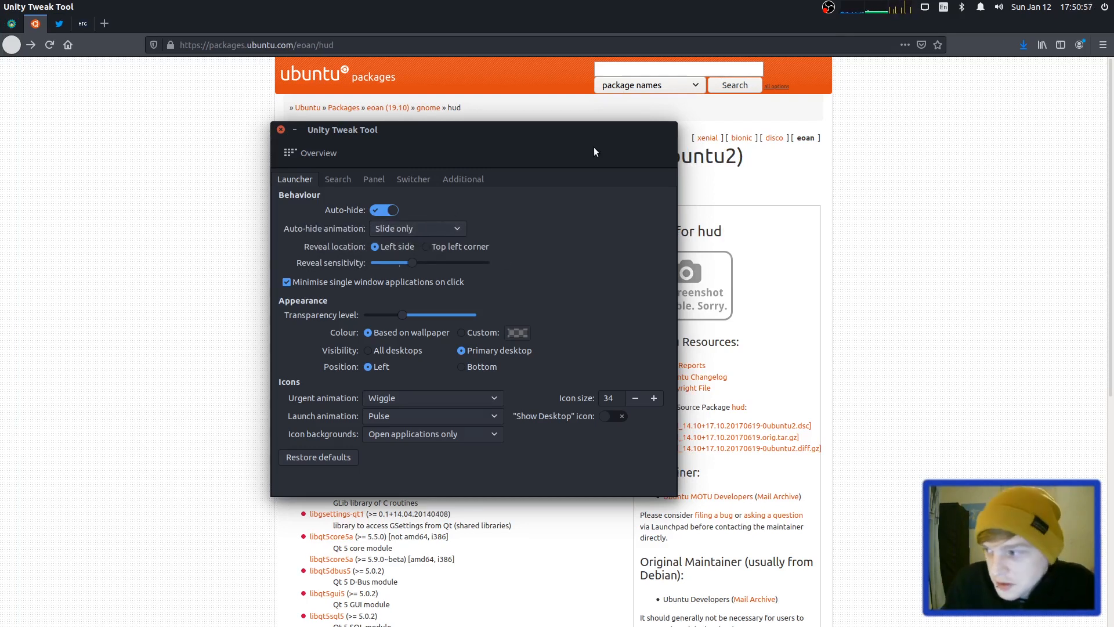
pyautogui.click(338, 178)
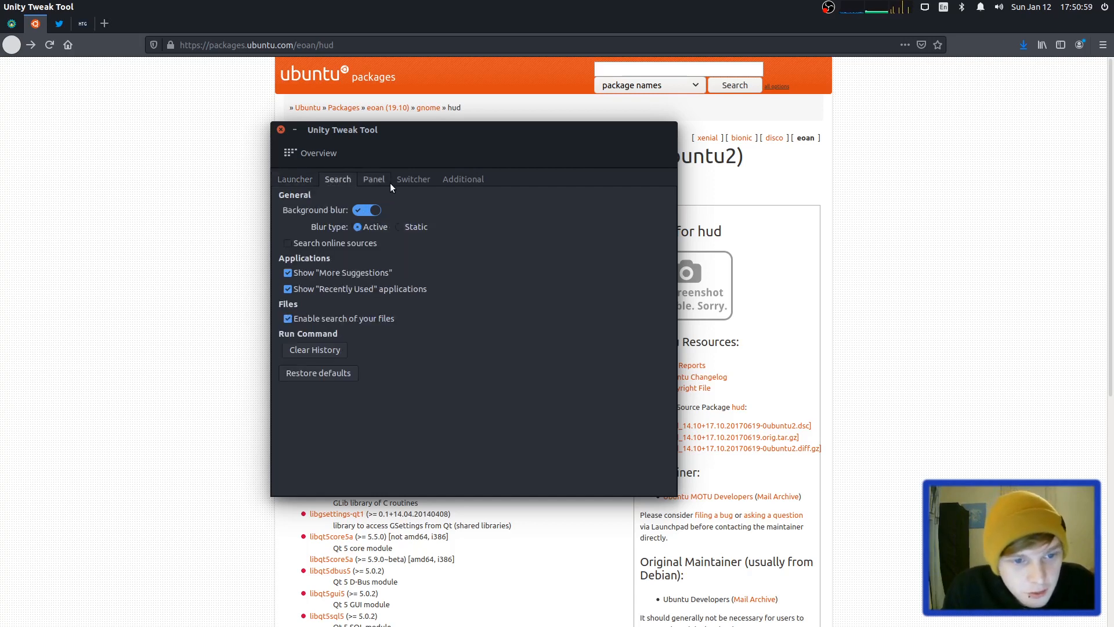
pyautogui.click(412, 178)
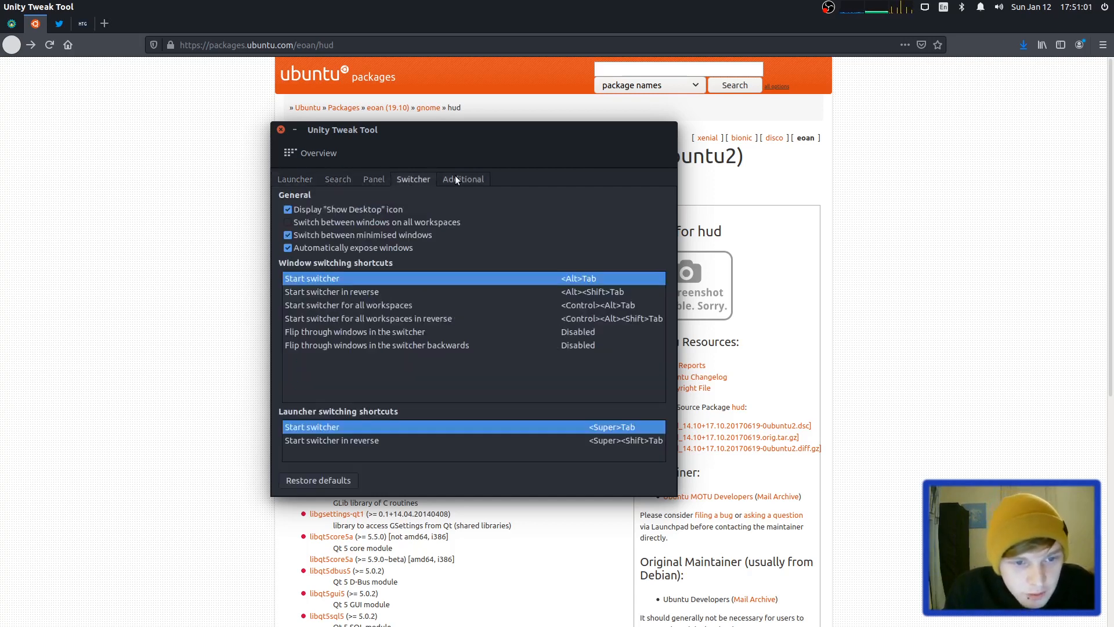
pyautogui.click(373, 178)
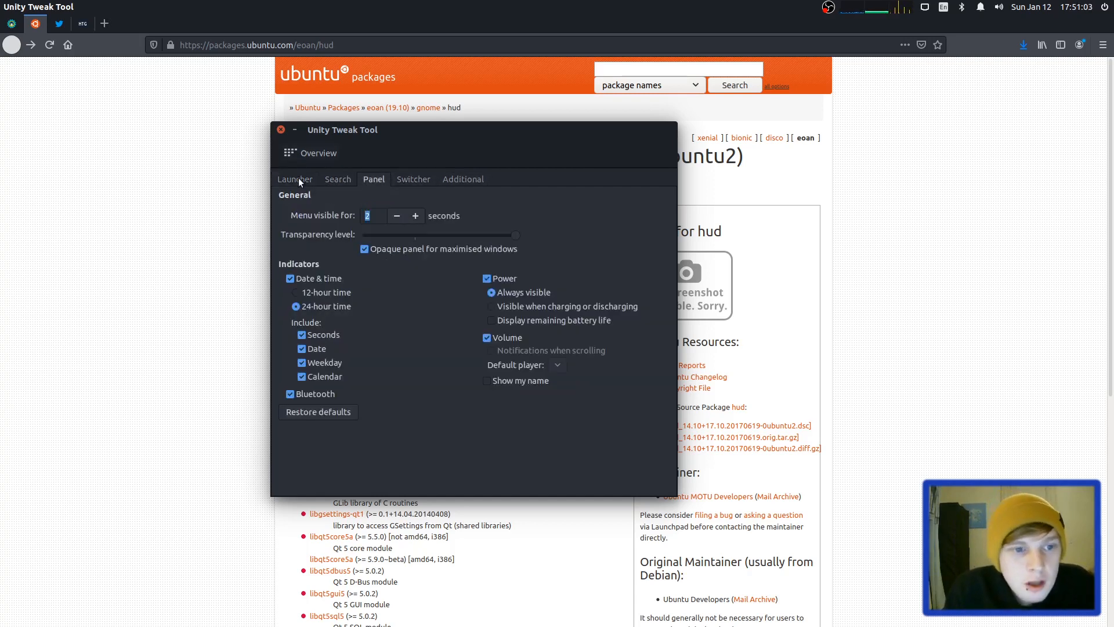
pyautogui.click(280, 130)
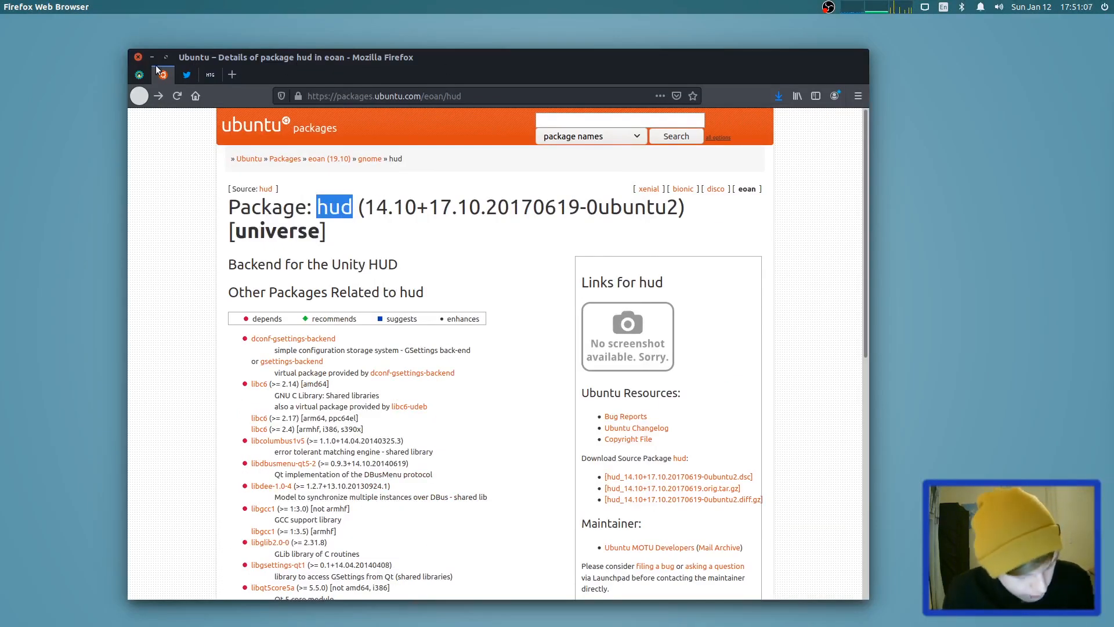
# Reopen Unity Tweak Tool from the Dash and apply the Ambiance theme, glancing at icon themes
pyautogui.write('twe')
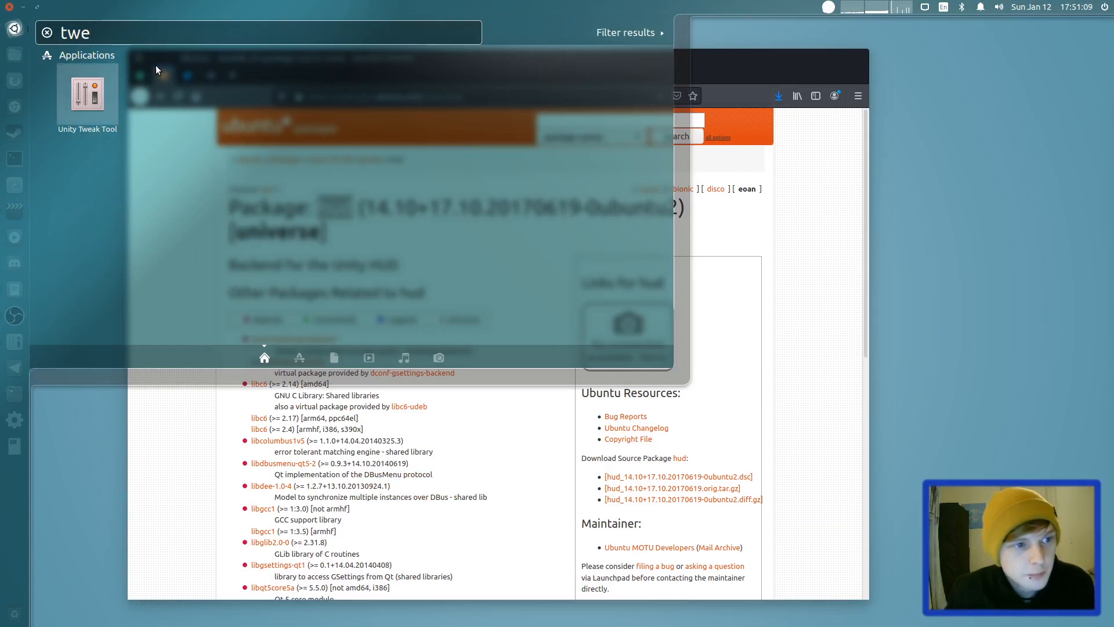
pyautogui.click(87, 94)
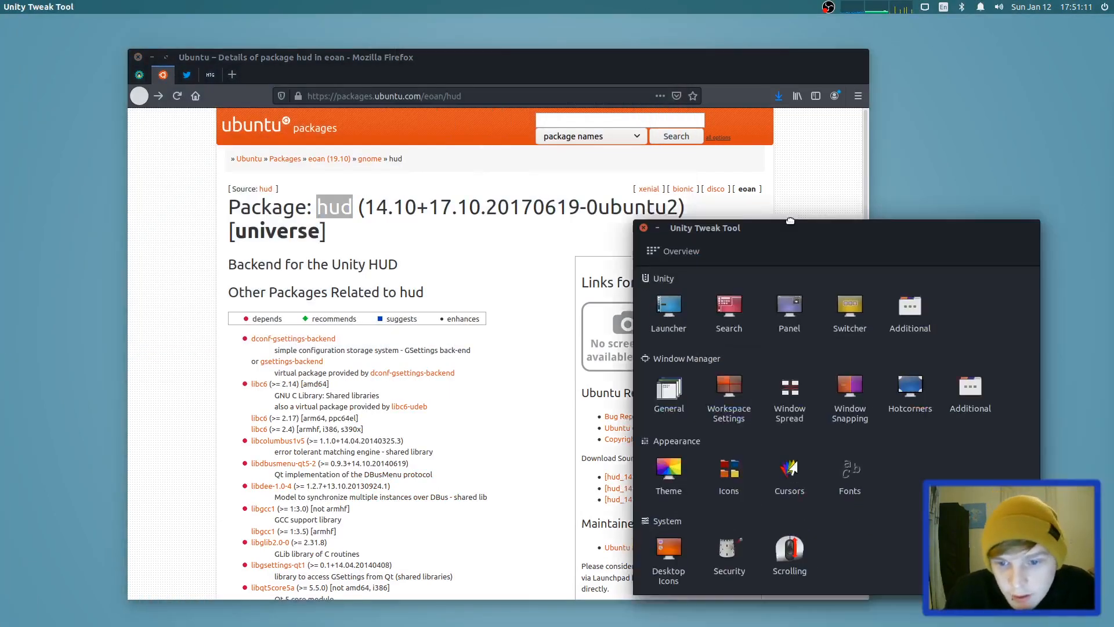
pyautogui.click(667, 472)
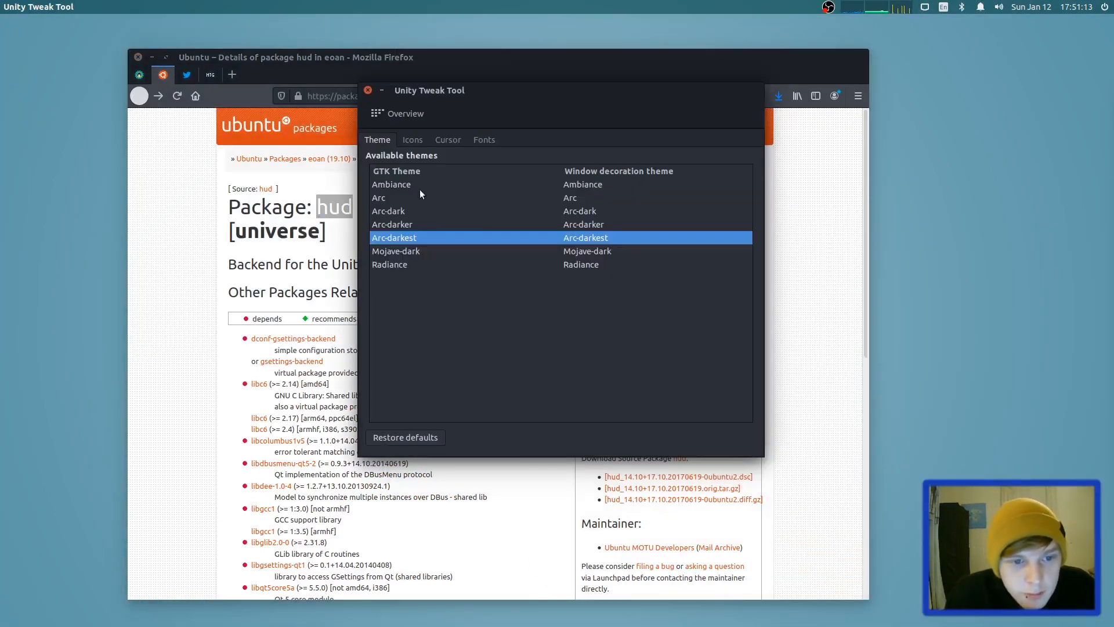
pyautogui.click(391, 191)
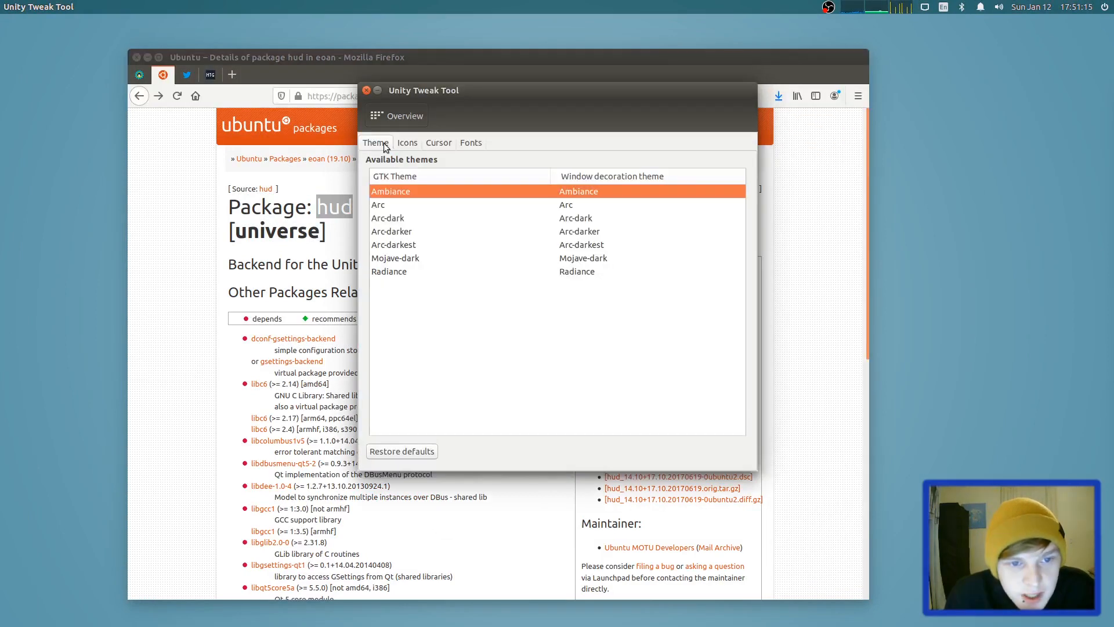
pyautogui.click(408, 142)
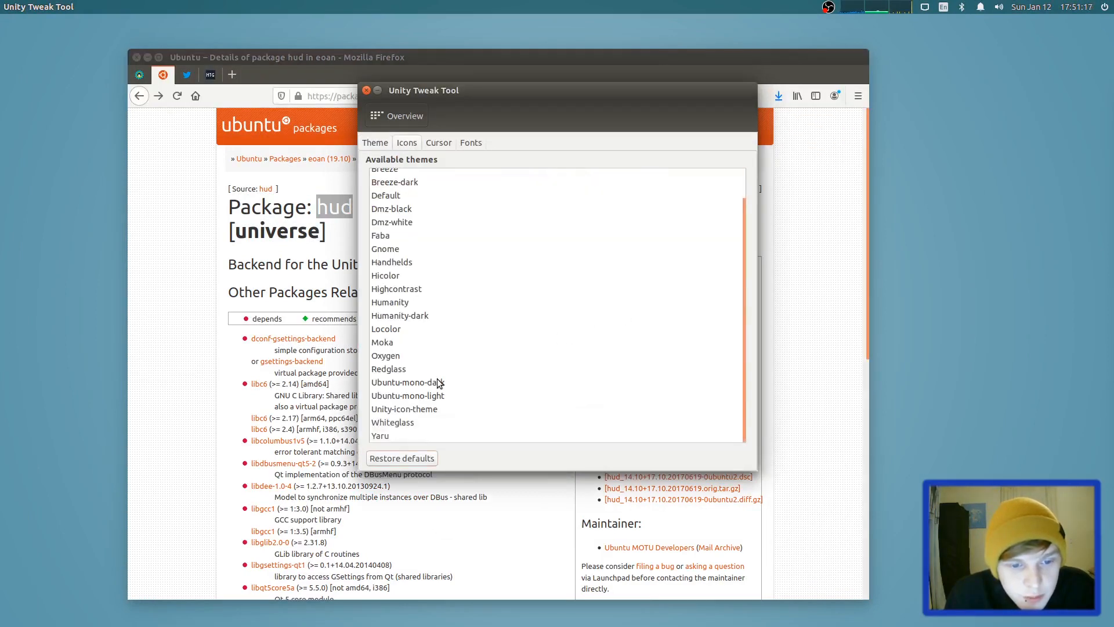
pyautogui.click(405, 115)
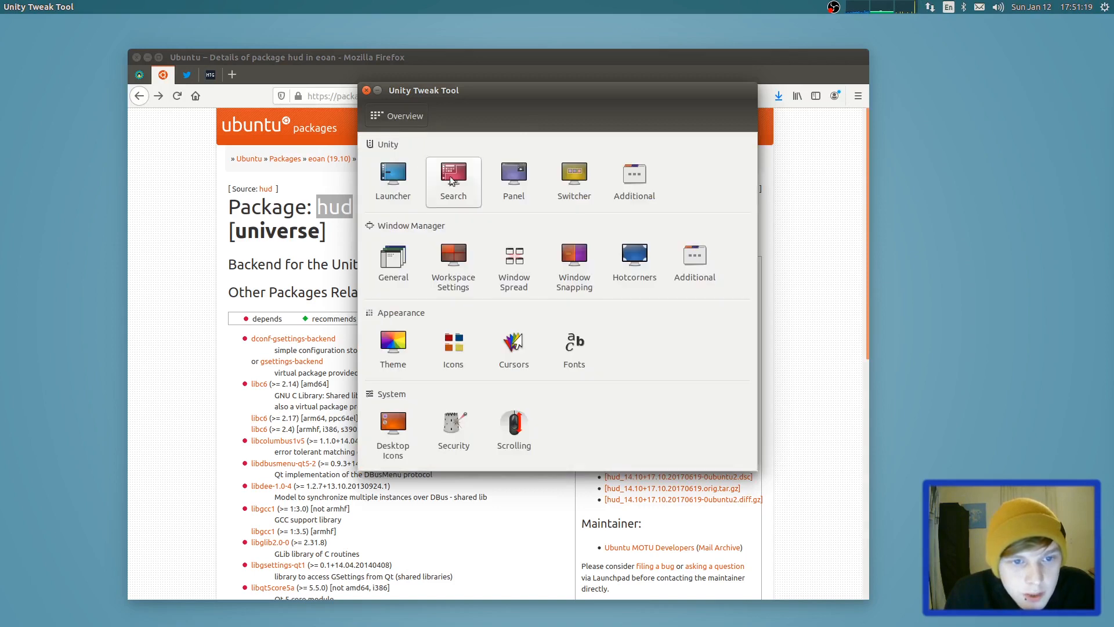
# Drag the top panel transparency level to minimum and show the launcher settings
pyautogui.click(513, 181)
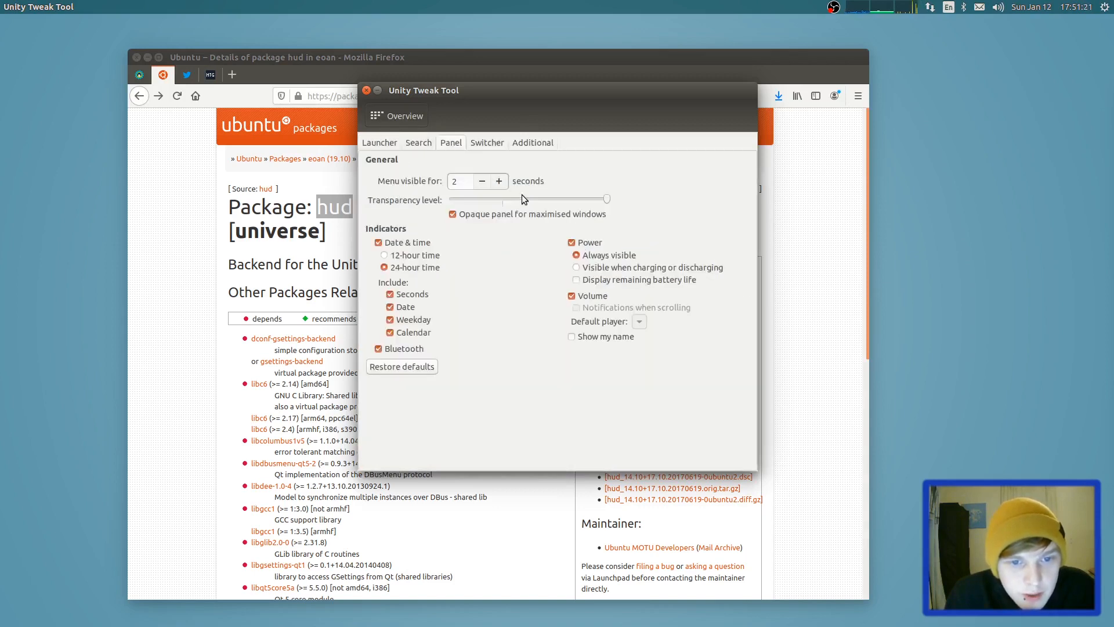
pyautogui.moveTo(607, 199); pyautogui.dragTo(449, 198)
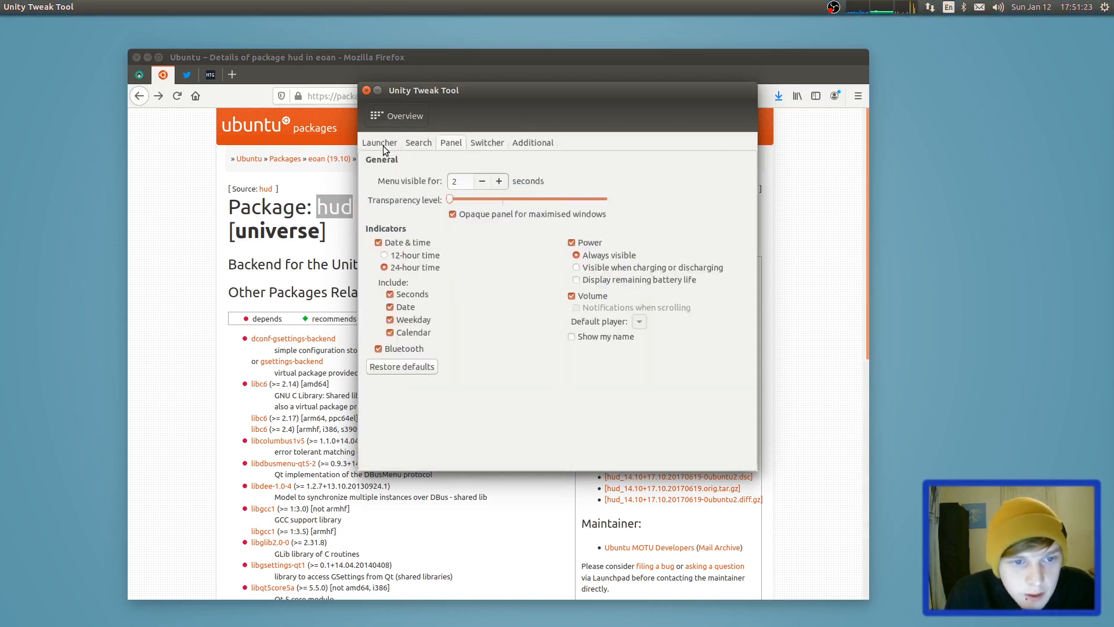
pyautogui.click(380, 142)
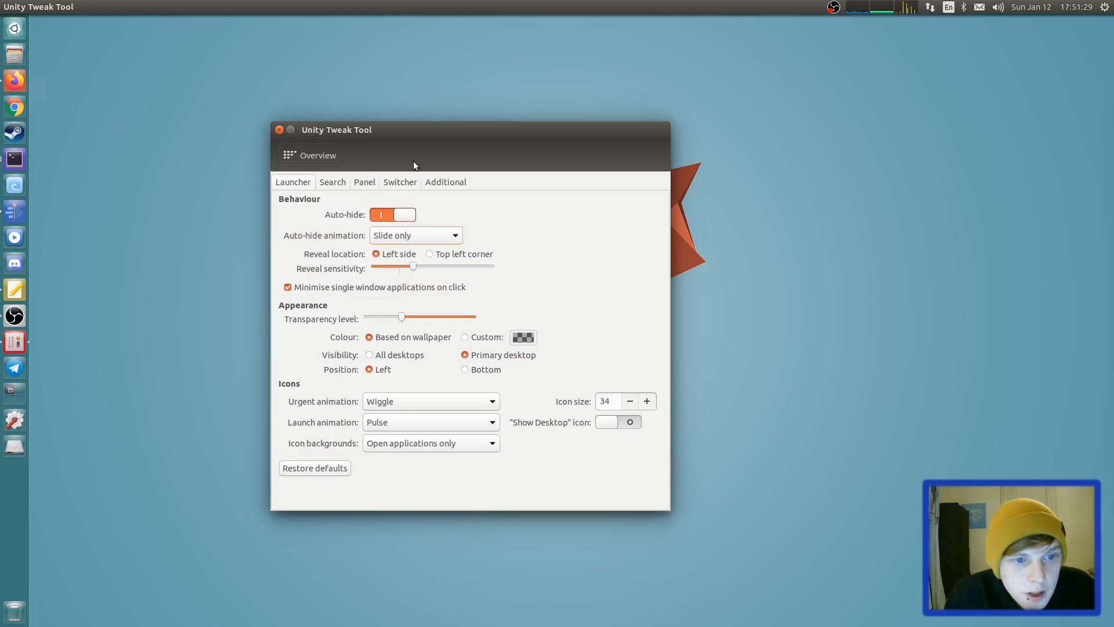
# Move the Unity Tweak Tool window to the right and launch qBittorrent from the launcher
pyautogui.moveTo(414, 129); pyautogui.dragTo(635, 78)
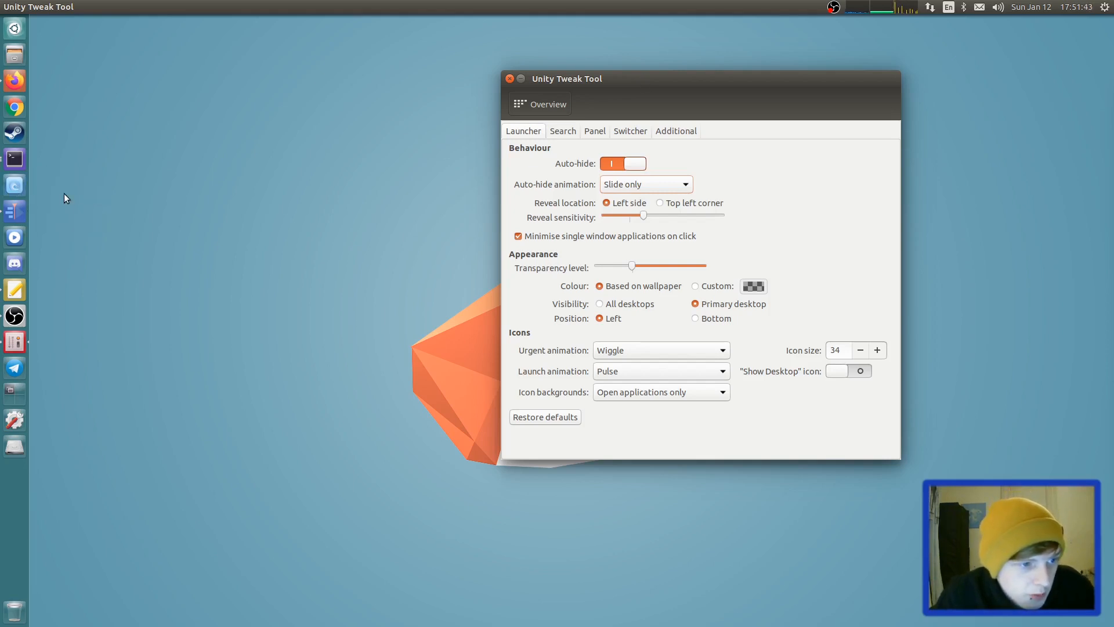
pyautogui.click(14, 236)
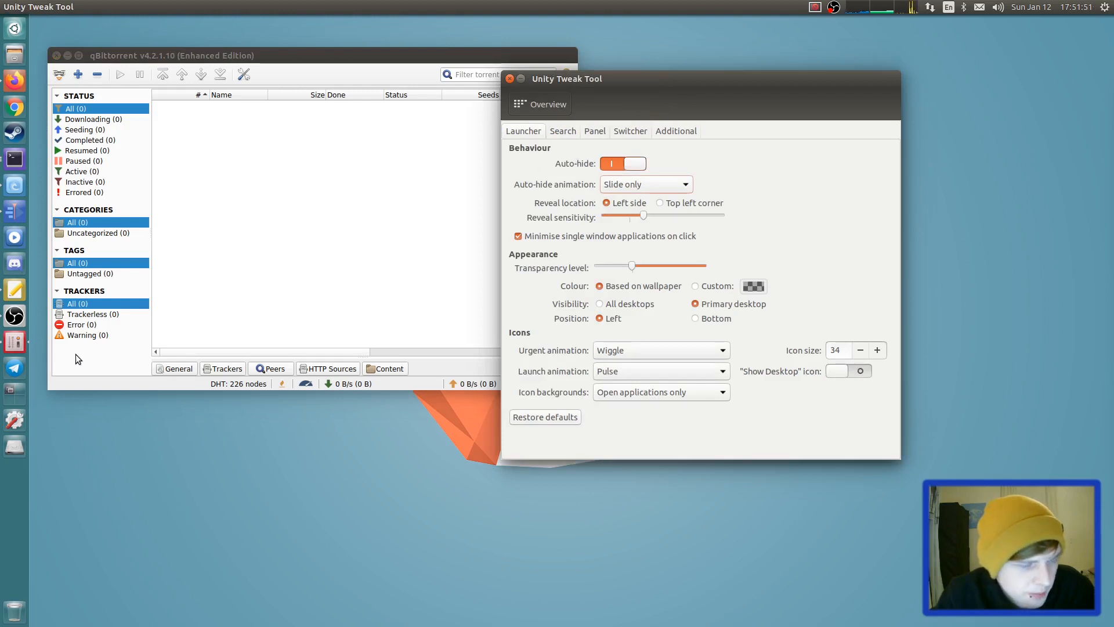
pyautogui.moveTo(77, 334)
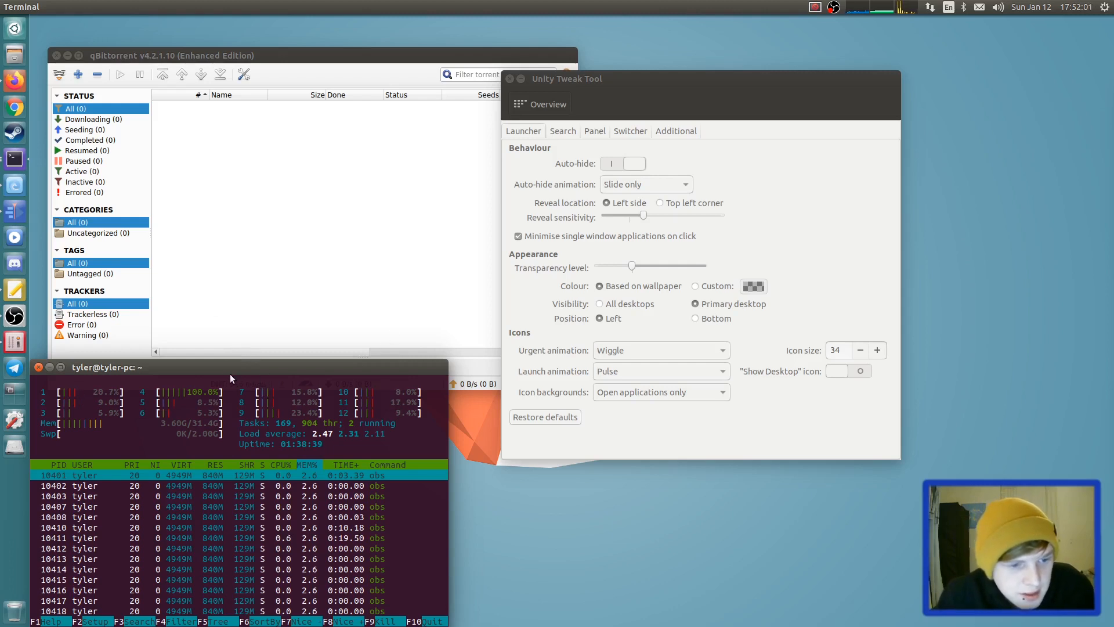
# Place the htop terminal at the top right and launch OpenShot Video Editor
pyautogui.moveTo(107, 367); pyautogui.dragTo(782, 39)
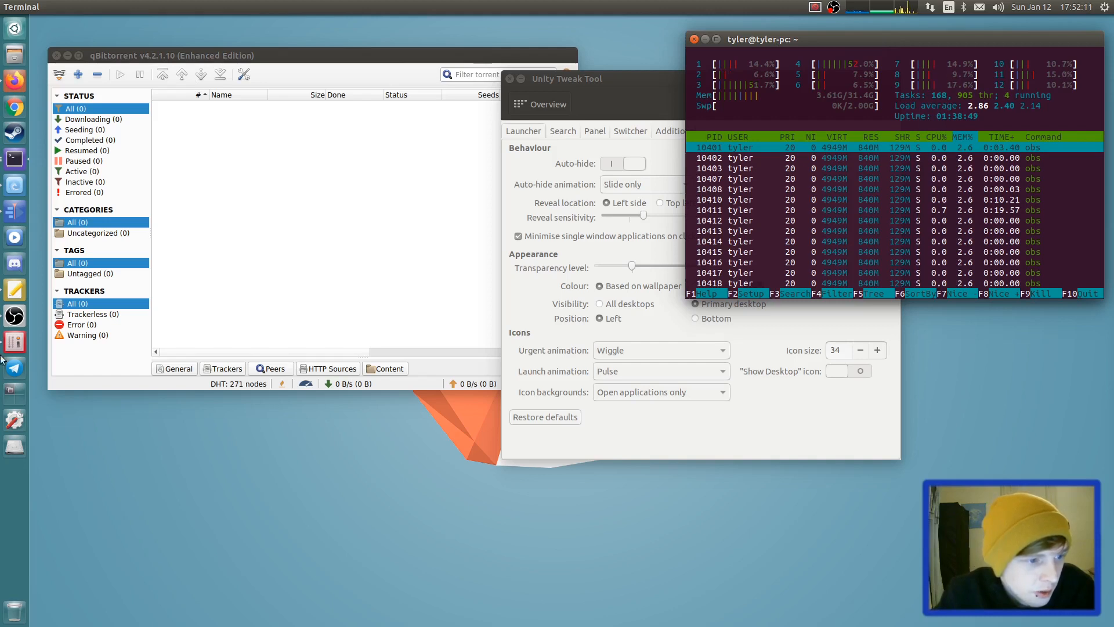
pyautogui.moveTo(14, 263)
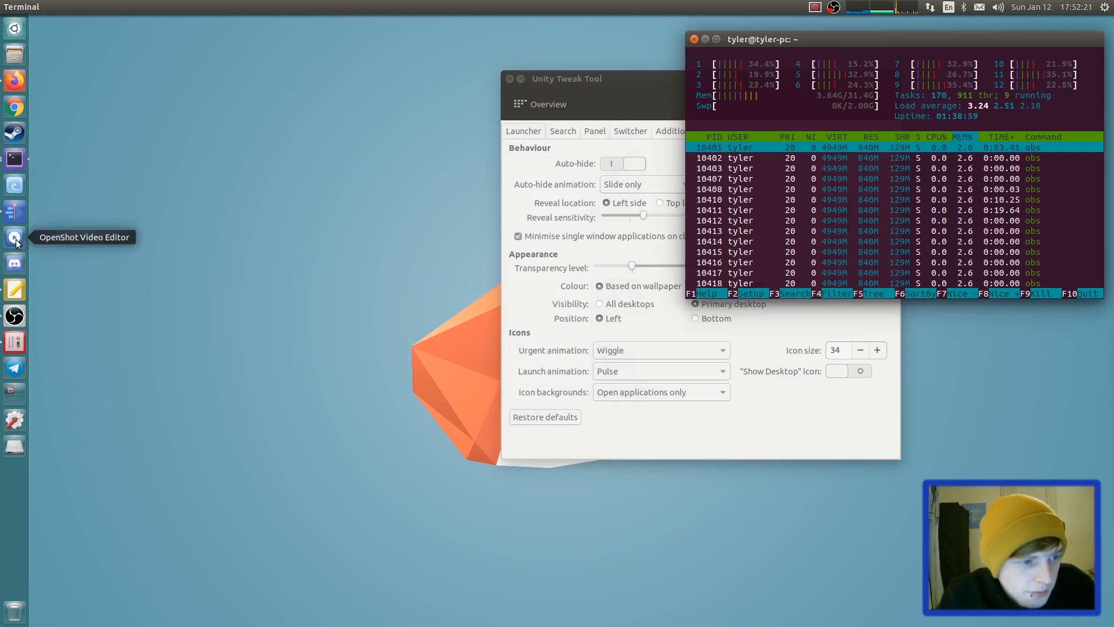
pyautogui.click(14, 236)
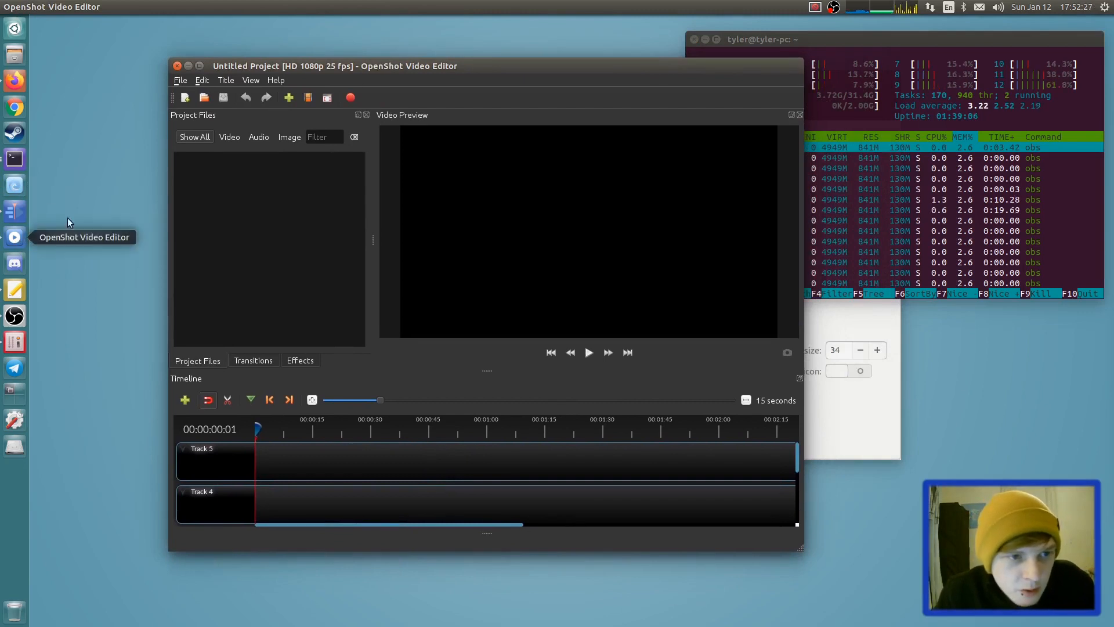
pyautogui.moveTo(176, 66)
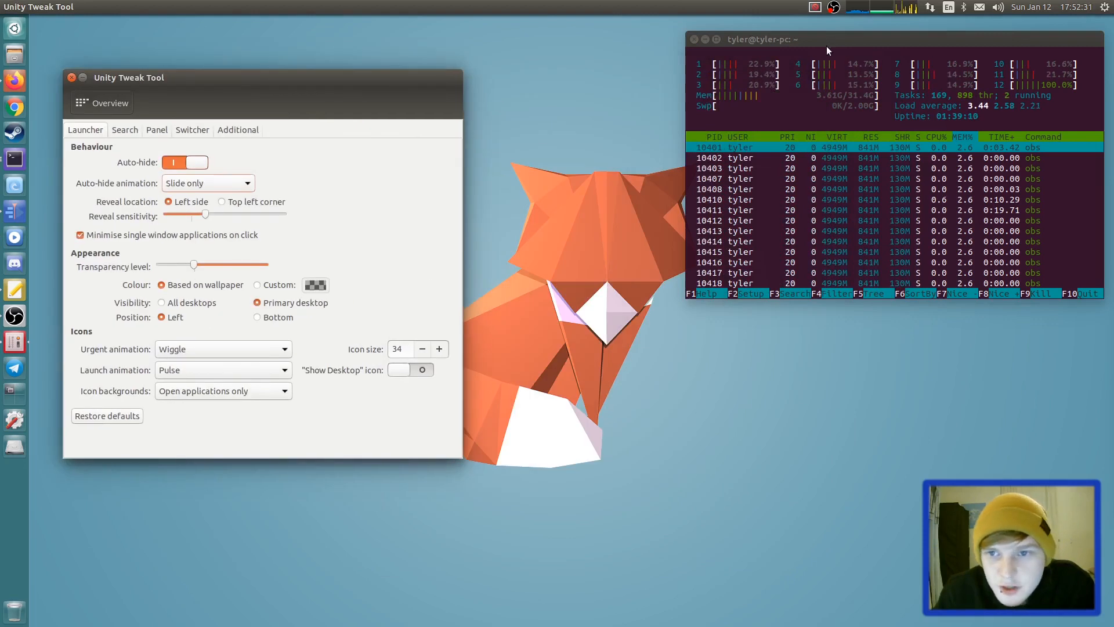
# In Files, browse the Applications AppImages, run OpenShot, return Home, and bring Tweak Tool forward
pyautogui.click(815, 7)
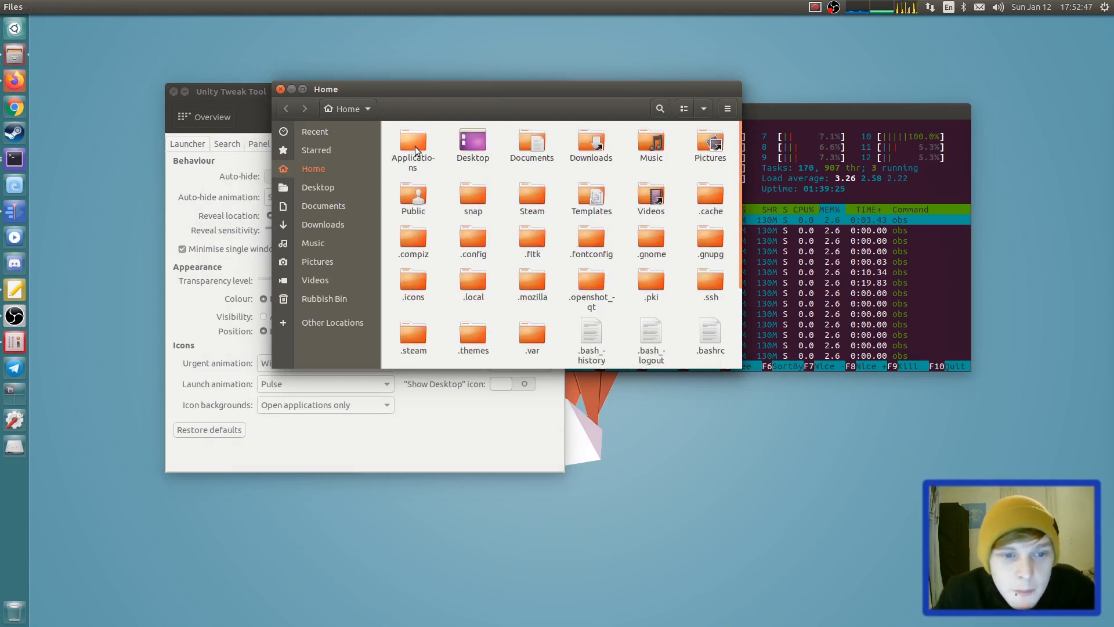
pyautogui.doubleClick(413, 140)
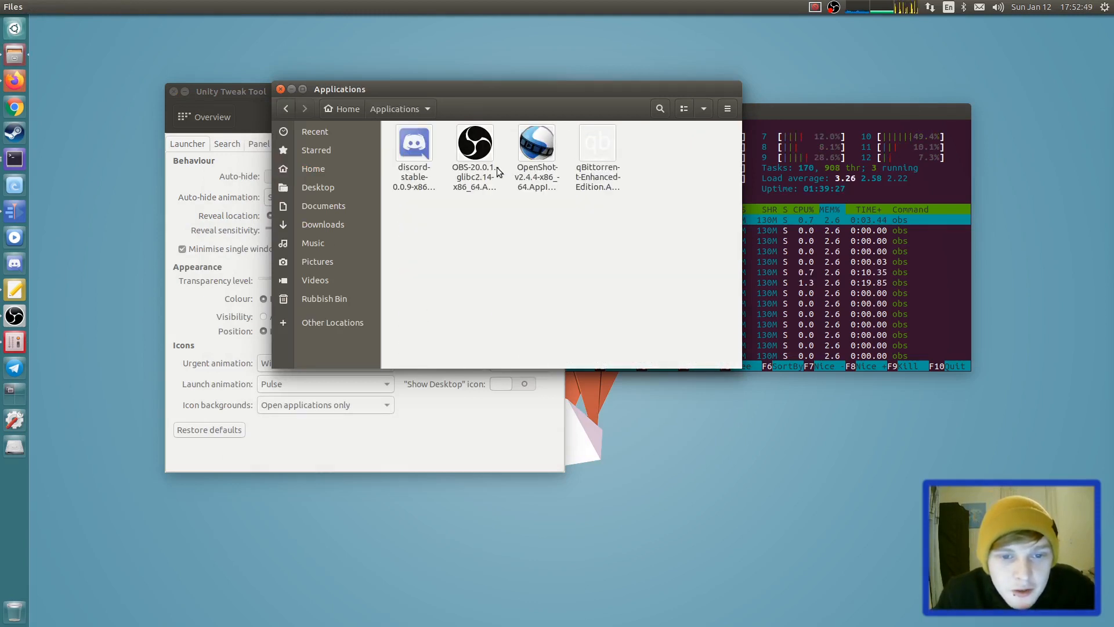
pyautogui.click(313, 169)
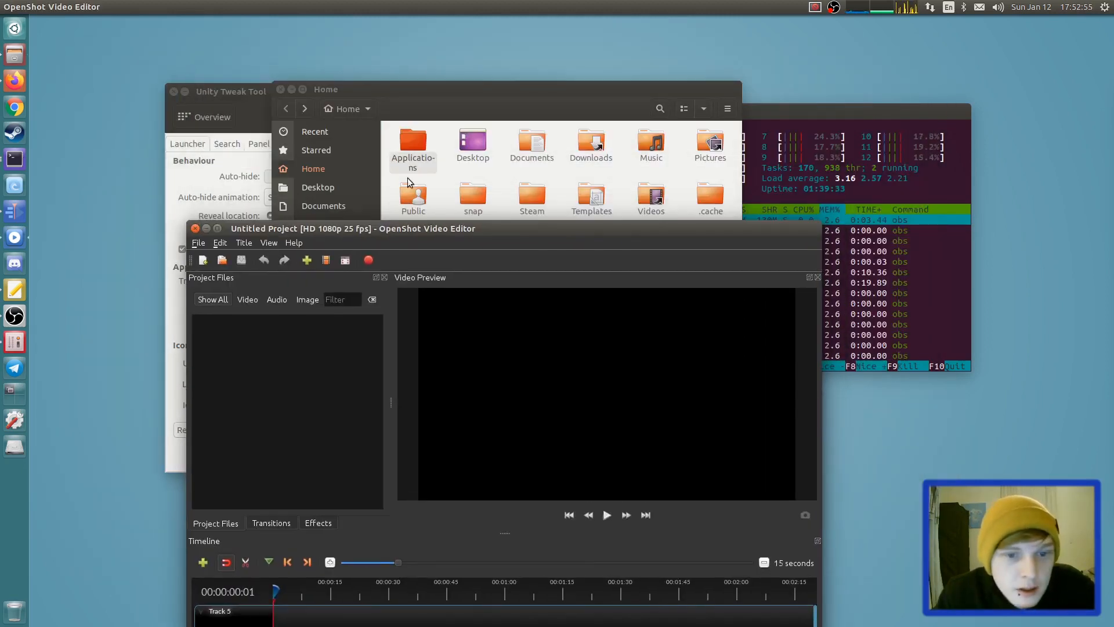
pyautogui.click(413, 142)
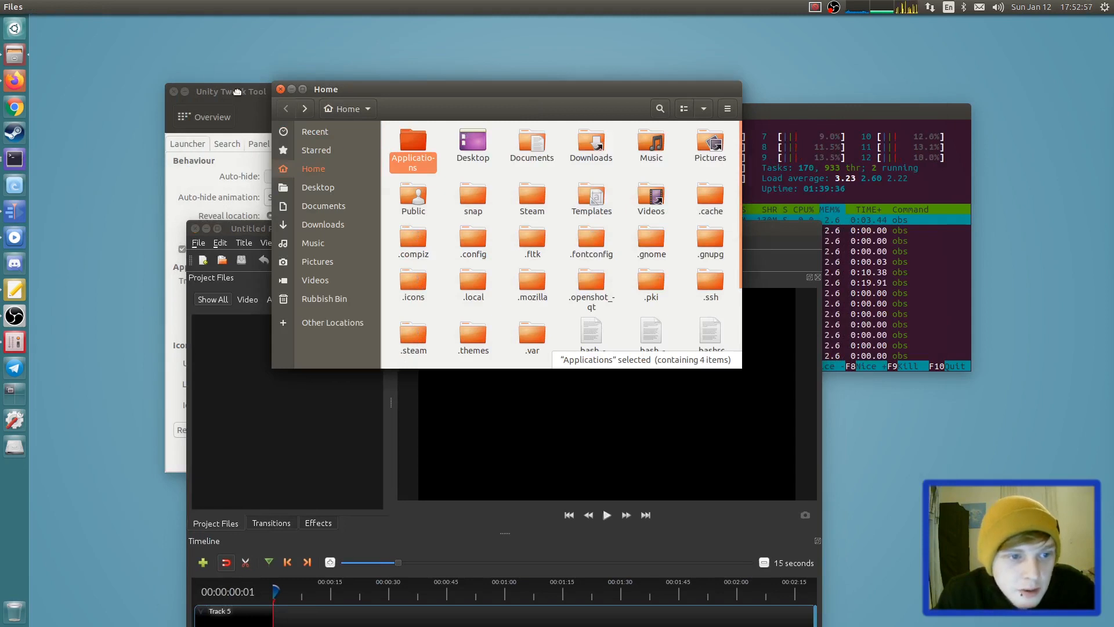
pyautogui.click(220, 91)
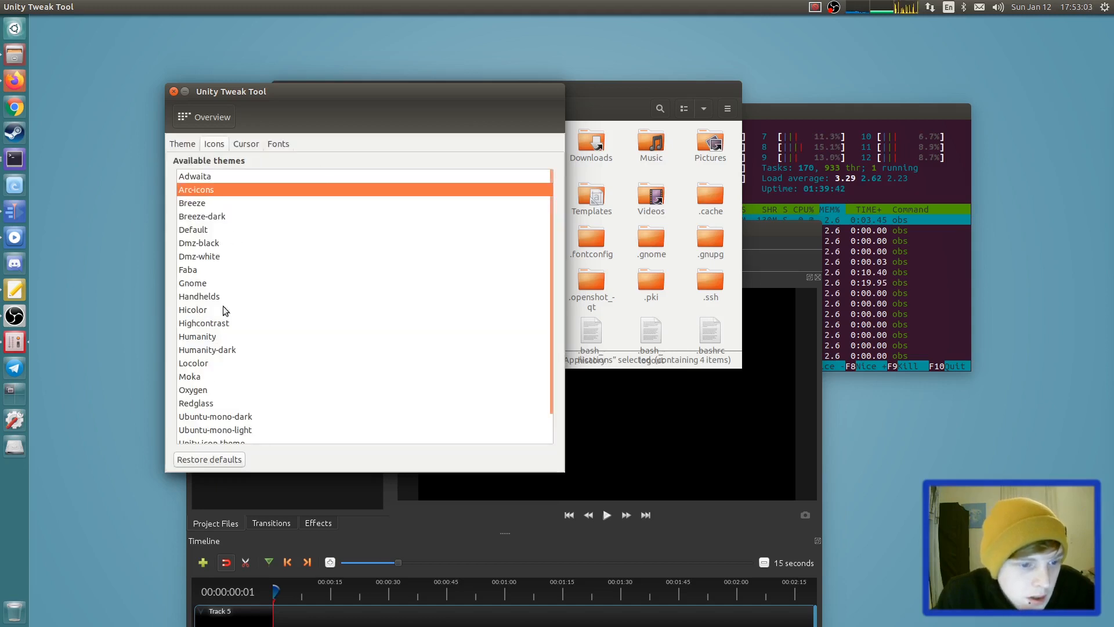
pyautogui.moveTo(234, 374)
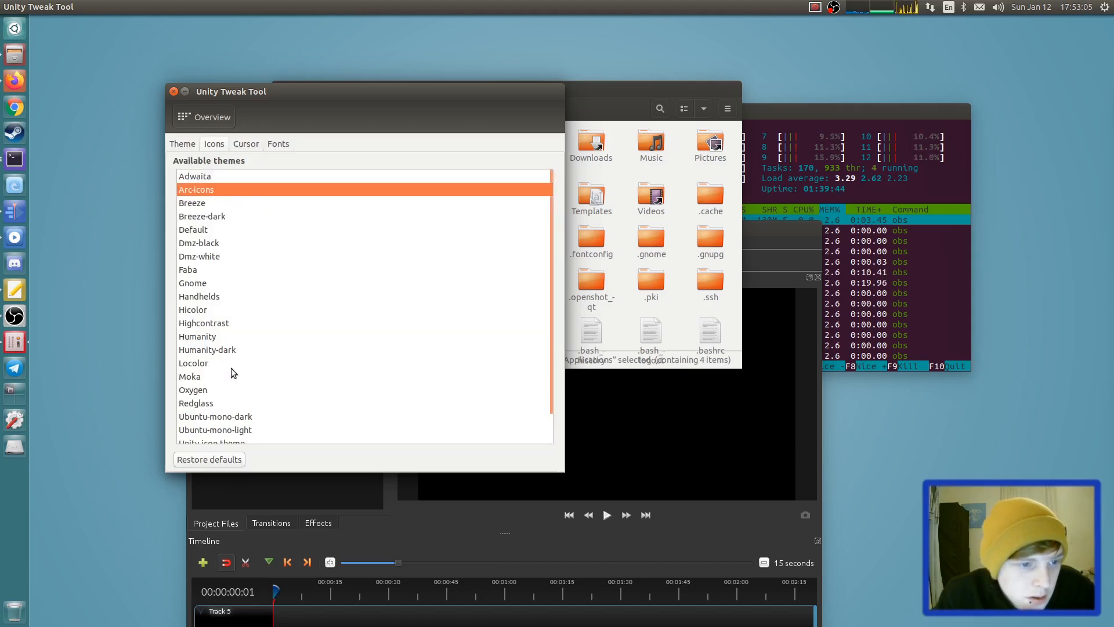
# Apply Arc-Icons as the icon theme, then use the top panel's right-hand indicator
pyautogui.click(196, 189)
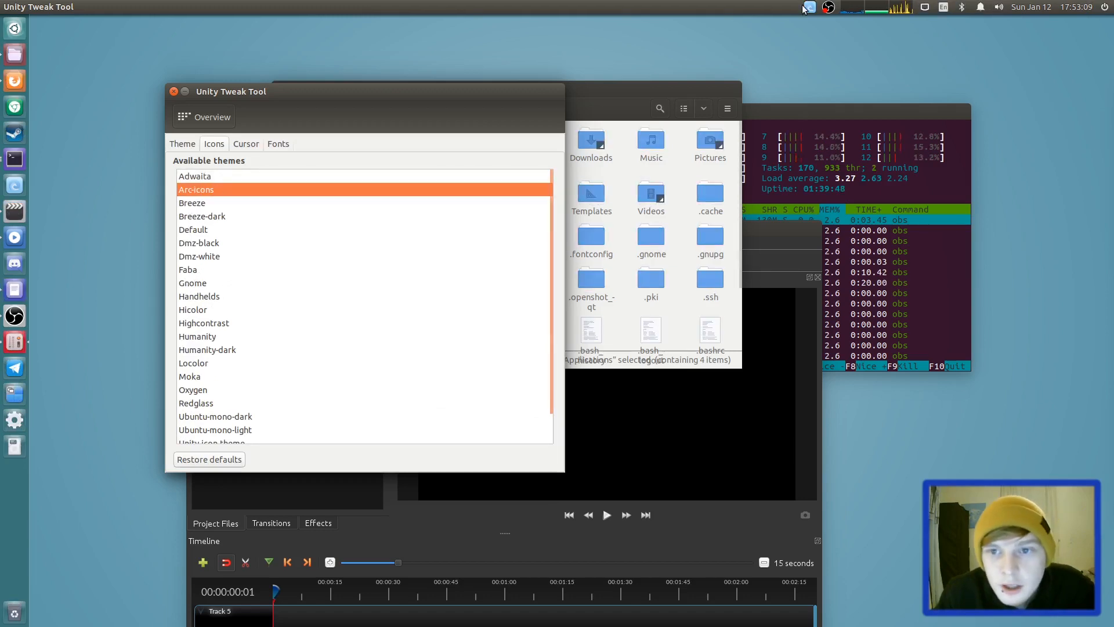
pyautogui.click(806, 7)
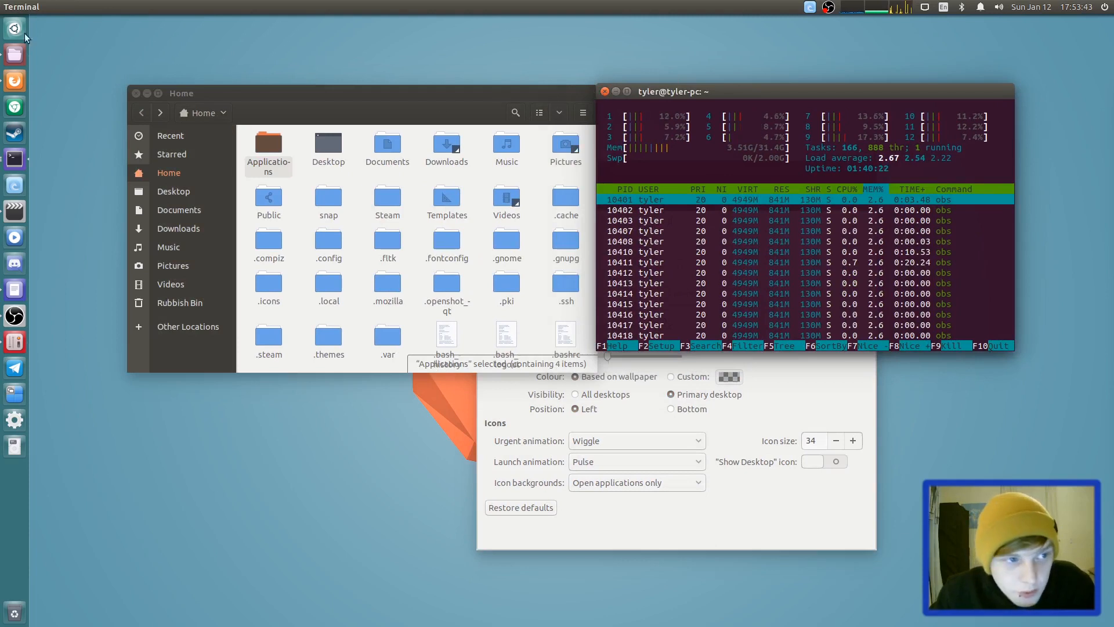
# Reopen Unity Tweak Tool from a Dash search and apply a dark GTK theme like Mojave-dark
pyautogui.write('tweaj')
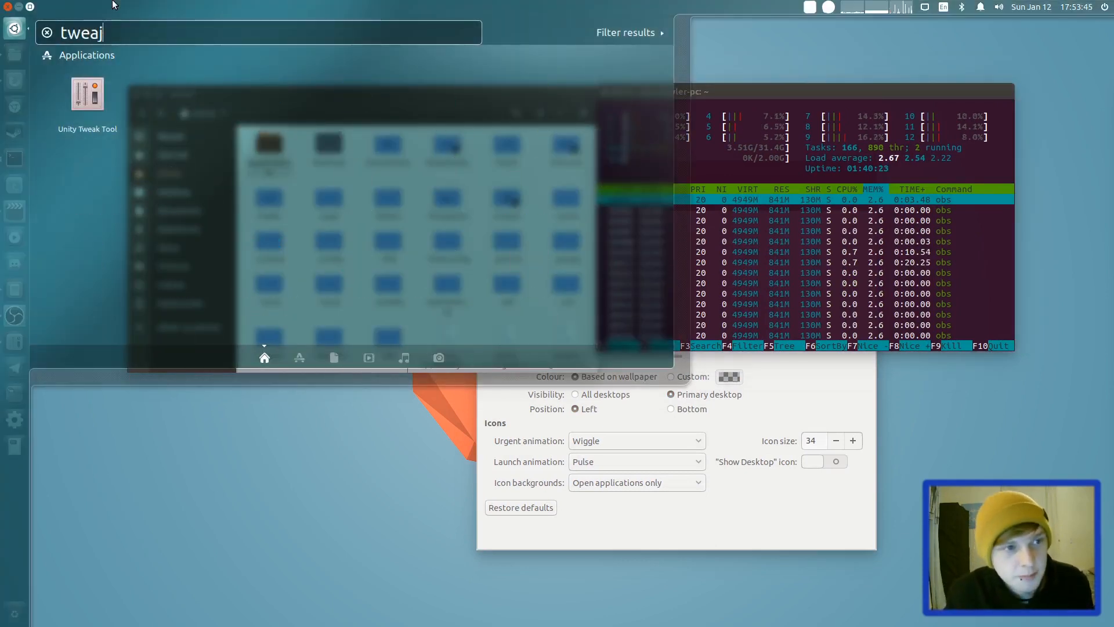
pyautogui.click(87, 92)
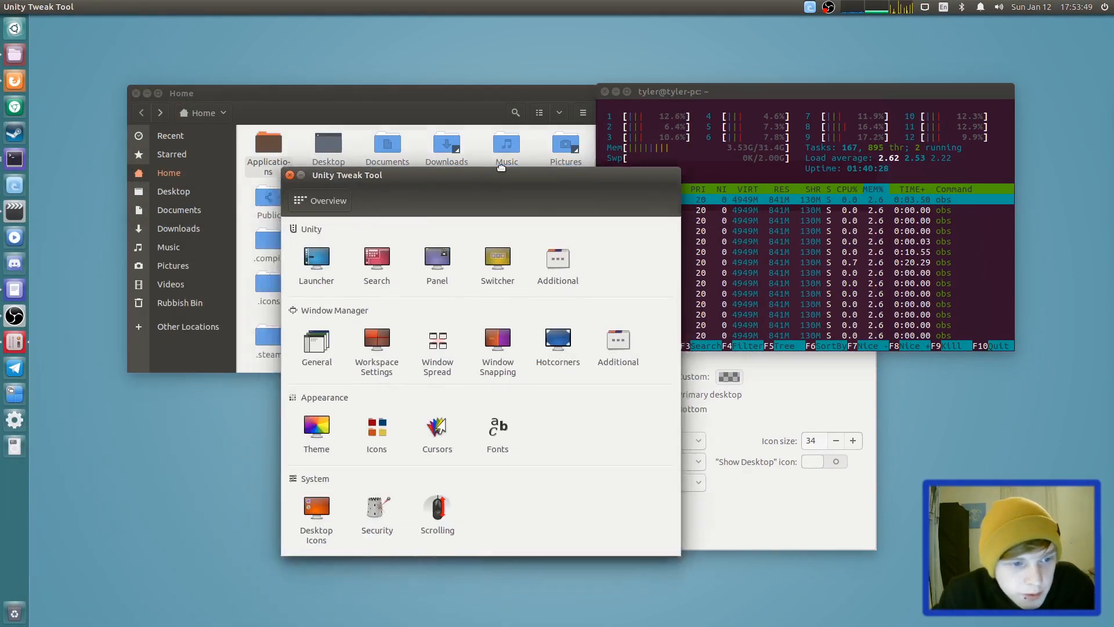
pyautogui.click(316, 434)
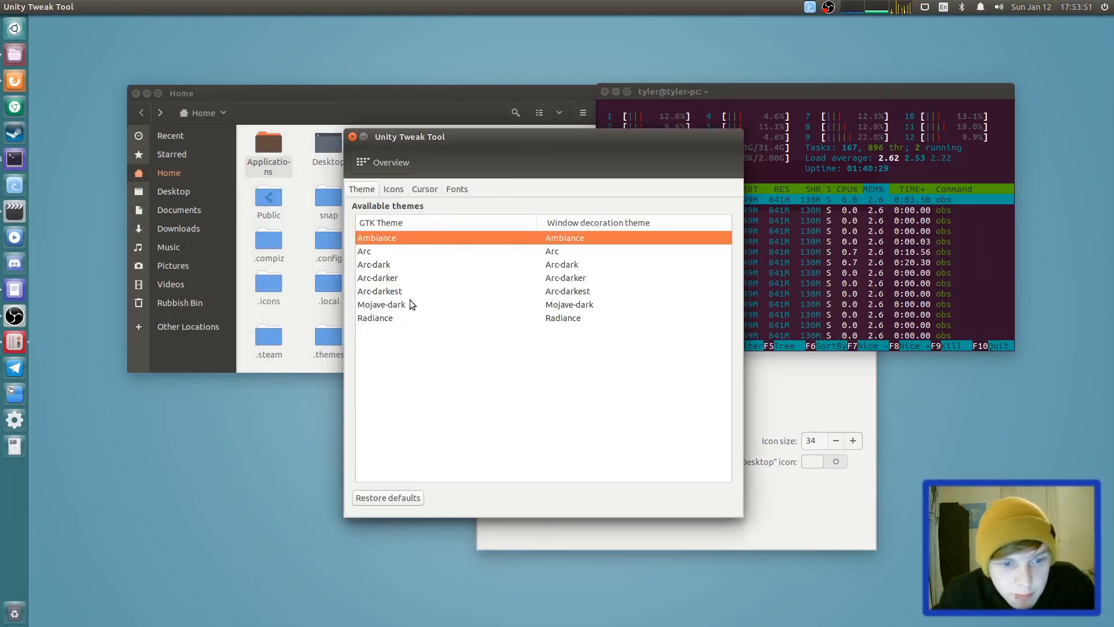
pyautogui.click(379, 290)
pyautogui.write('sudo apt remove nemo')
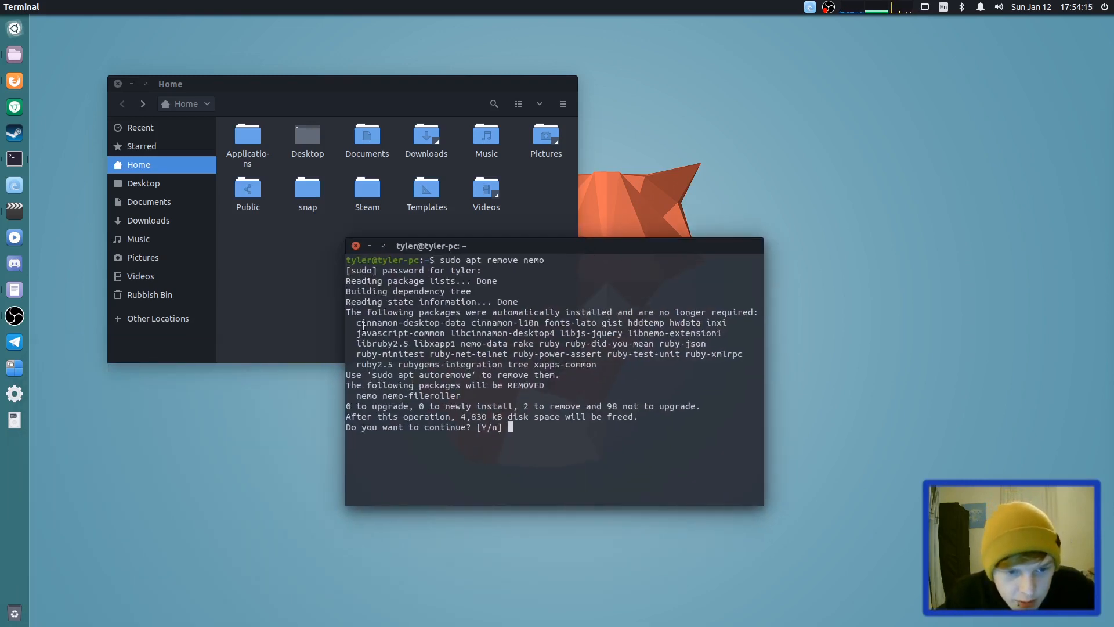
# Highlight the no-longer-required packages, then answer y to remove nemo and nemo-fileroller
pyautogui.moveTo(355, 322); pyautogui.dragTo(569, 333)
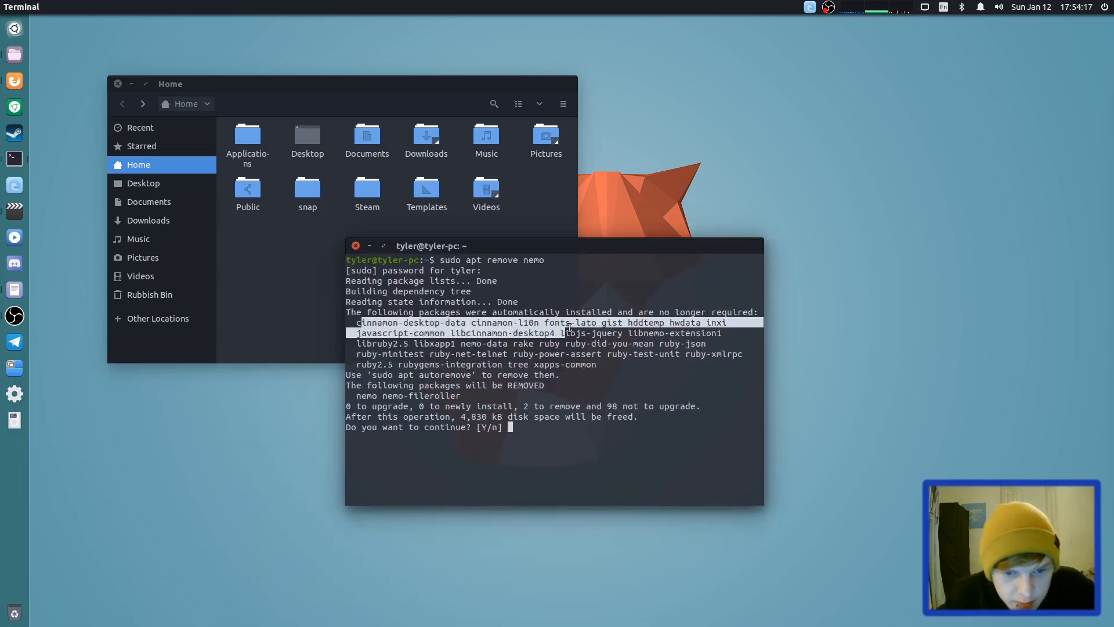
pyautogui.moveTo(568, 327); pyautogui.dragTo(526, 364)
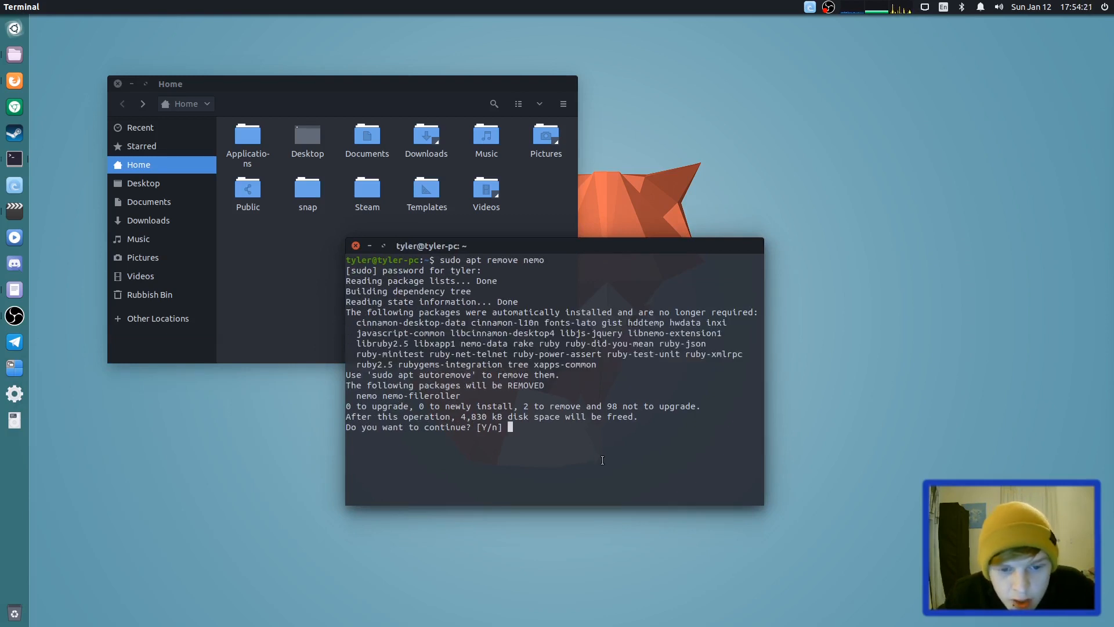
pyautogui.write('y')
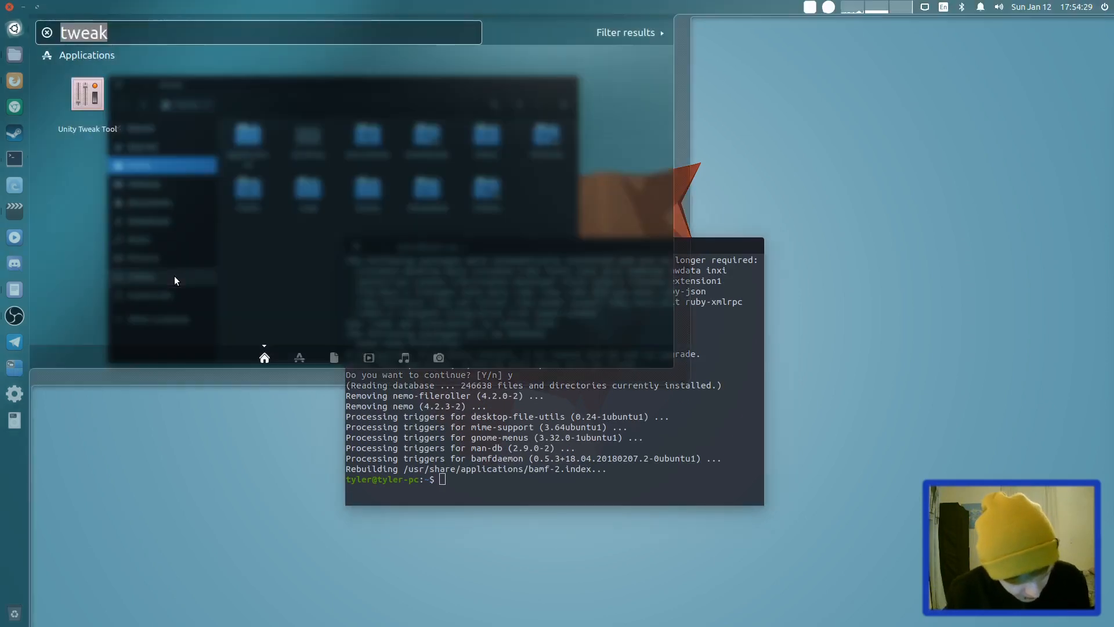
# Drag Unity Tweak Tool's panel transparency slider to minimum, then relaunch the tool
pyautogui.click(86, 93)
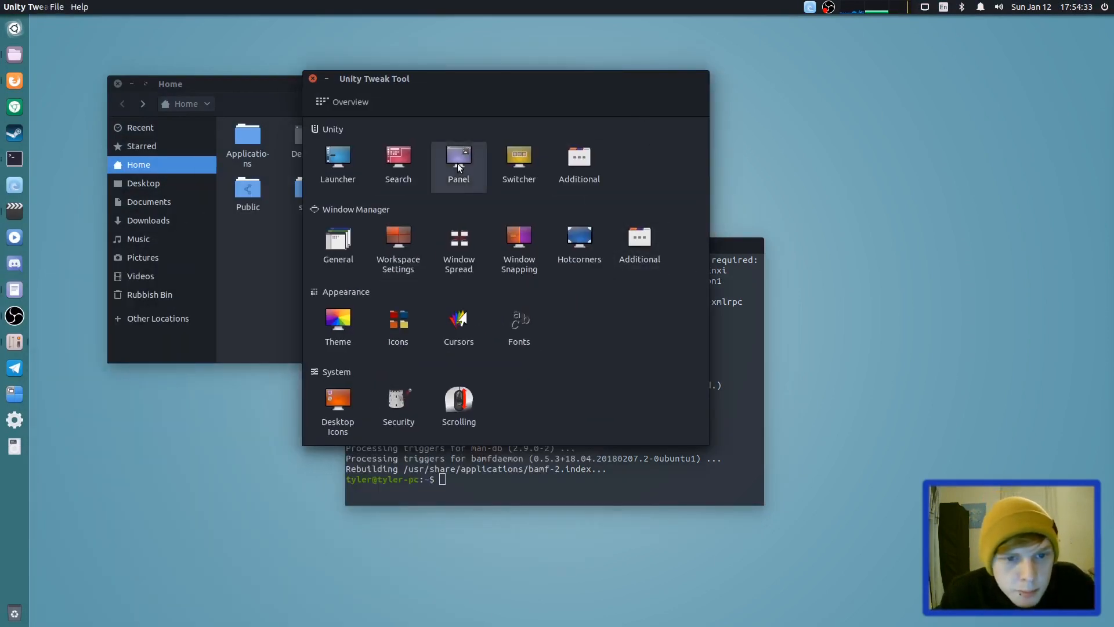
pyautogui.click(459, 156)
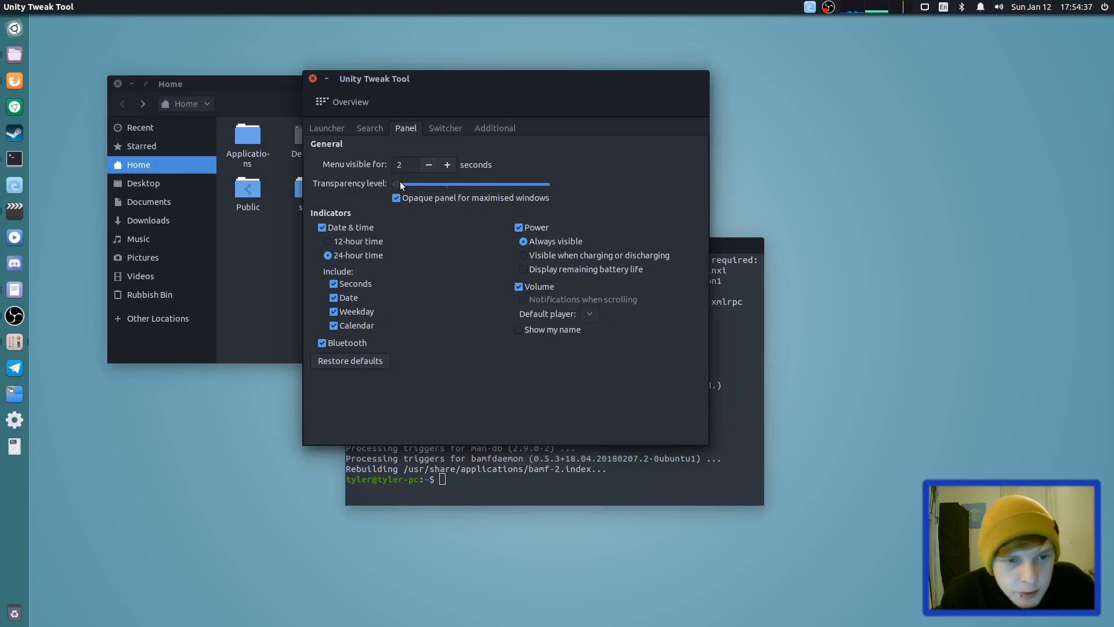
pyautogui.moveTo(373, 79); pyautogui.dragTo(472, 96)
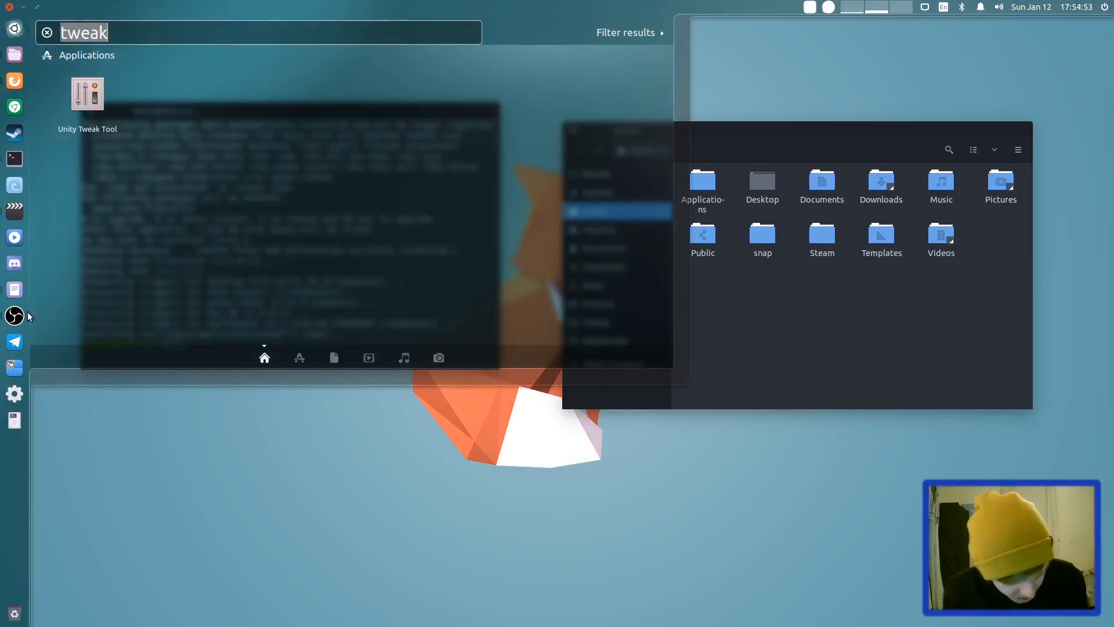
pyautogui.click(87, 93)
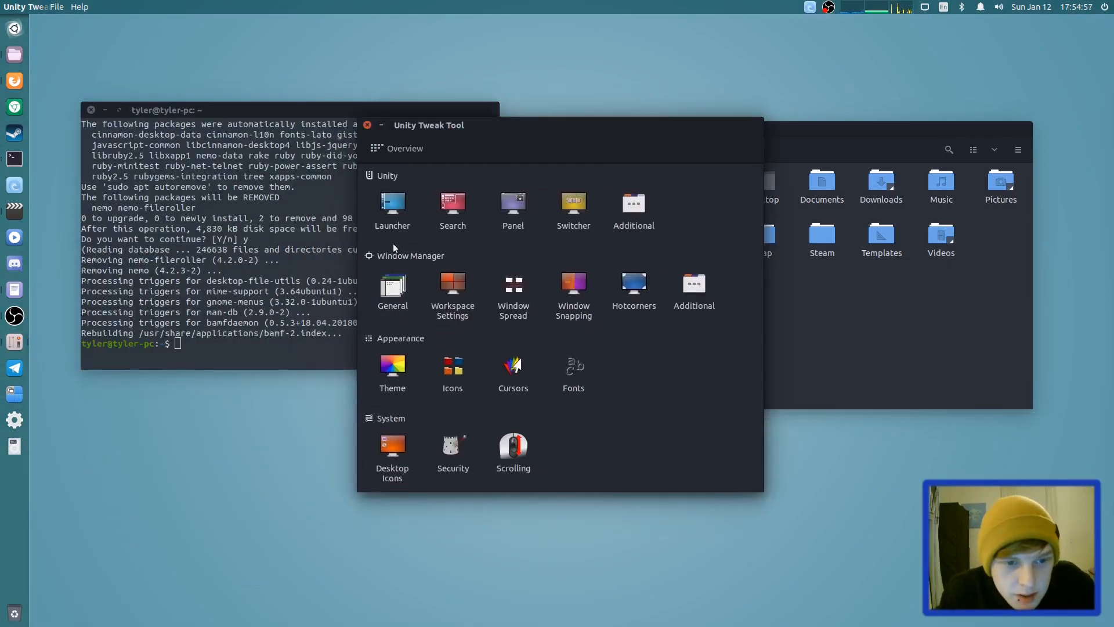
pyautogui.click(392, 206)
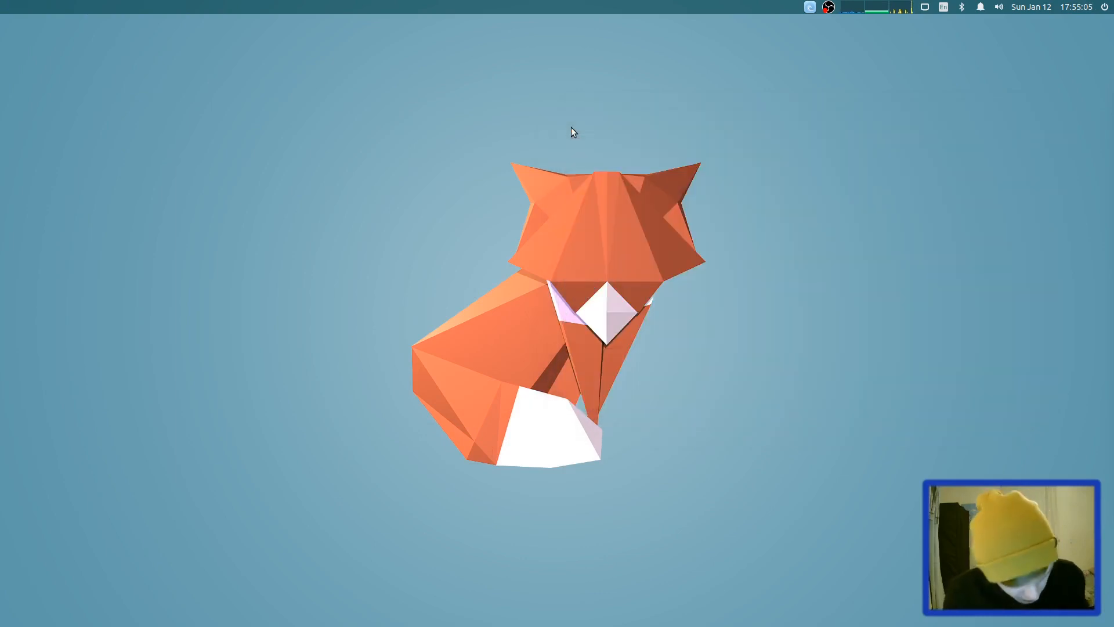
pyautogui.write('kden')
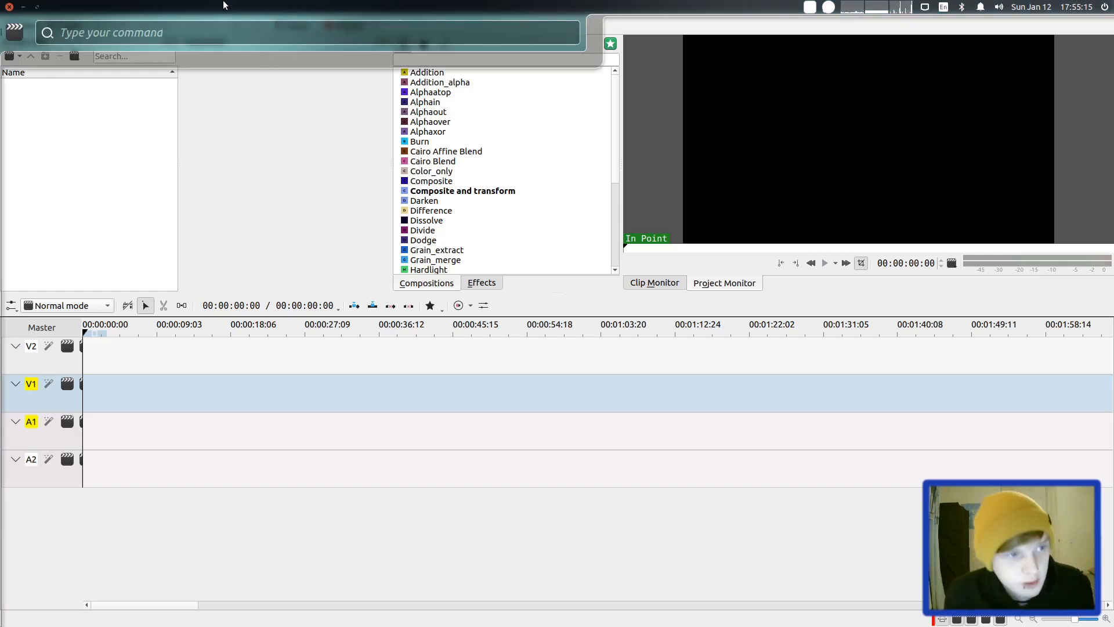
pyautogui.write('fad')
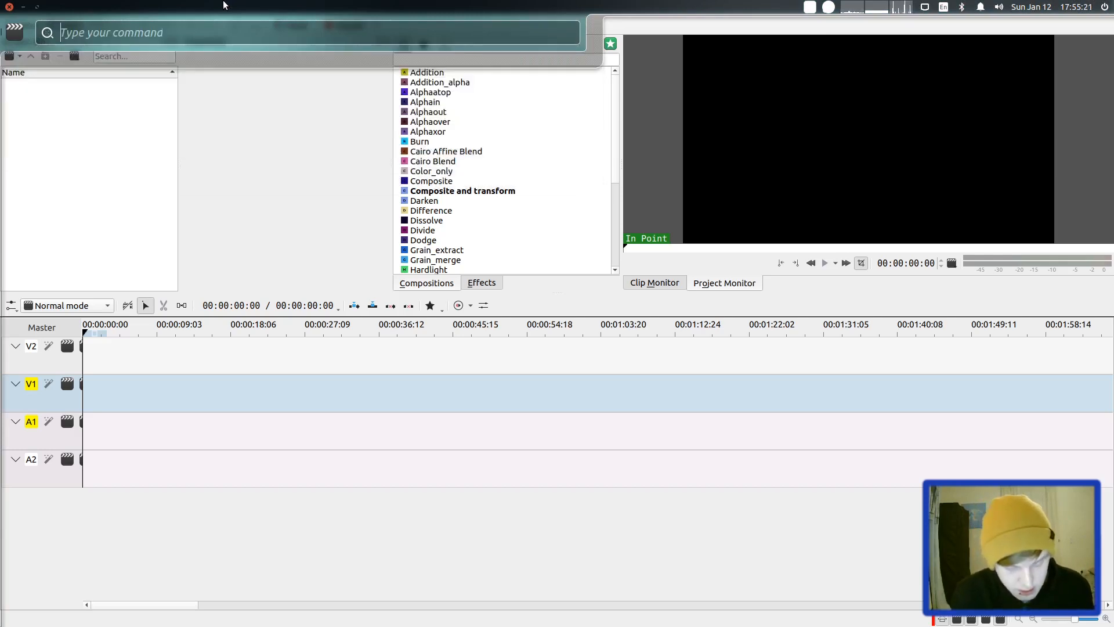
pyautogui.write('keyfram')
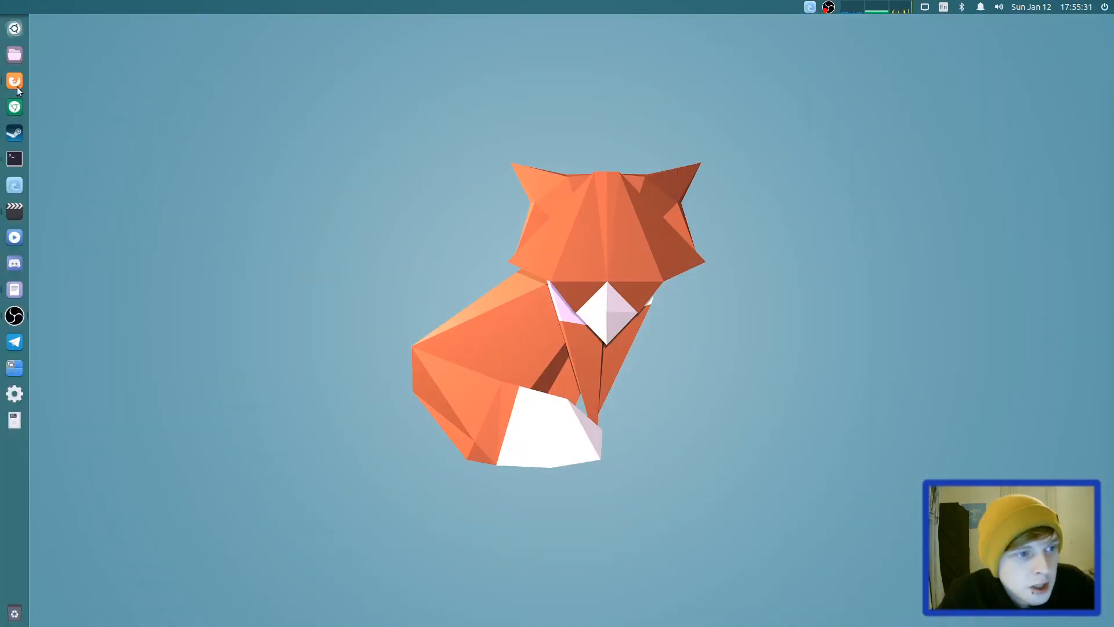
# Open Firefox, launch Google Chrome from a Dash search for 'chrom', and search its HUD for 'bookm'
pyautogui.click(14, 81)
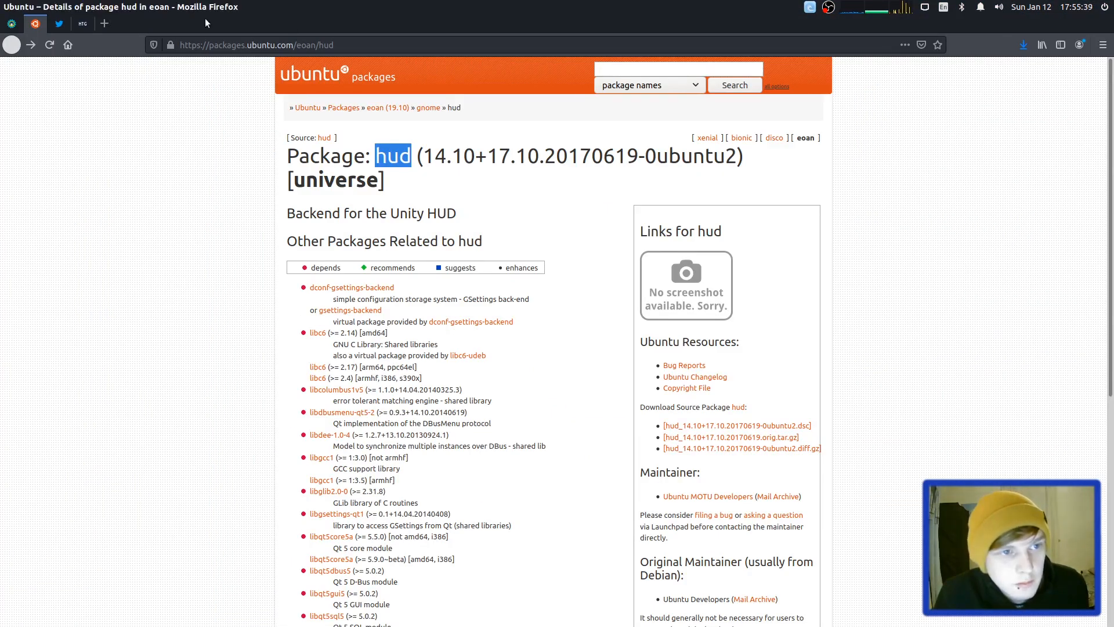
pyautogui.write('kden')
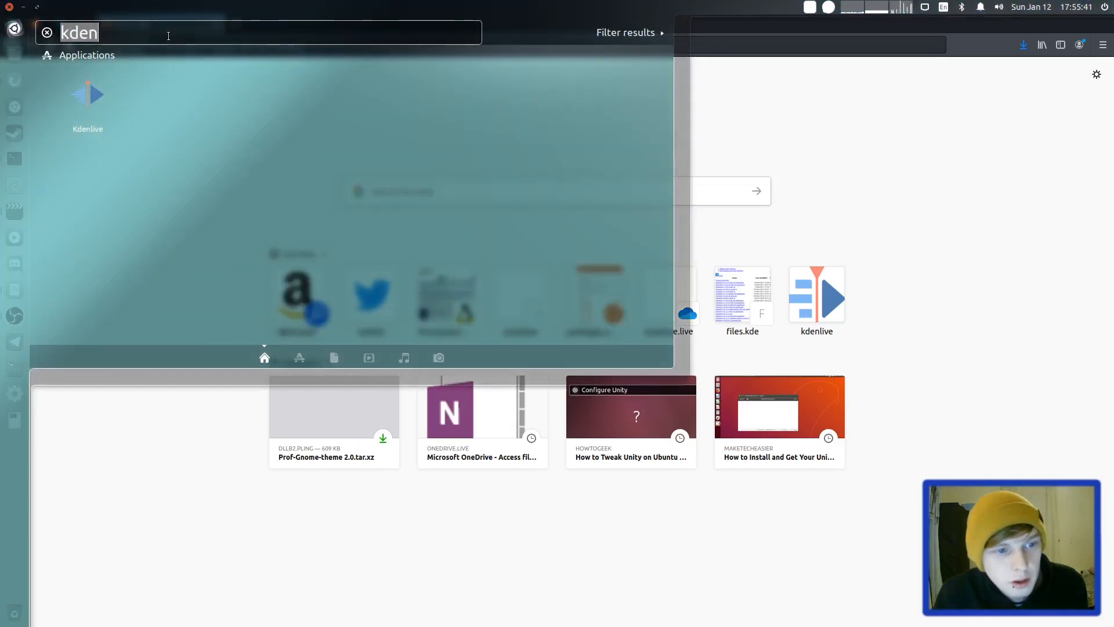
pyautogui.write('chrom')
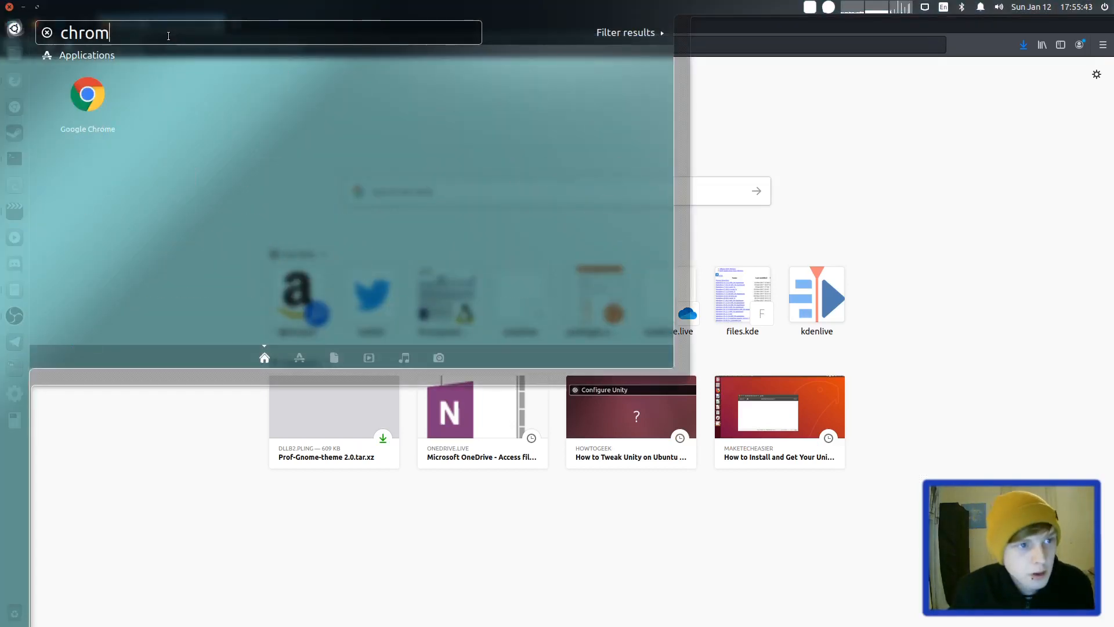
pyautogui.click(88, 93)
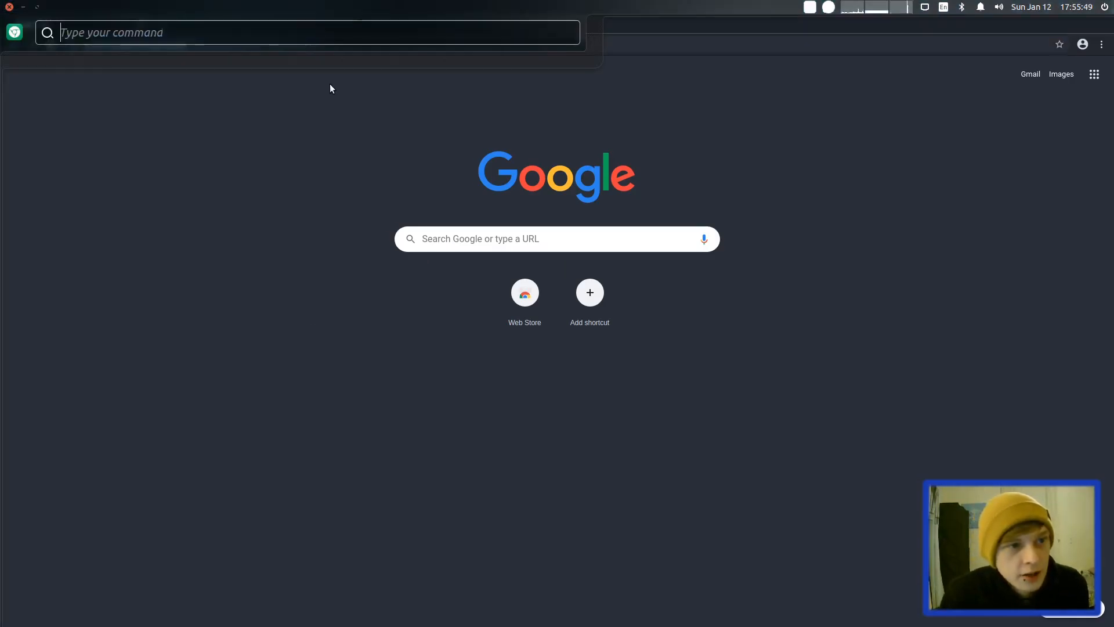
pyautogui.write('bookm')
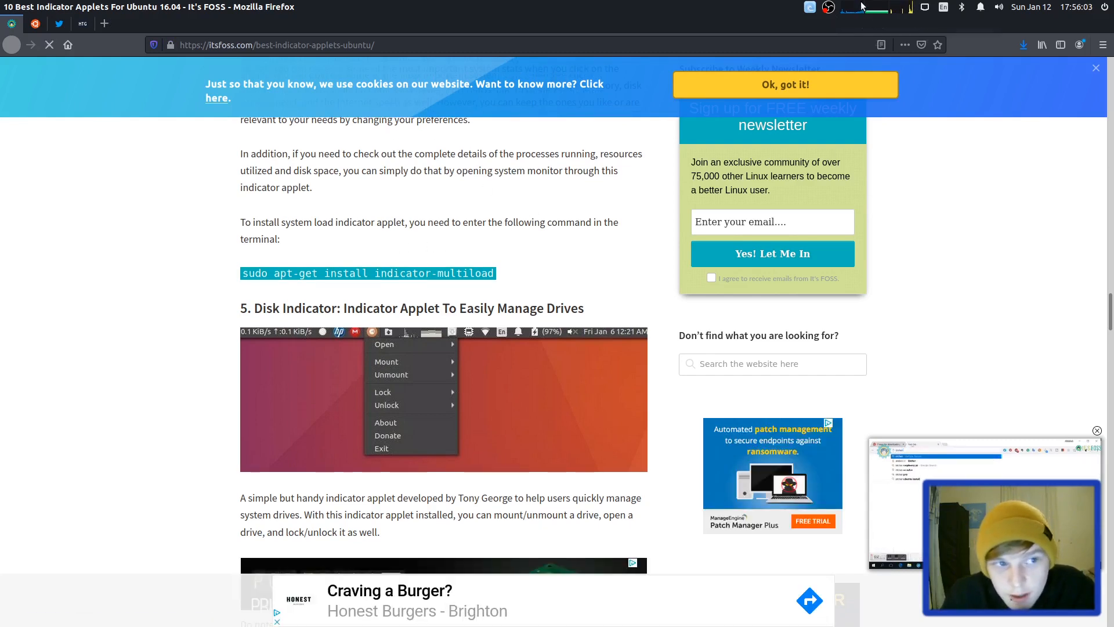
# Scroll the It's FOSS indicator applets article down to the Simple Weather Indicator section
pyautogui.click(868, 7)
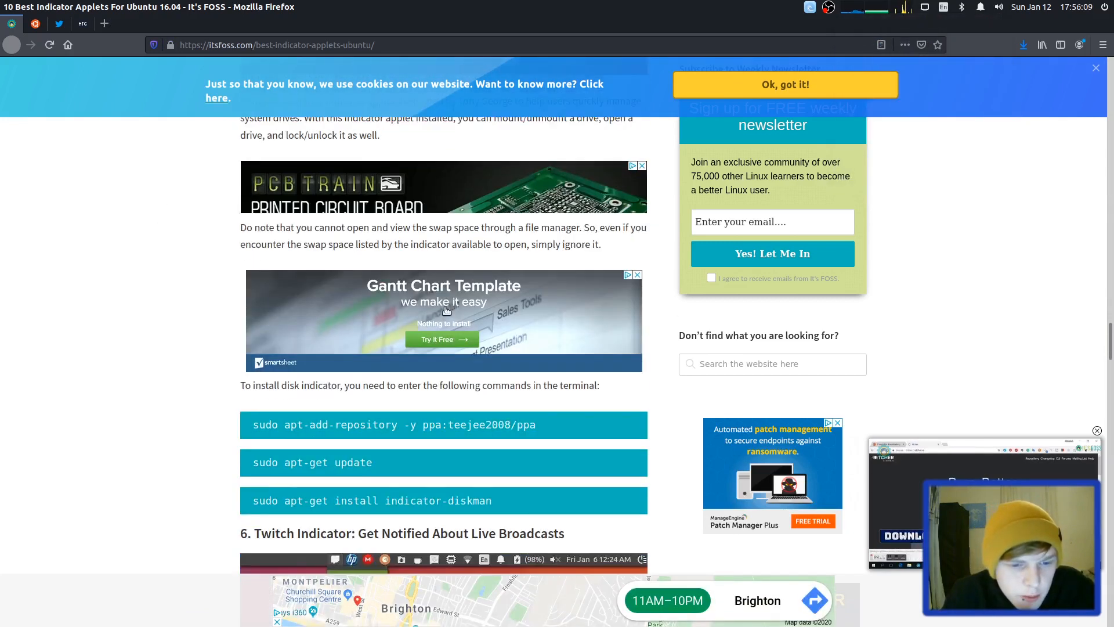
pyautogui.scroll(-3)
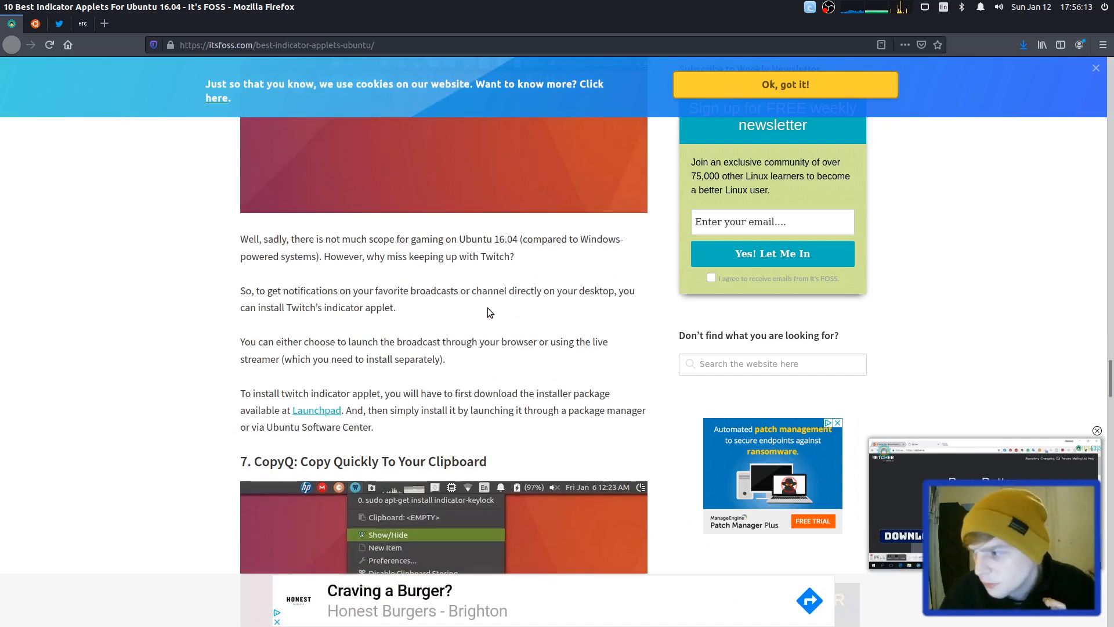
pyautogui.scroll(-3)
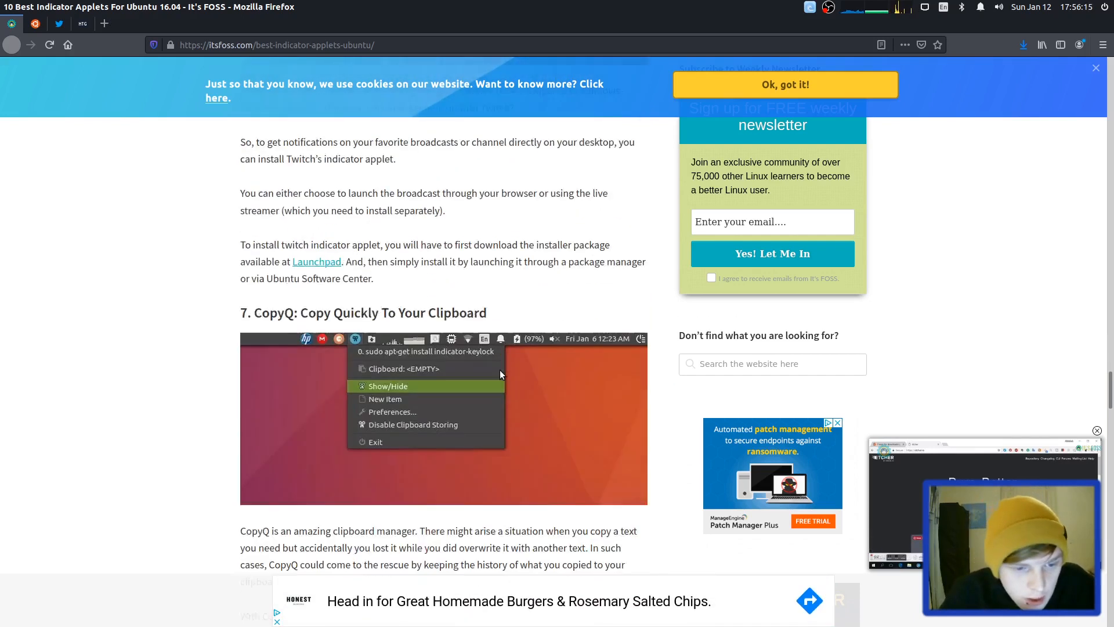
pyautogui.scroll(-3)
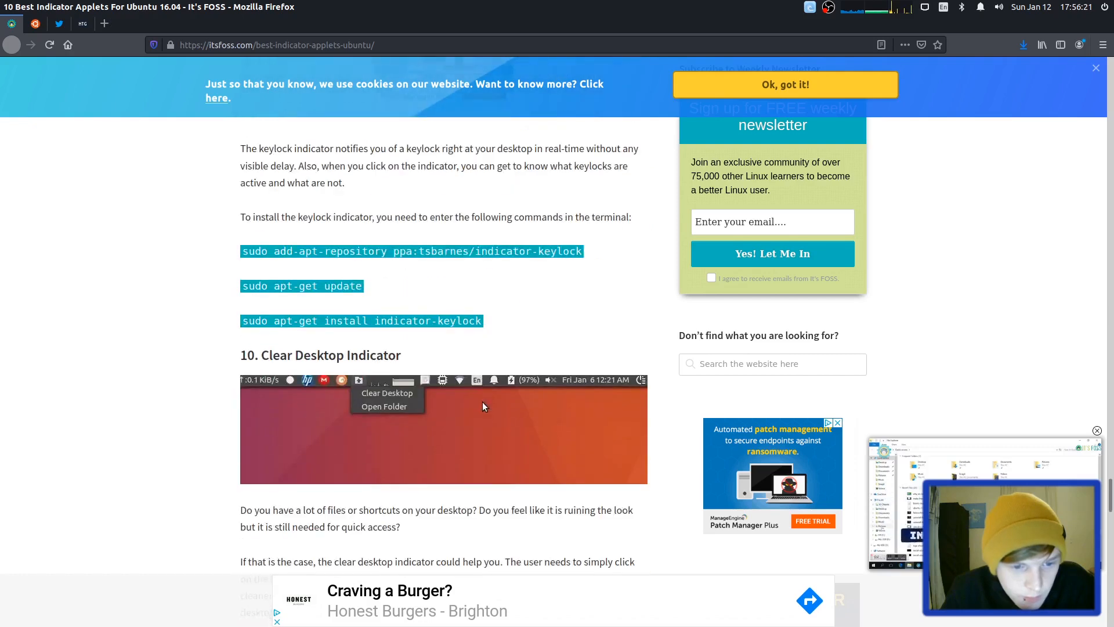
pyautogui.scroll(-3)
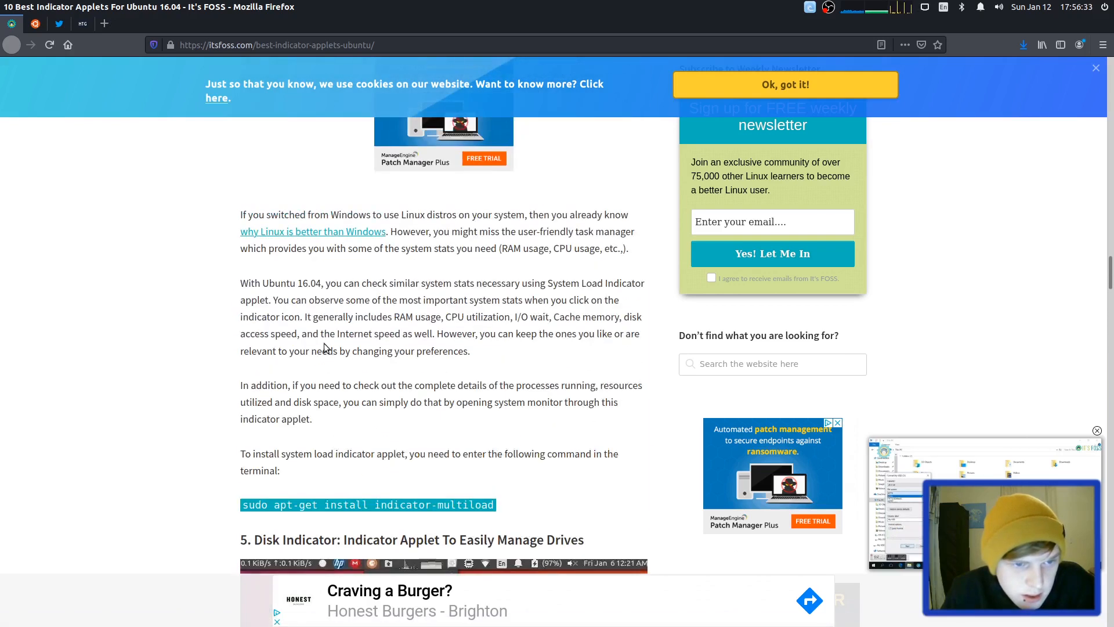
pyautogui.scroll(-3)
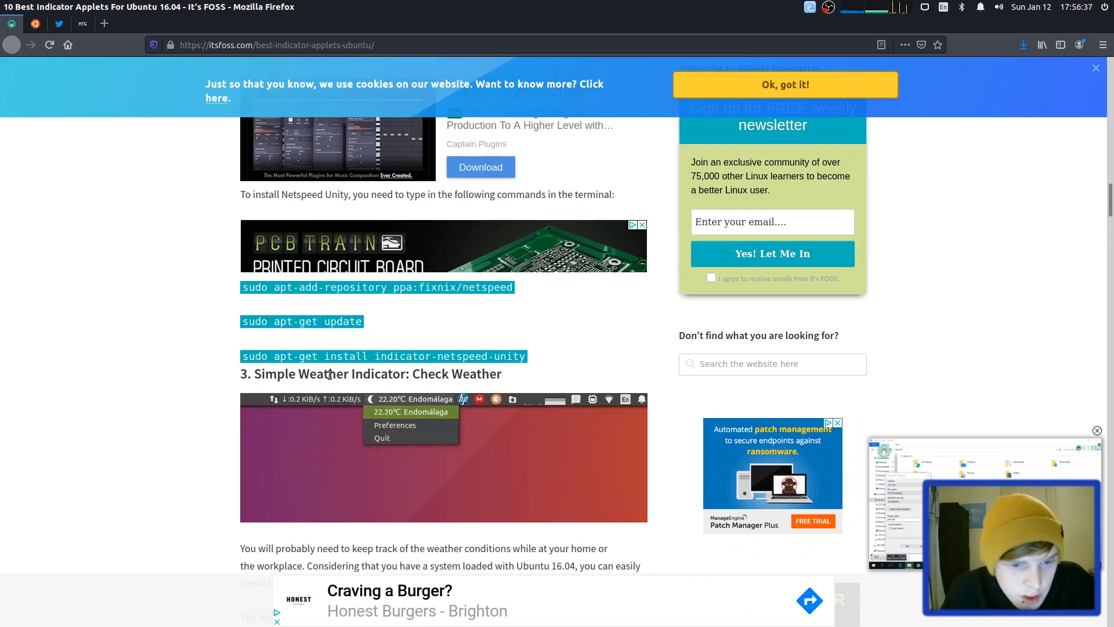
pyautogui.scroll(-3)
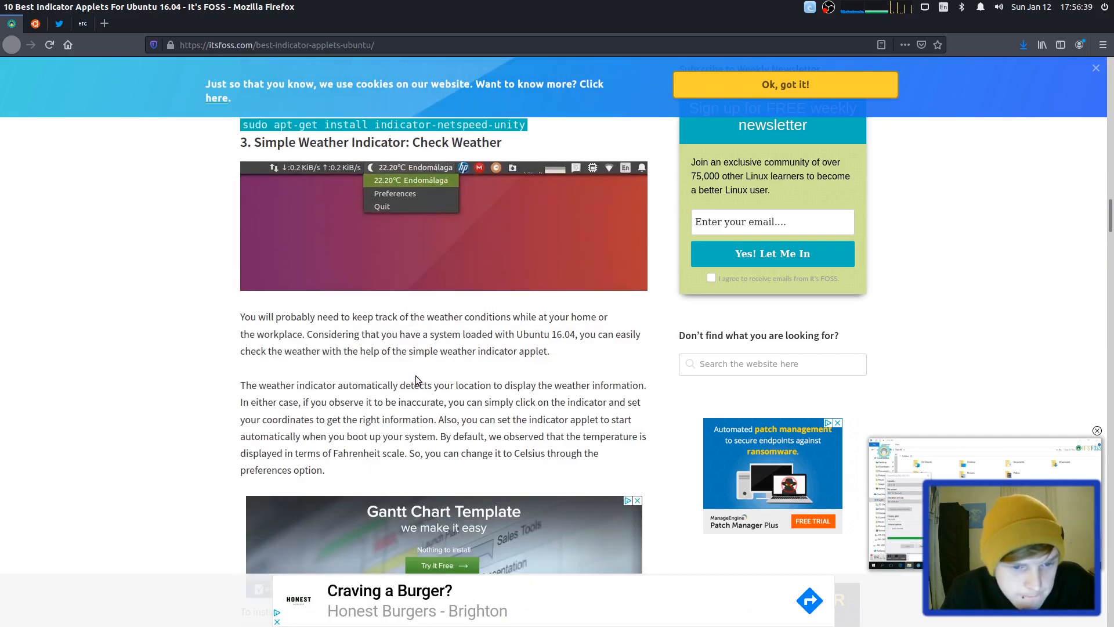
pyautogui.scroll(-3)
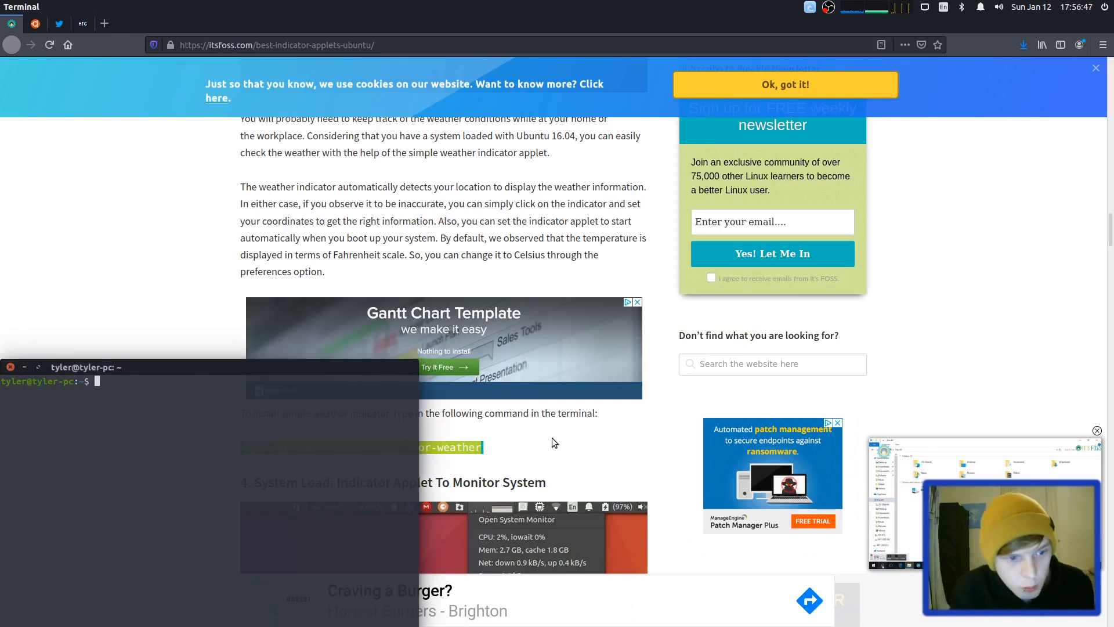
# Run sudo apt-get install indicator-weather gimp tmux and confirm the download with y
pyautogui.write('sudo apt-get install indicator-weather gimp')
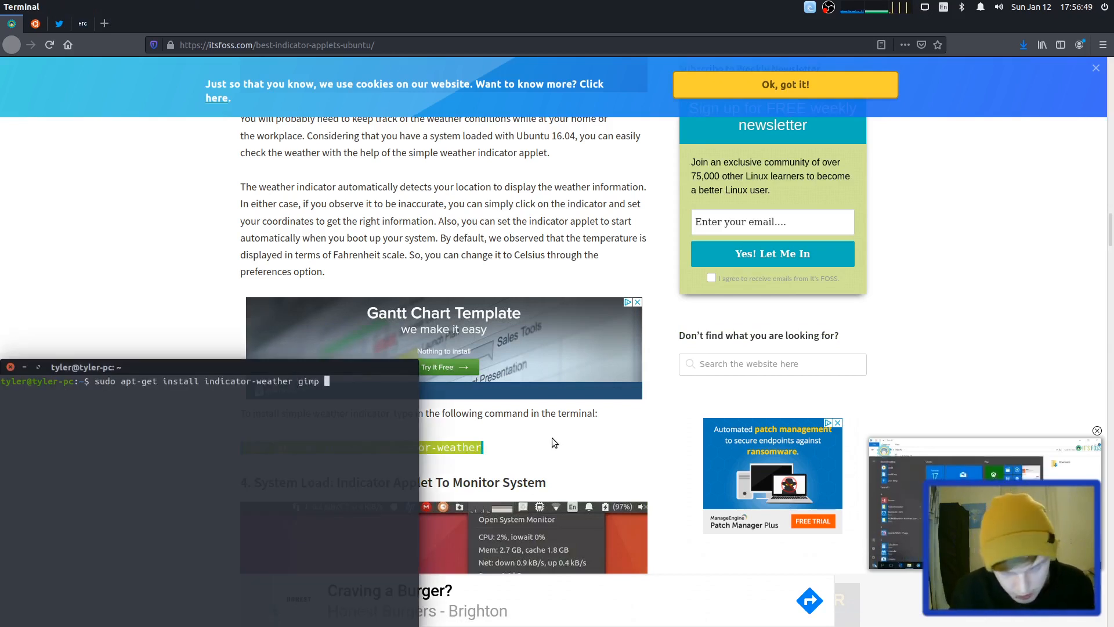
pyautogui.write('tmuxz')
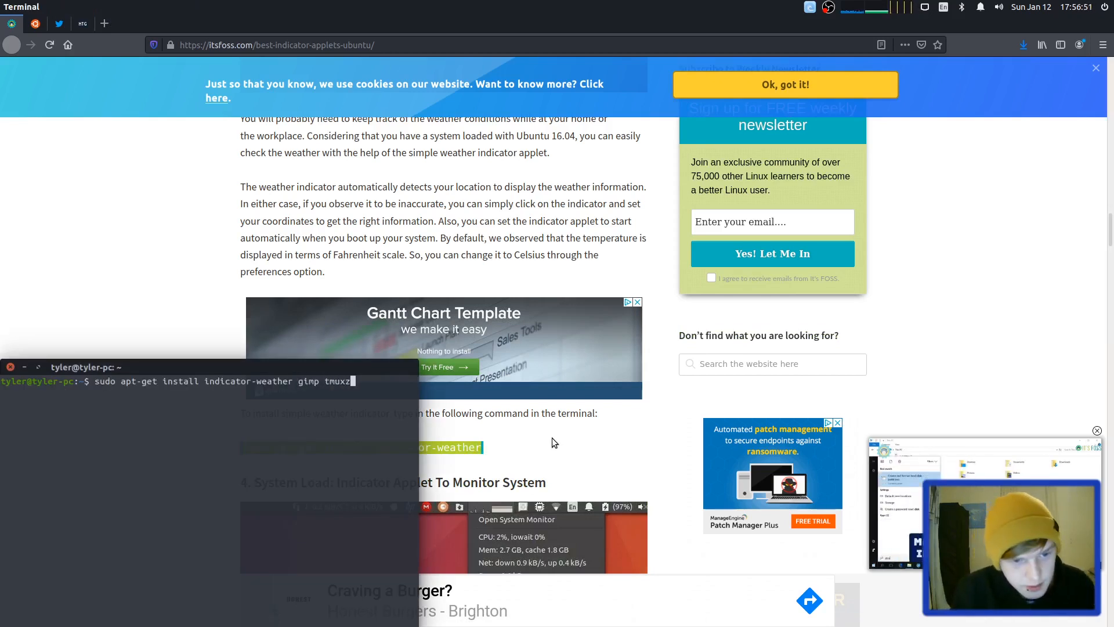
pyautogui.press('Return')
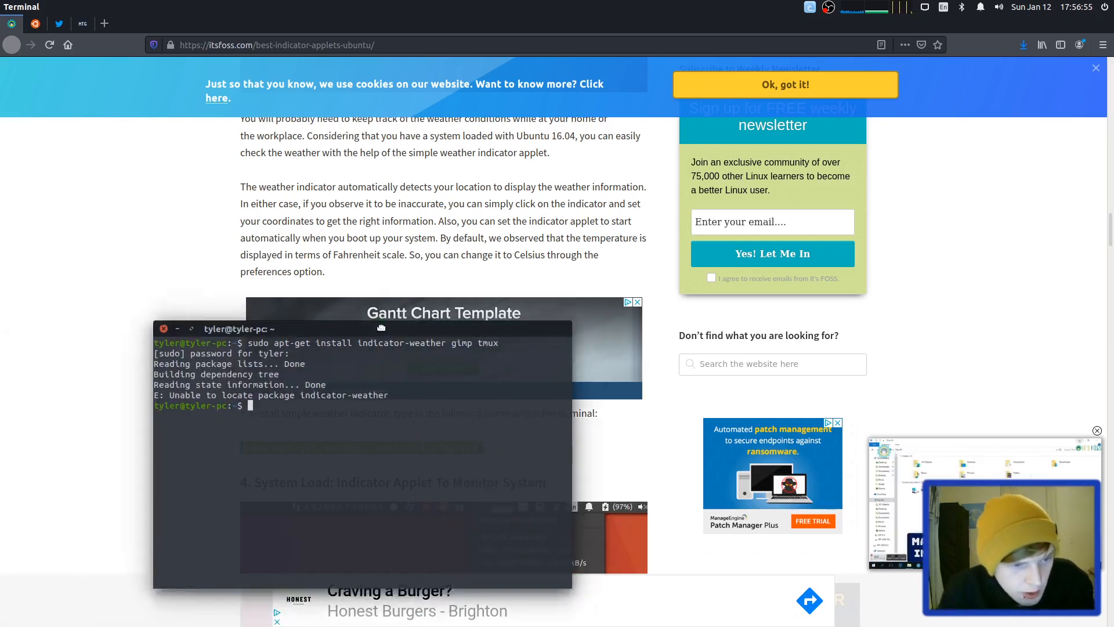
pyautogui.moveTo(238, 328); pyautogui.dragTo(390, 231)
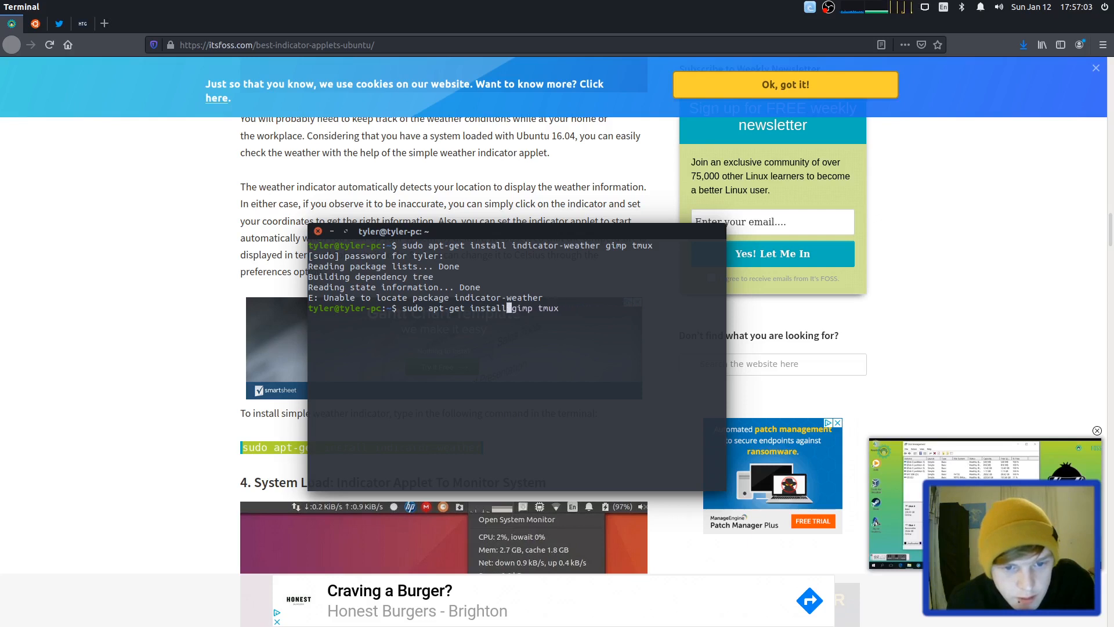
pyautogui.write('you want to continue? [Y/n] y')
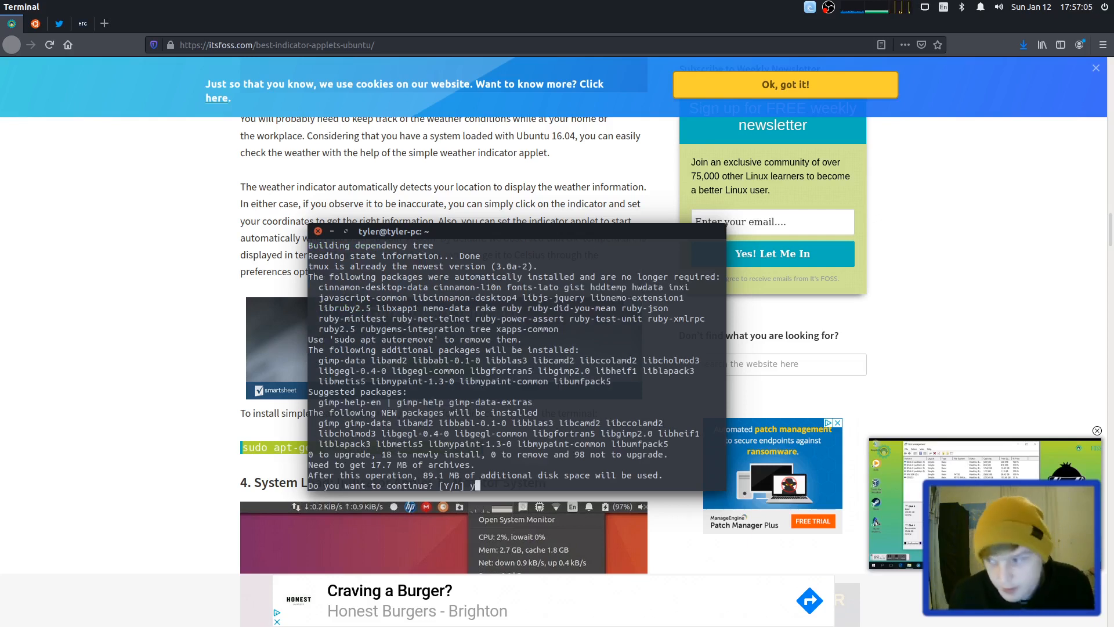
pyautogui.press('Return')
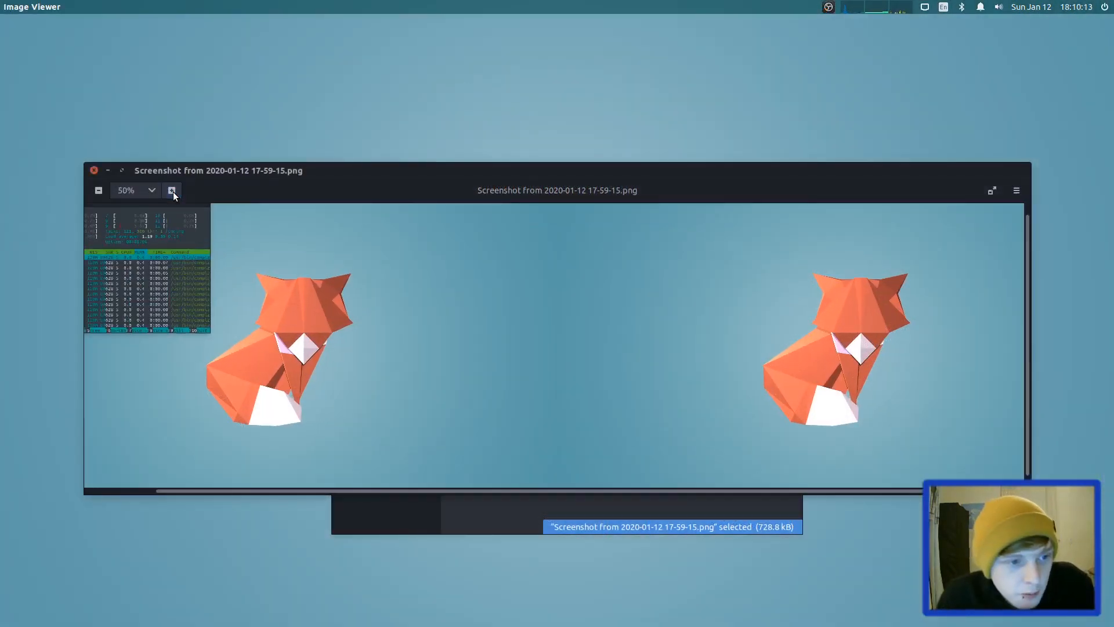
# Zoom into the htop screenshot twice, close Image Viewer, and minimise Kdenlive
pyautogui.click(171, 190)
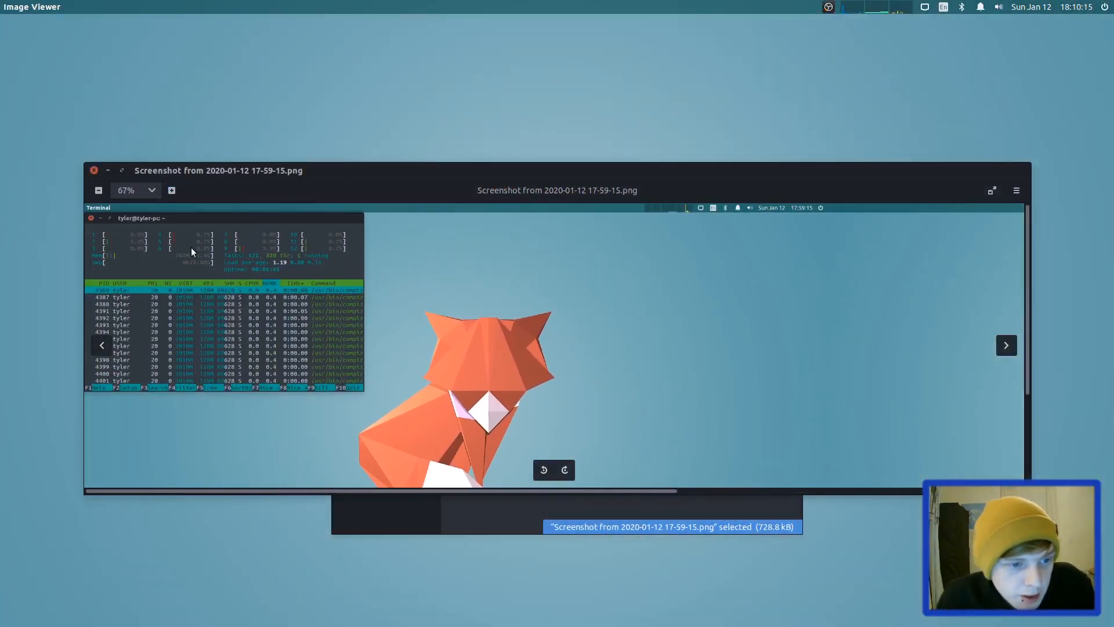
pyautogui.click(168, 190)
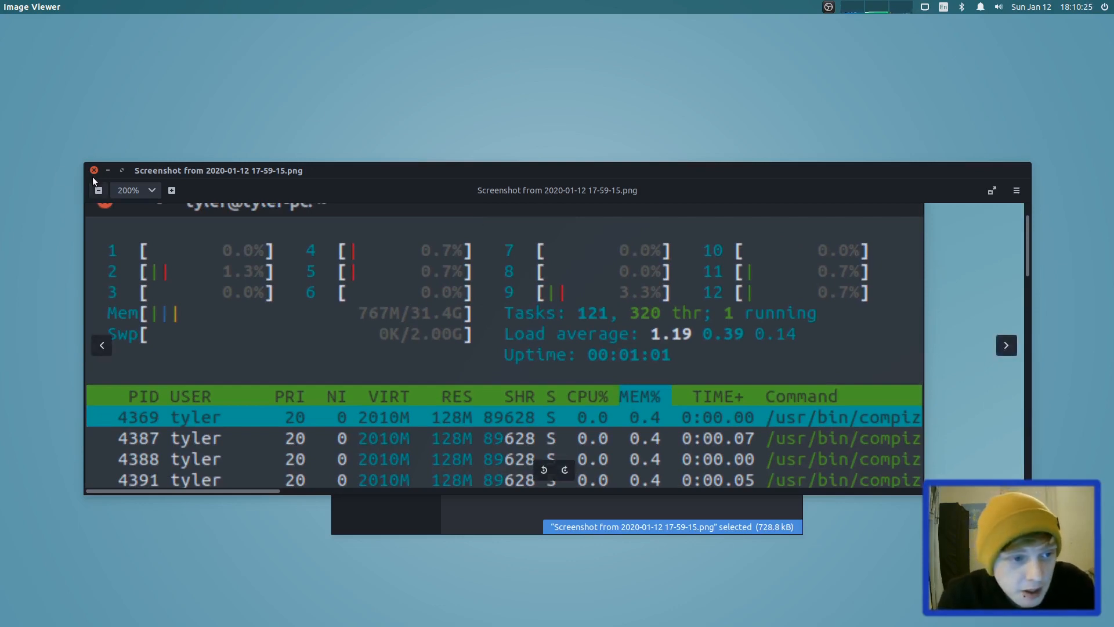
pyautogui.click(93, 170)
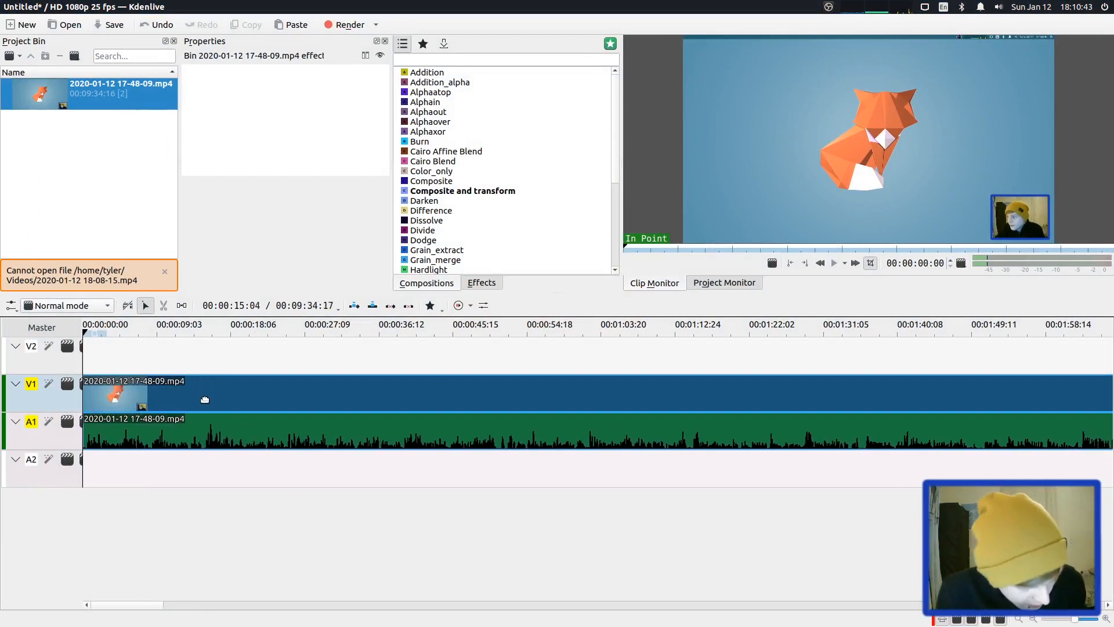
pyautogui.click(163, 305)
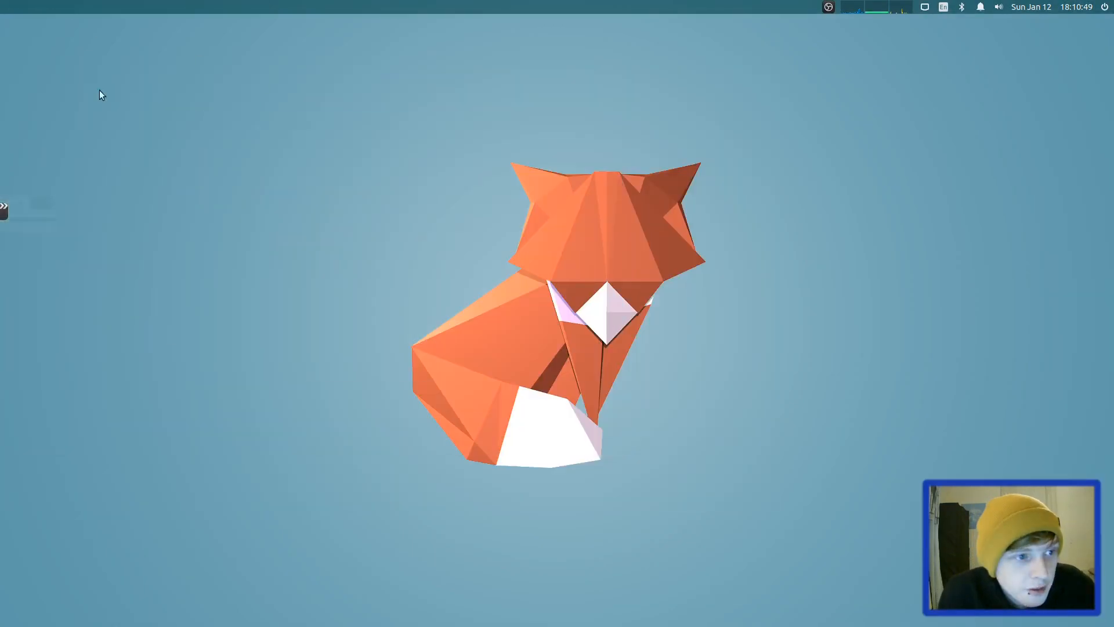
# Launch GIMP from a Dash search, search its HUD for 'layer', then minimise it
pyautogui.write('gimp')
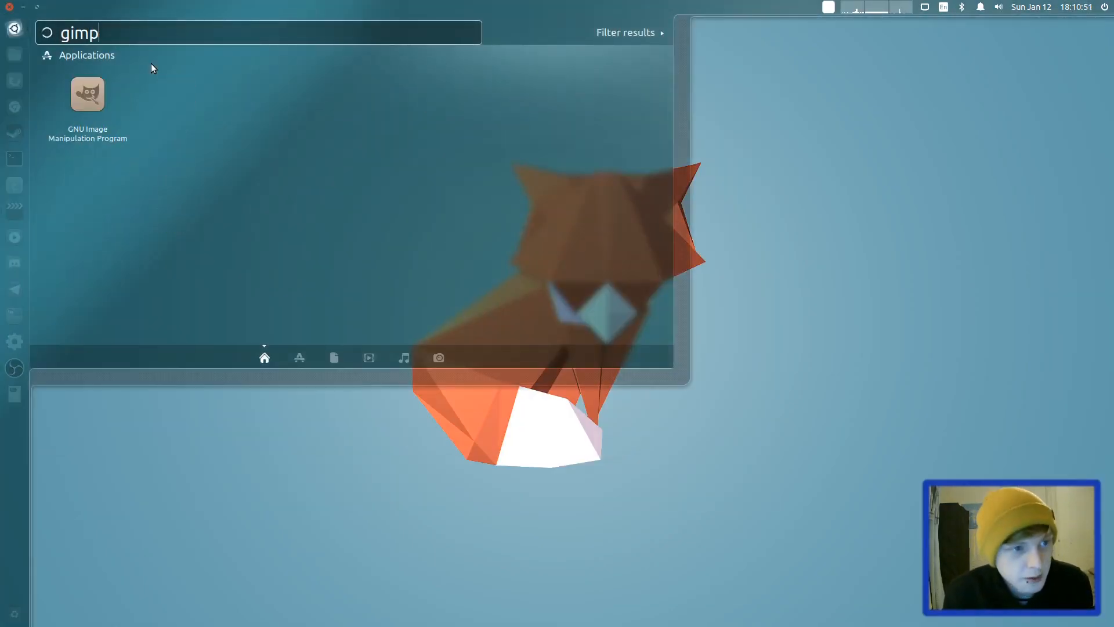
pyautogui.click(87, 94)
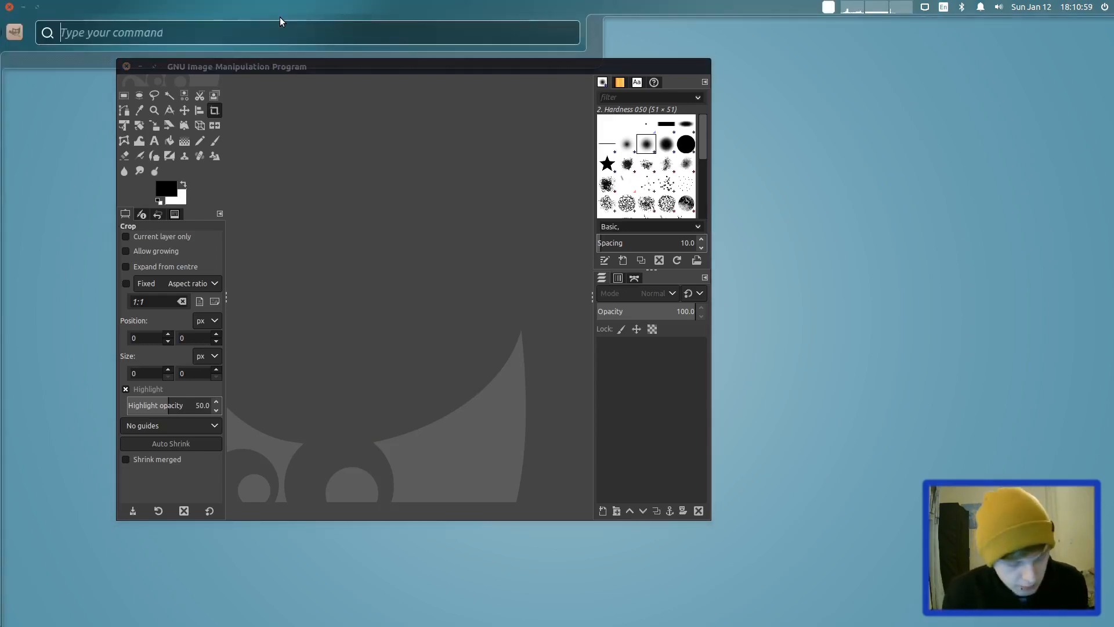
pyautogui.write('layer')
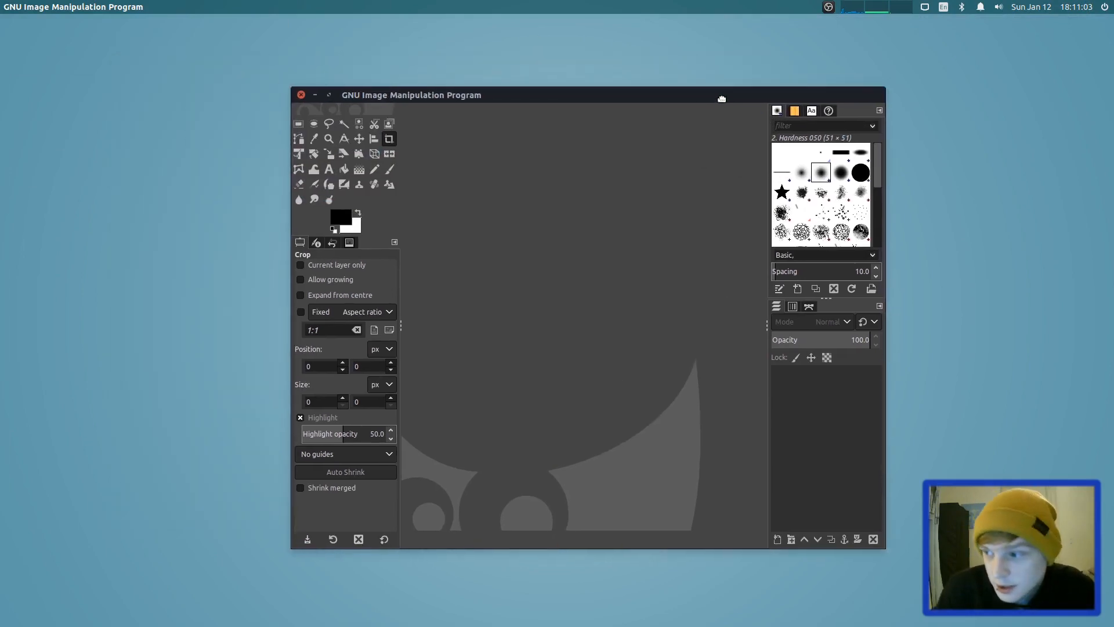
pyautogui.click(314, 94)
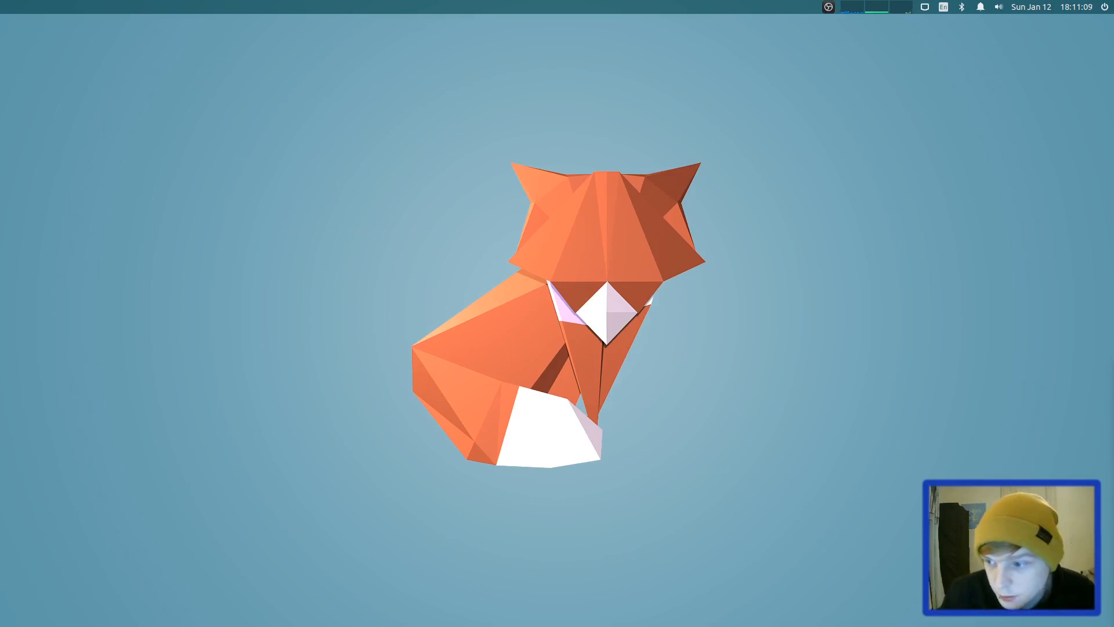
# Enter the htop command in the terminal to start the process monitor
pyautogui.write('hto')
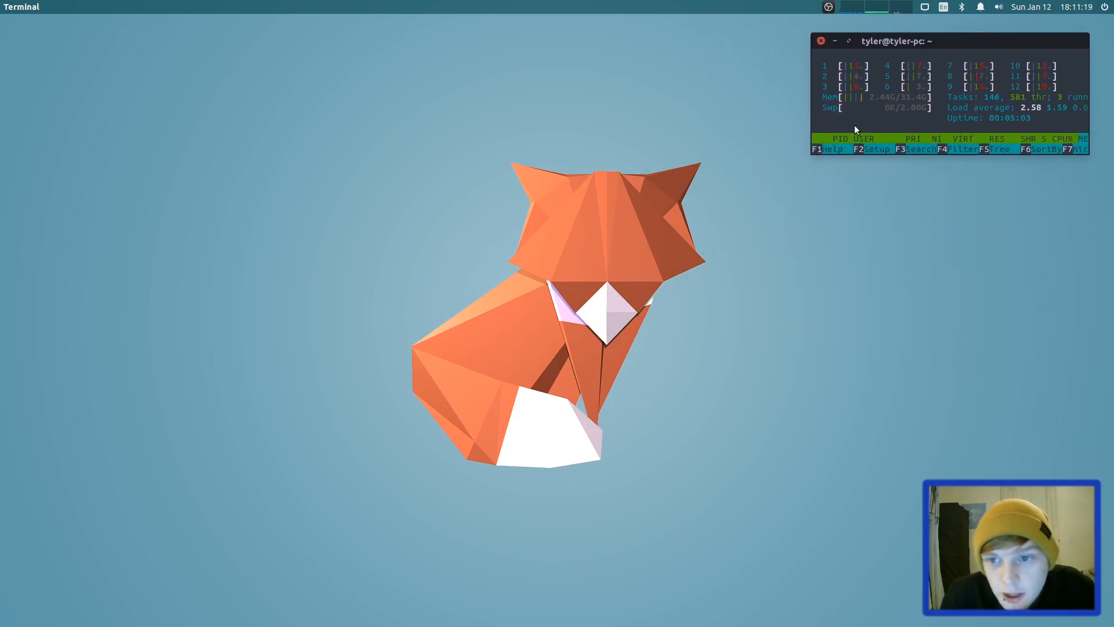
pyautogui.moveTo(329, 123)
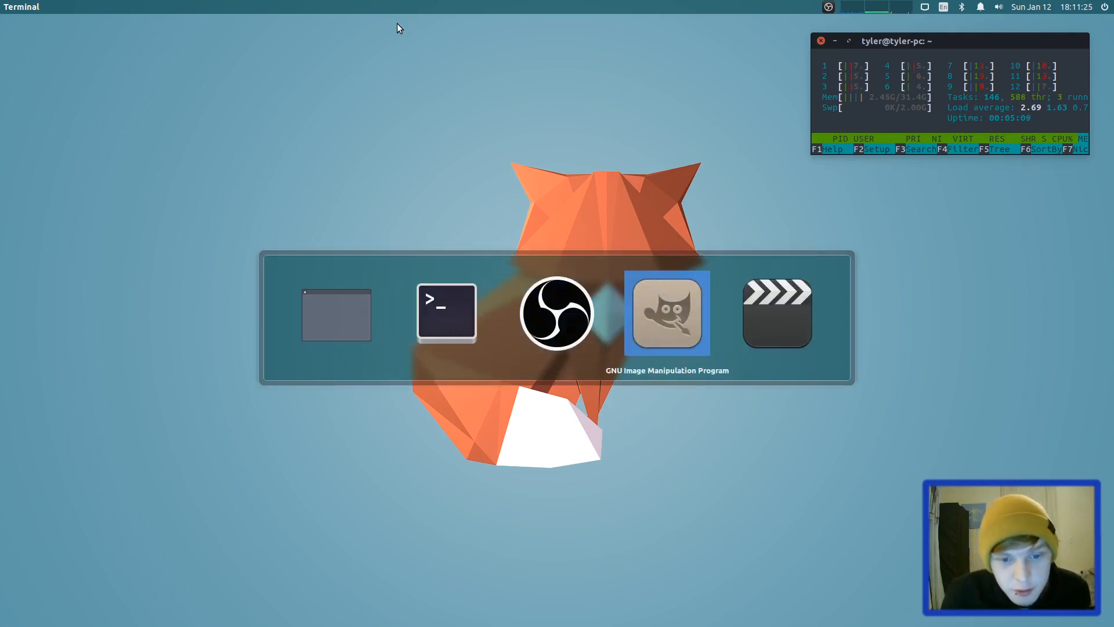
pyautogui.moveTo(446, 314)
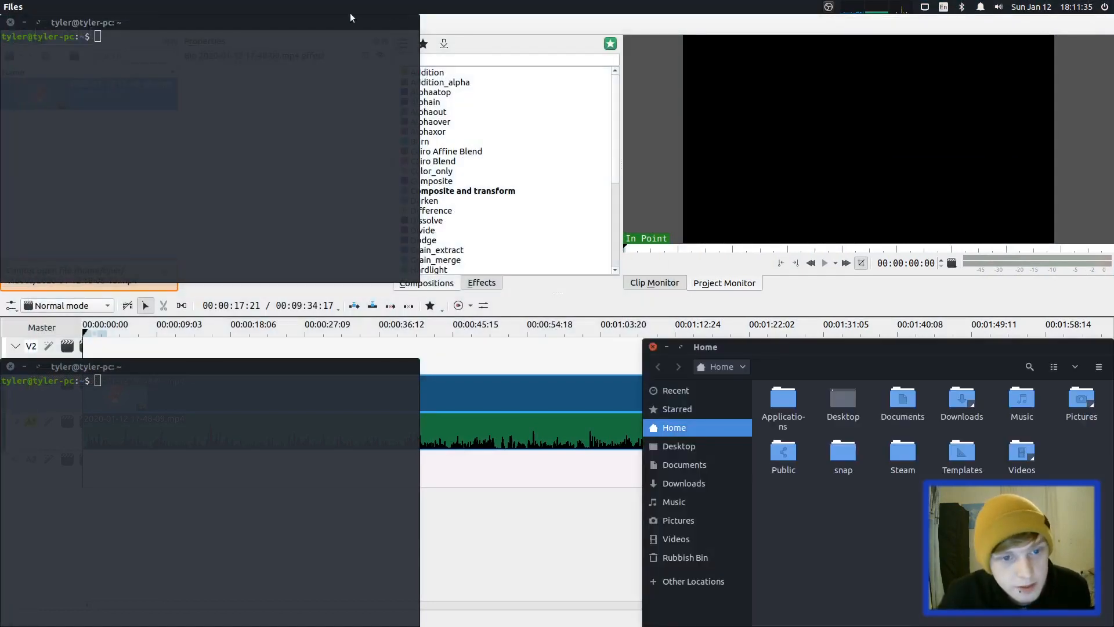
# Open a context menu to add another terminal or Files window over Kdenlive
pyautogui.rightClick(684, 464)
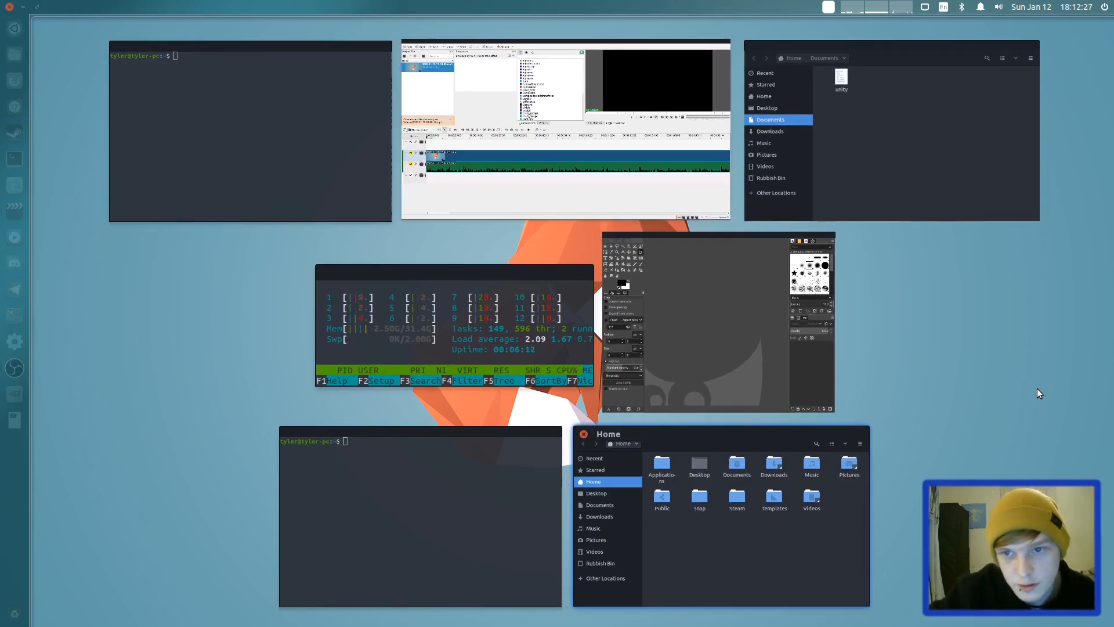
# Search for 'naut' while the window spread is showing
pyautogui.write('naut')
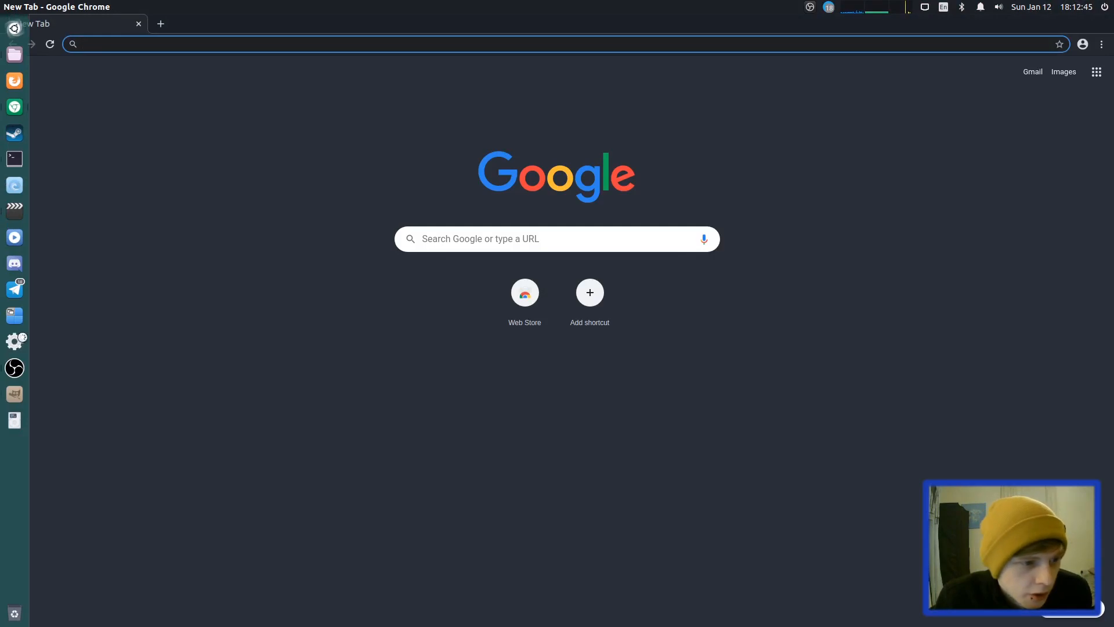
# Launch System Settings from the Dash search, then press Super
pyautogui.click(14, 419)
pyautogui.write('sett')
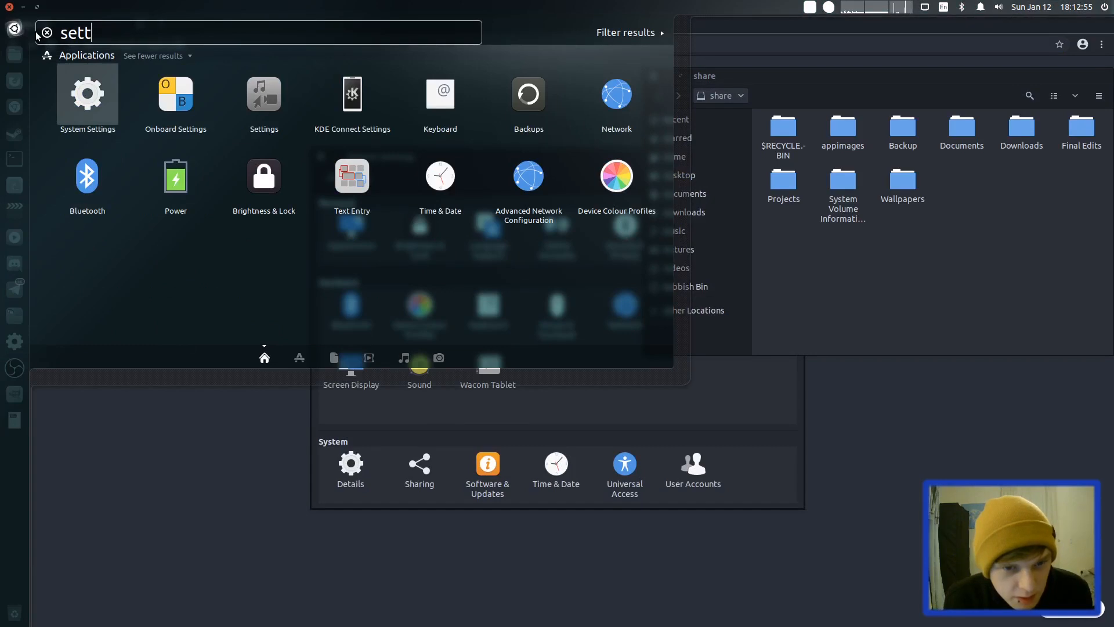
pyautogui.click(87, 93)
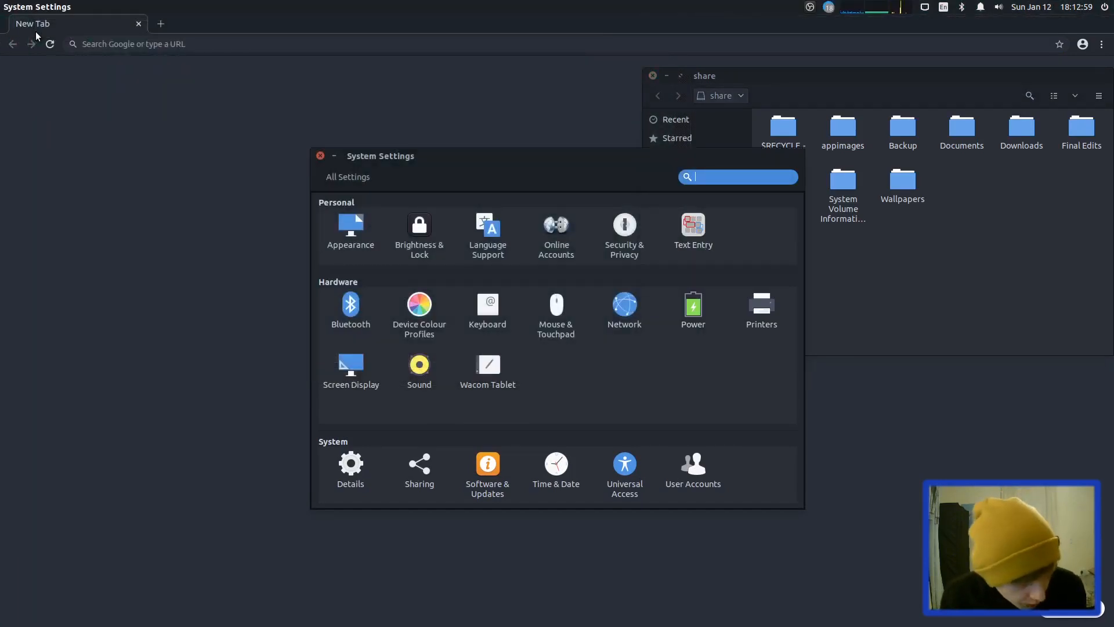
pyautogui.press('super')
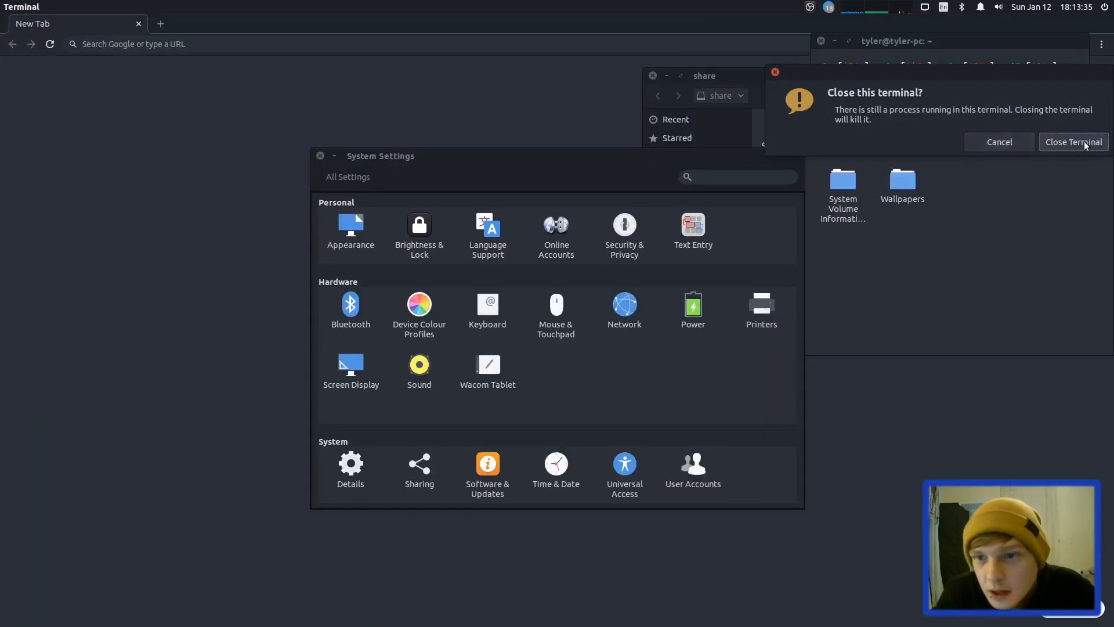
# Confirm Close Terminal in the running-process warning dialog
pyautogui.click(998, 142)
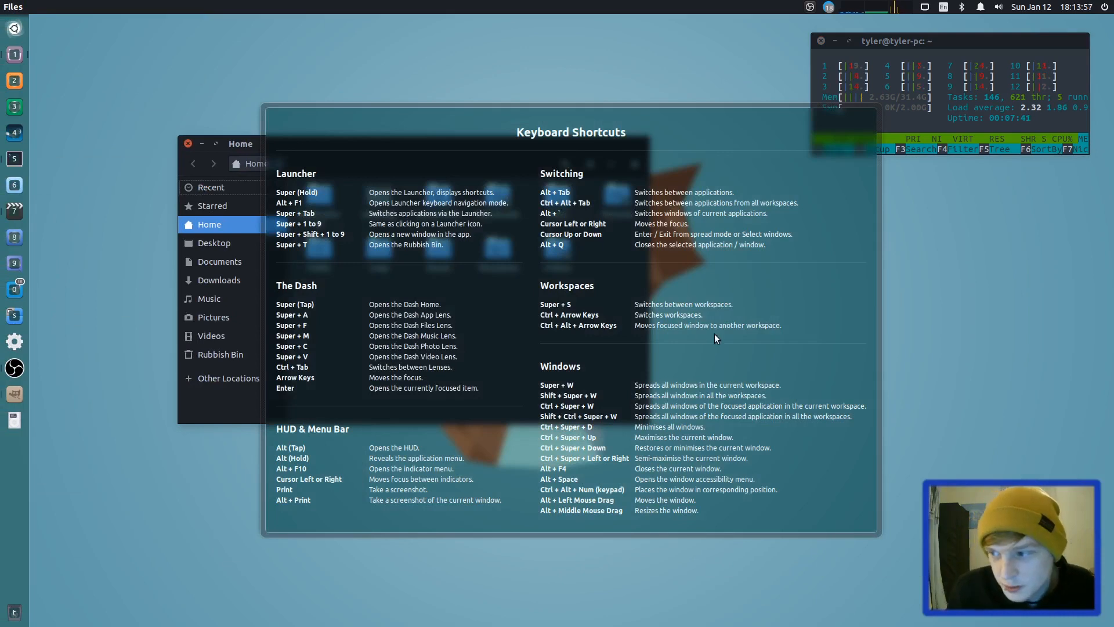
pyautogui.moveTo(378, 303)
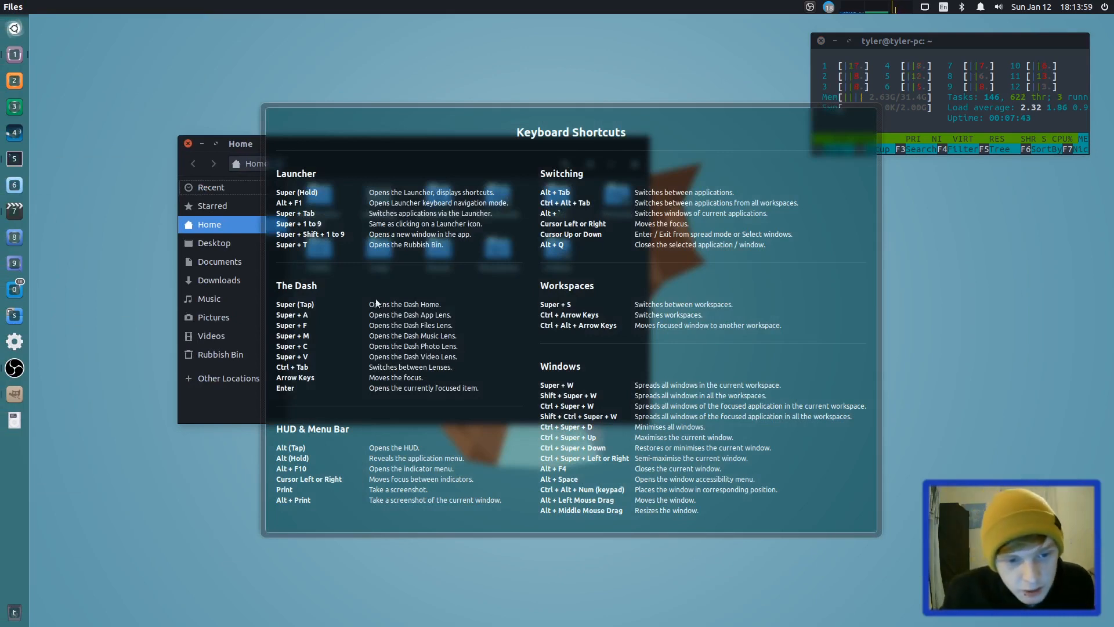
pyautogui.moveTo(636, 259)
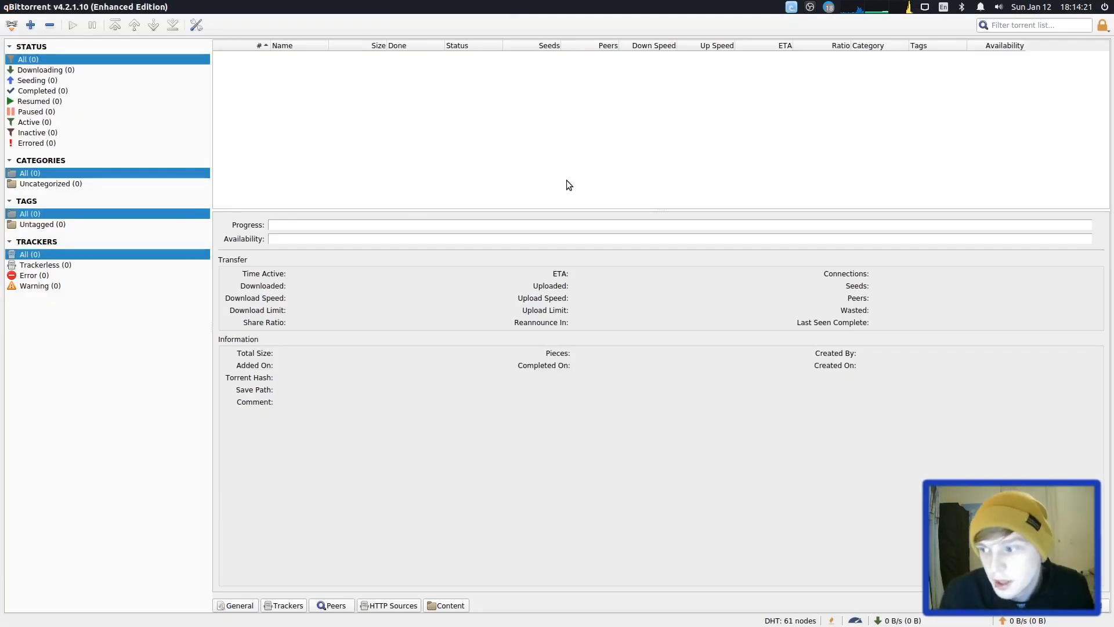
pyautogui.moveTo(917, 20)
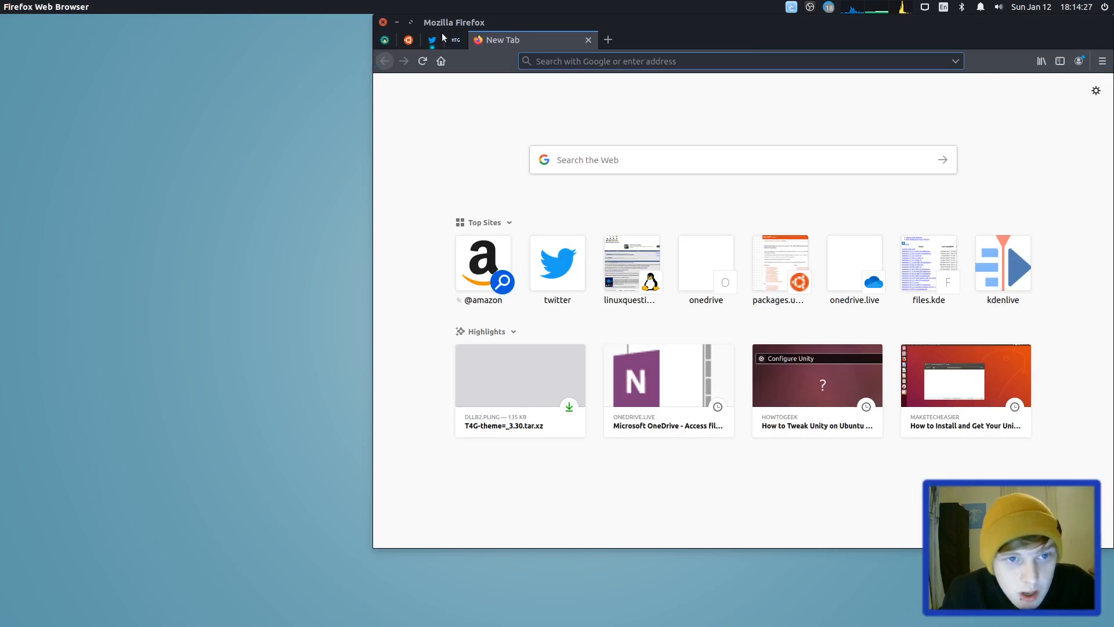
pyautogui.moveTo(120, 90)
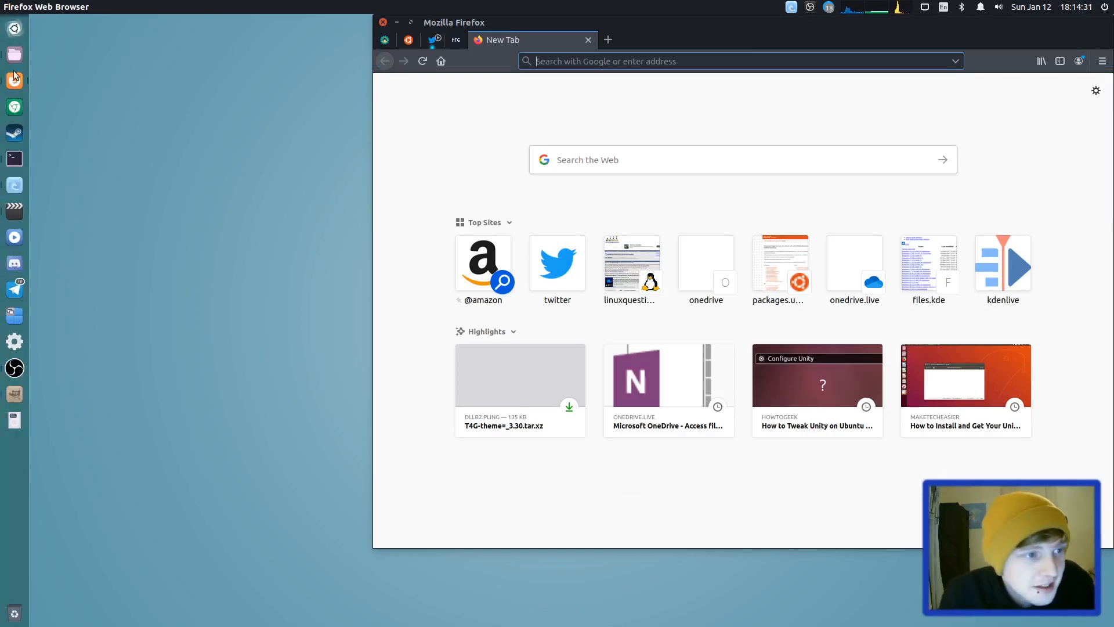
# Search the Dash for 'sett' to list settings applications
pyautogui.write('sett')
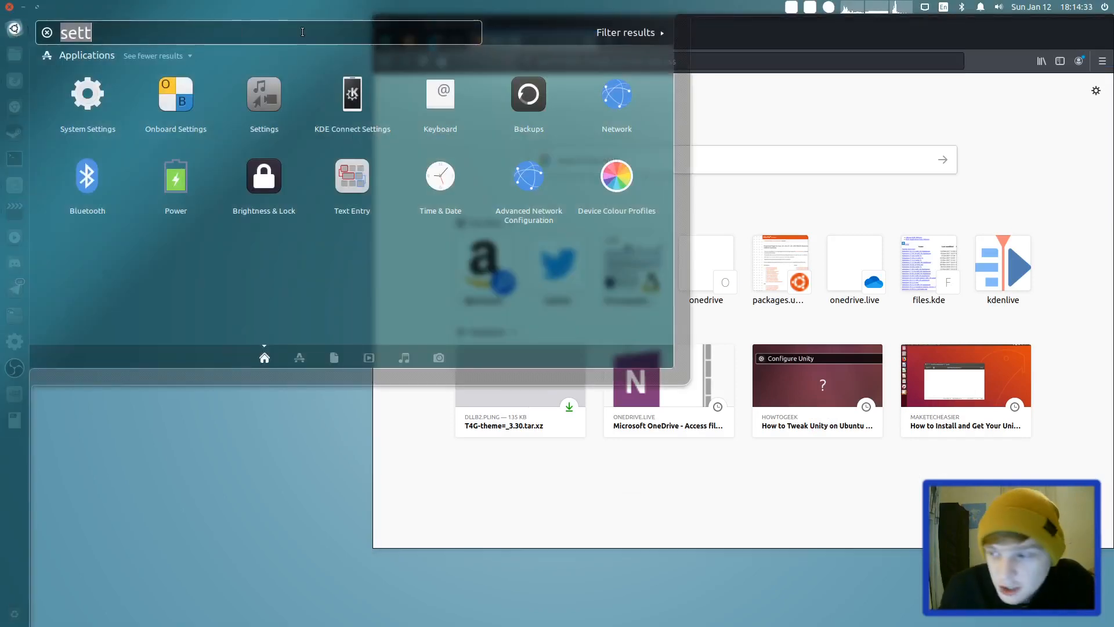